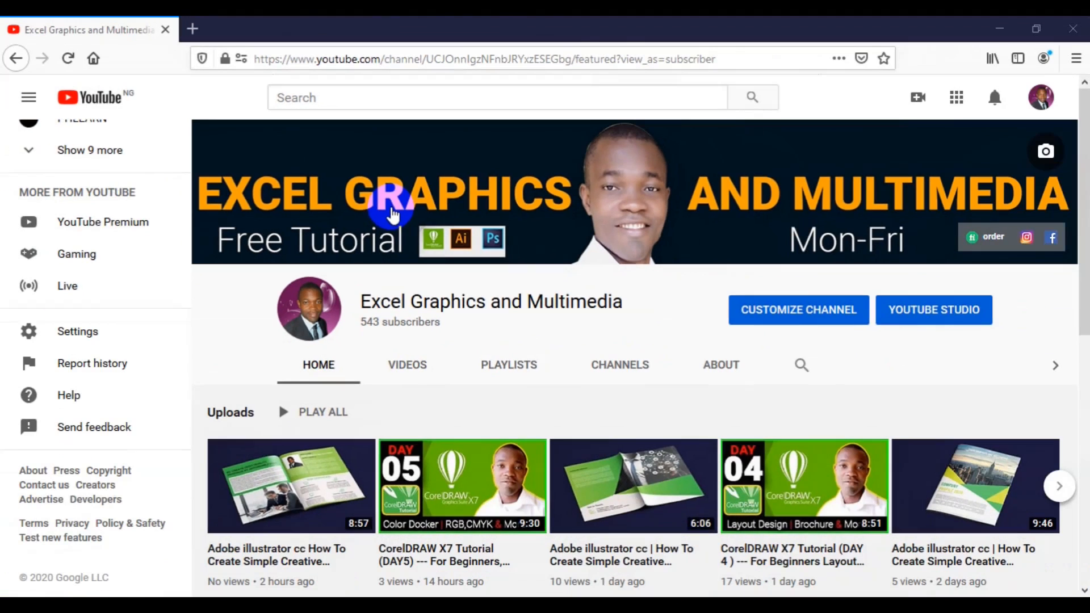
mouse_move(452, 239)
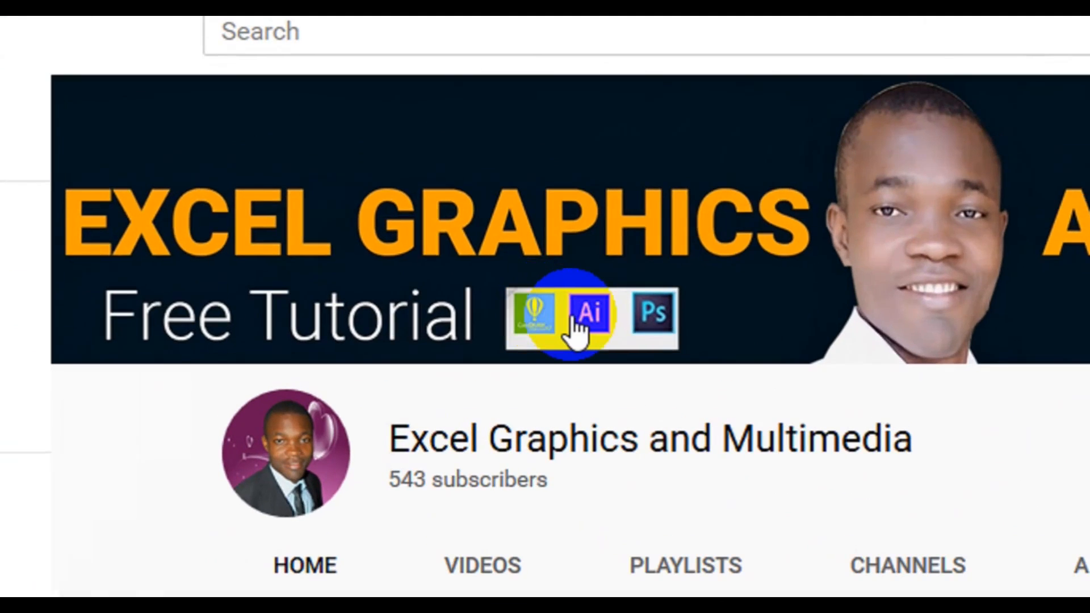
mouse_move(646, 321)
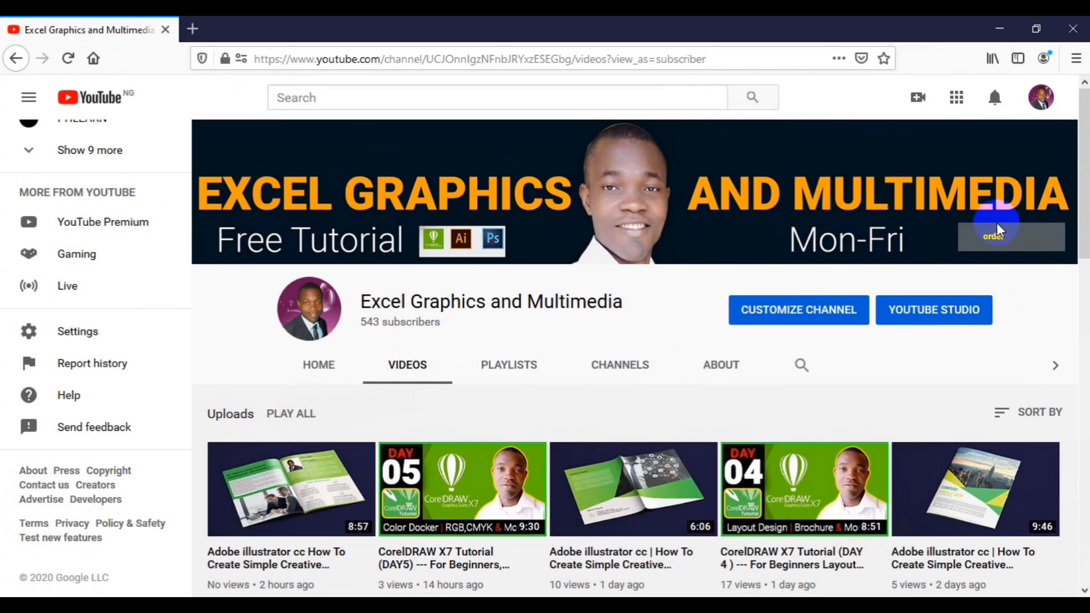
- Scroll down through the channel's uploaded tutorials and back up to the top
scroll("down", 3)
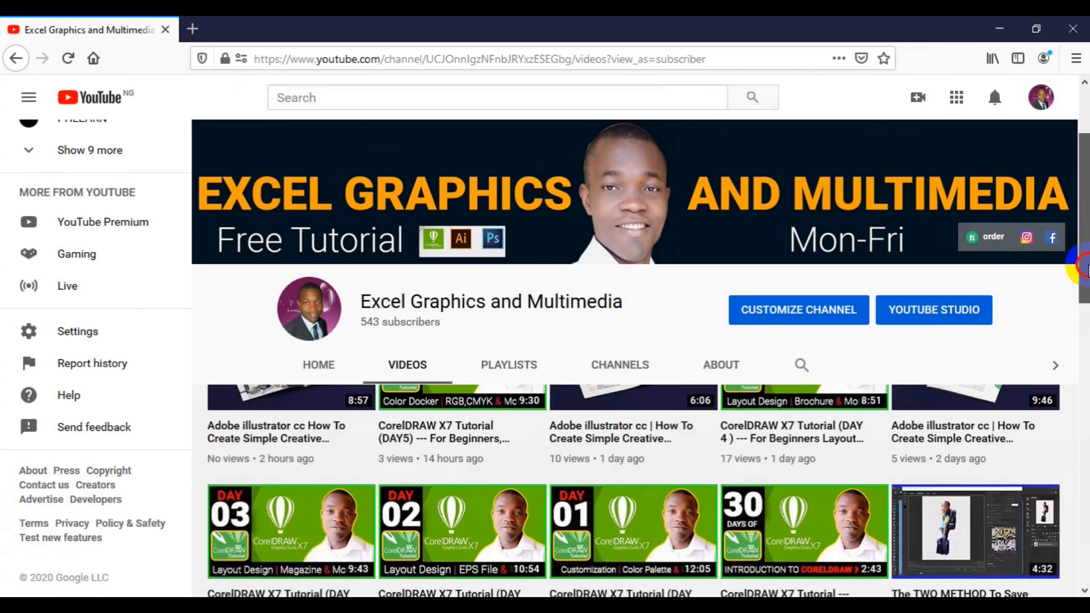
scroll("down", 3)
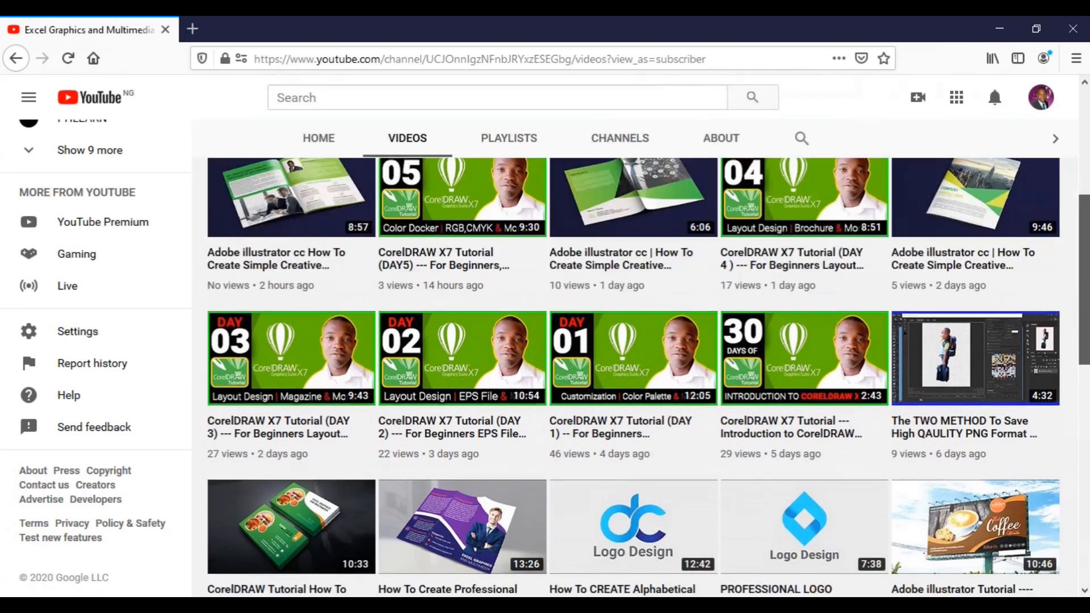
scroll("down", 3)
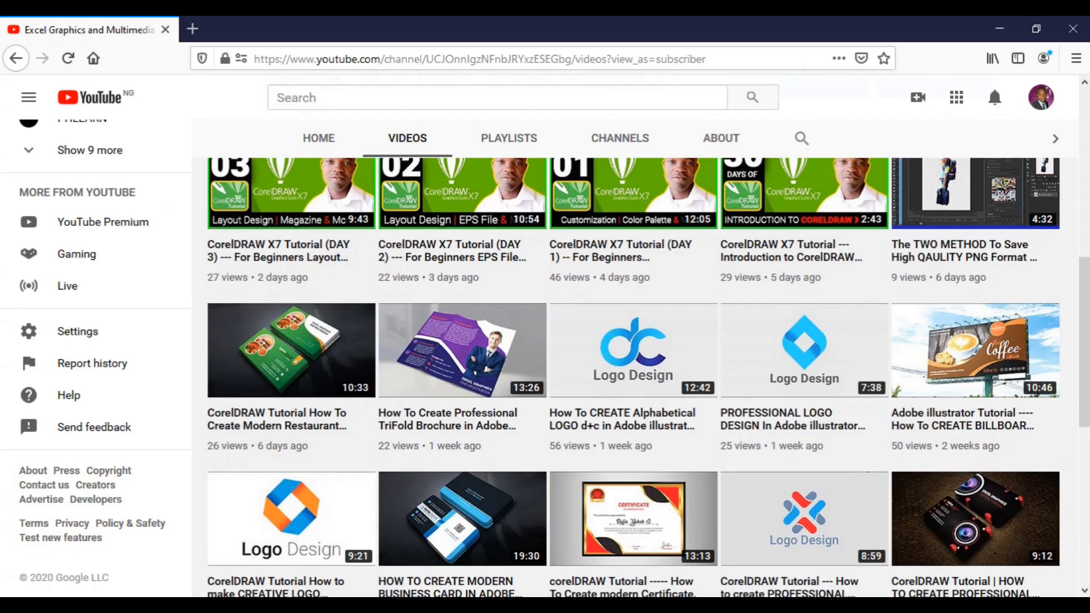
scroll("down", 3)
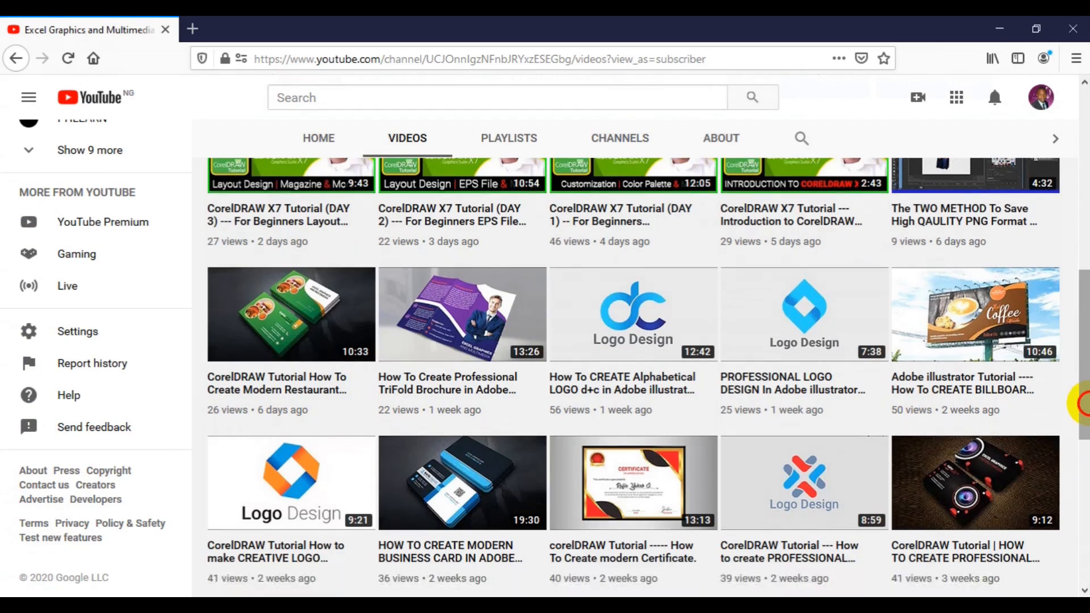
scroll("down", 3)
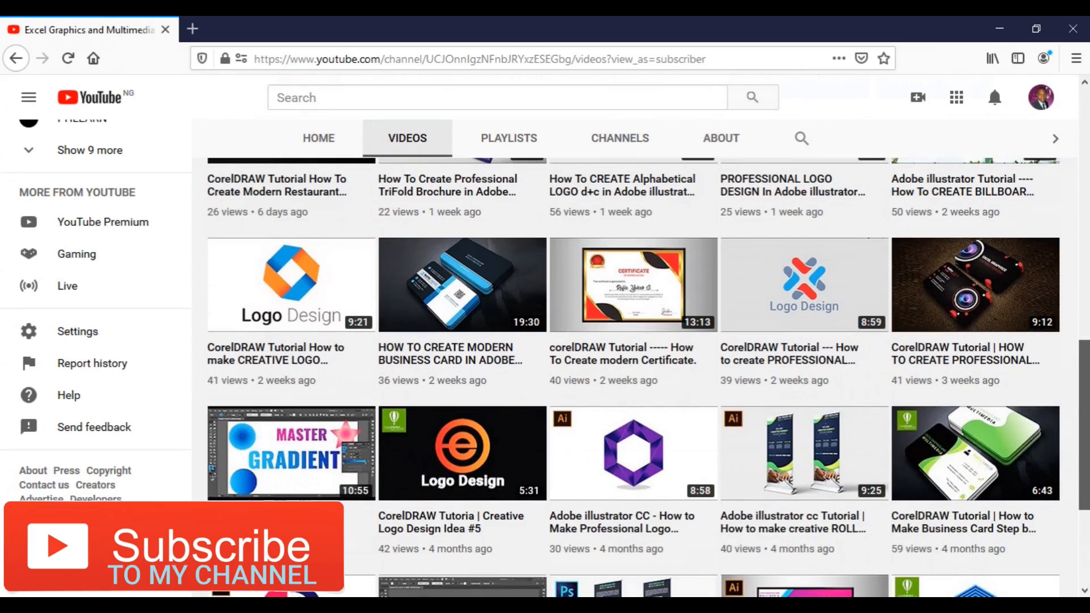
scroll("down", 3)
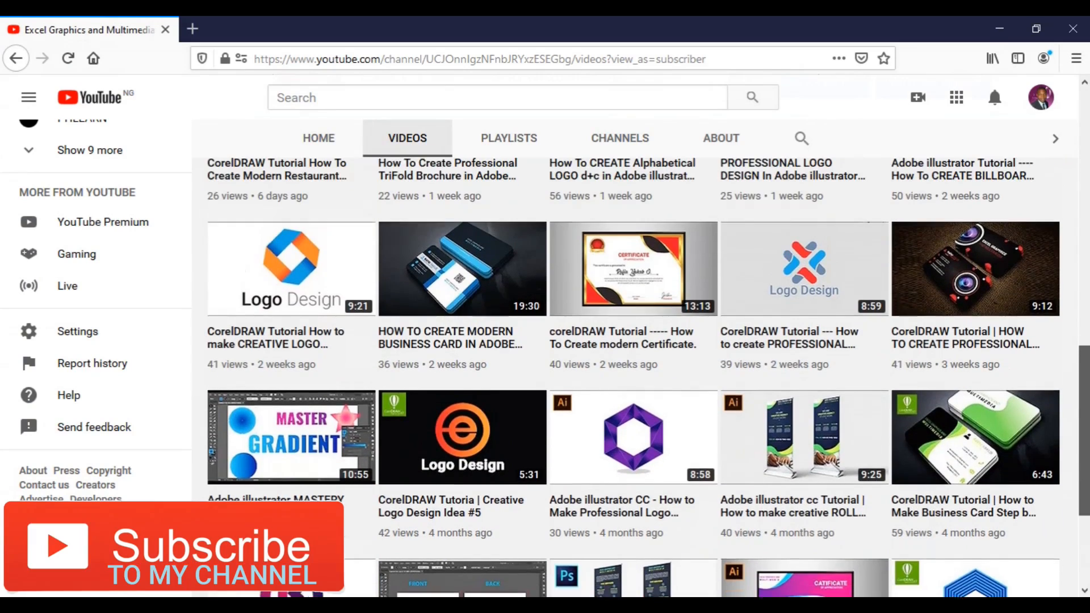
scroll("down", 3)
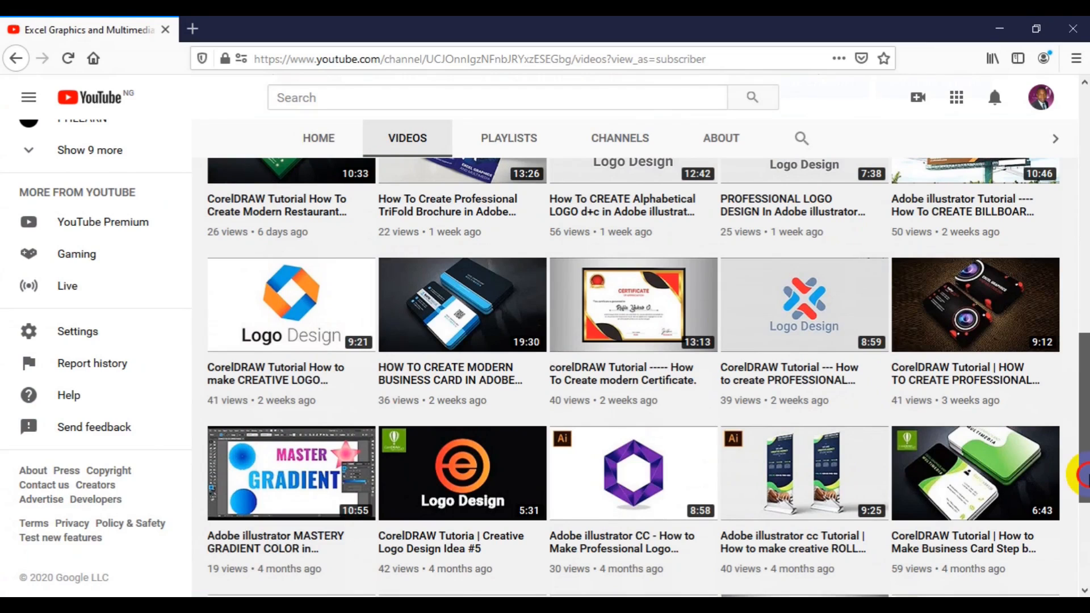
scroll("up", 3)
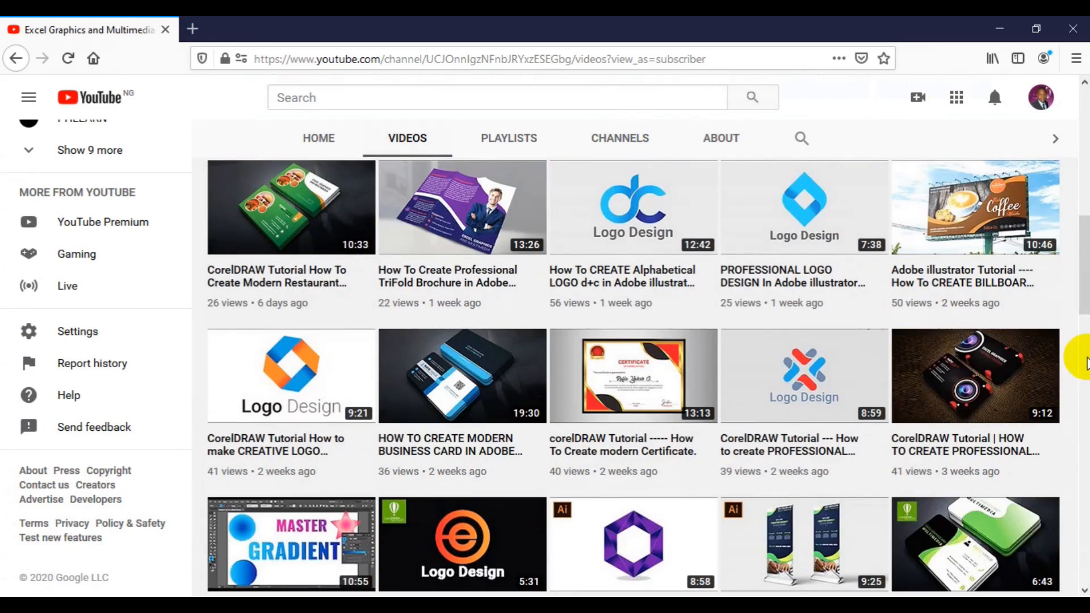
scroll("up", 3)
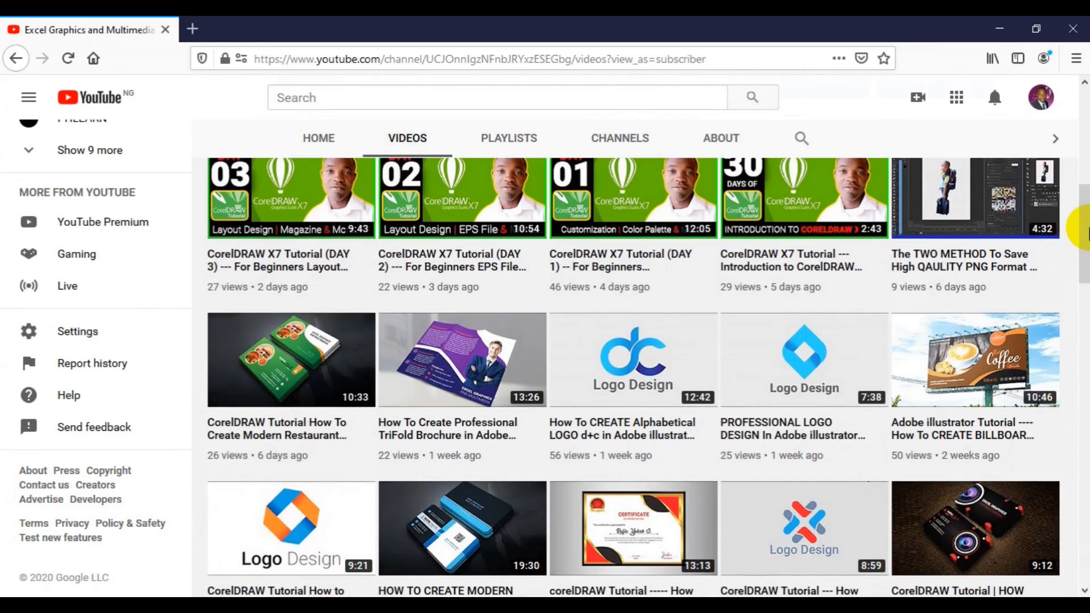
scroll("up", 3)
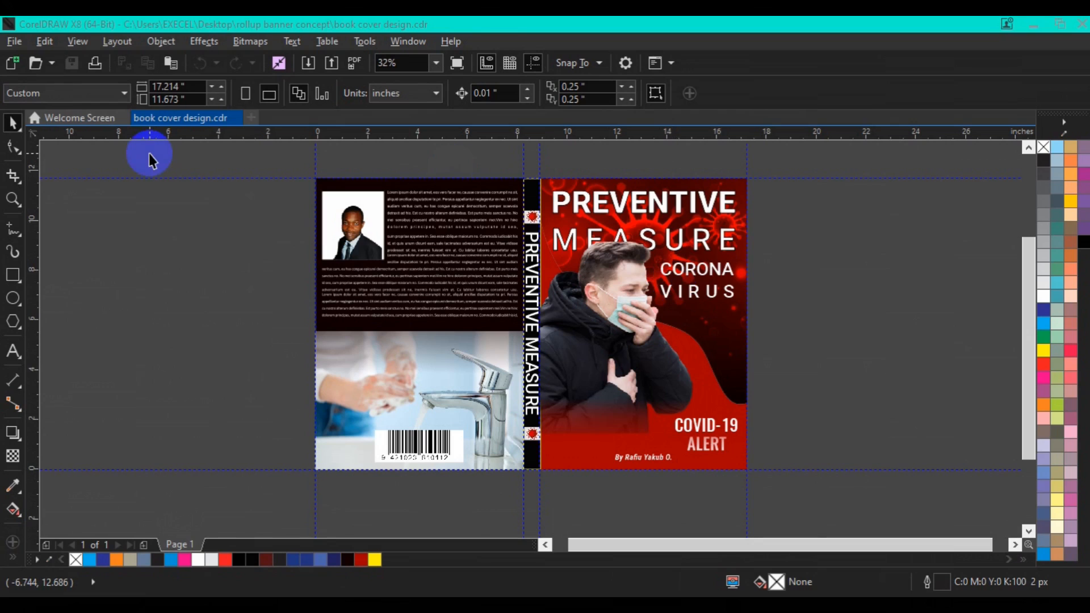
mouse_move(3, 100)
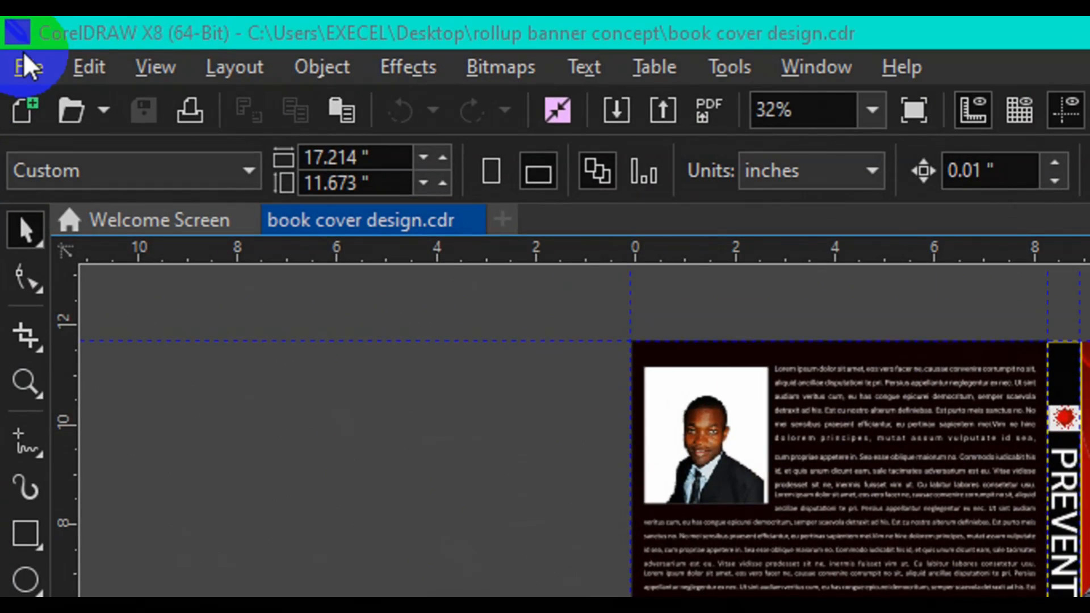
- Show the completed book cover design.cdr document in CorelDRAW X8
left_click(28, 67)
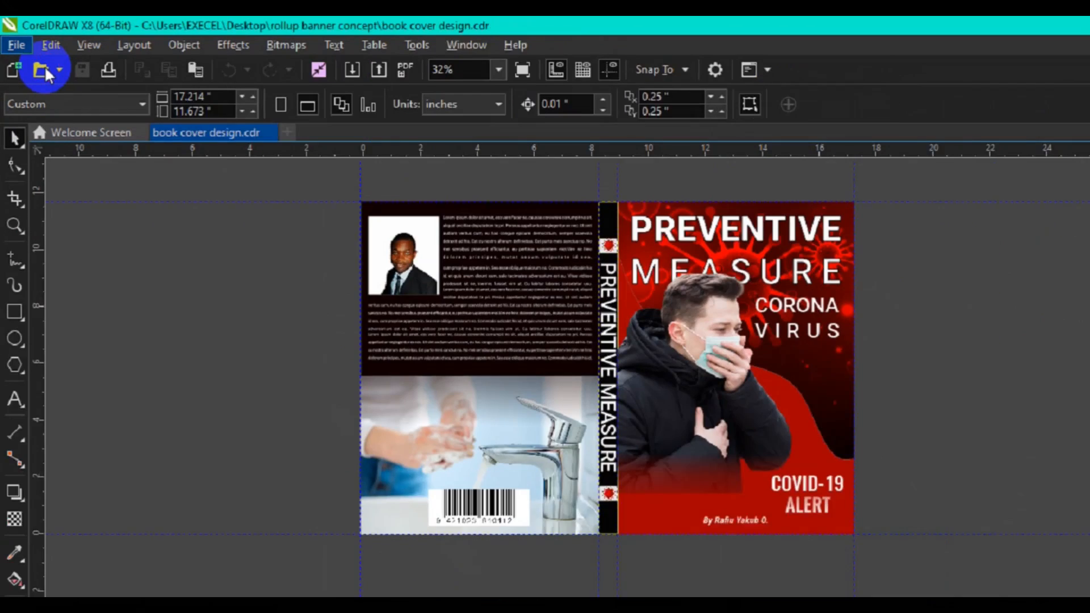
- Start a new document named Standard Book Cover Design
left_click(13, 70)
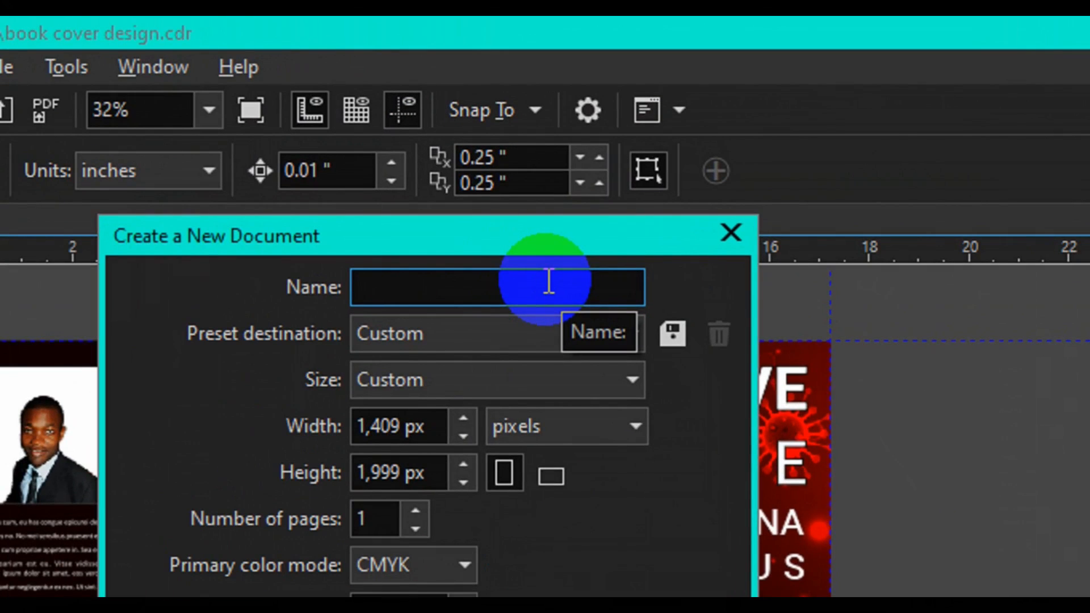
type("Standar")
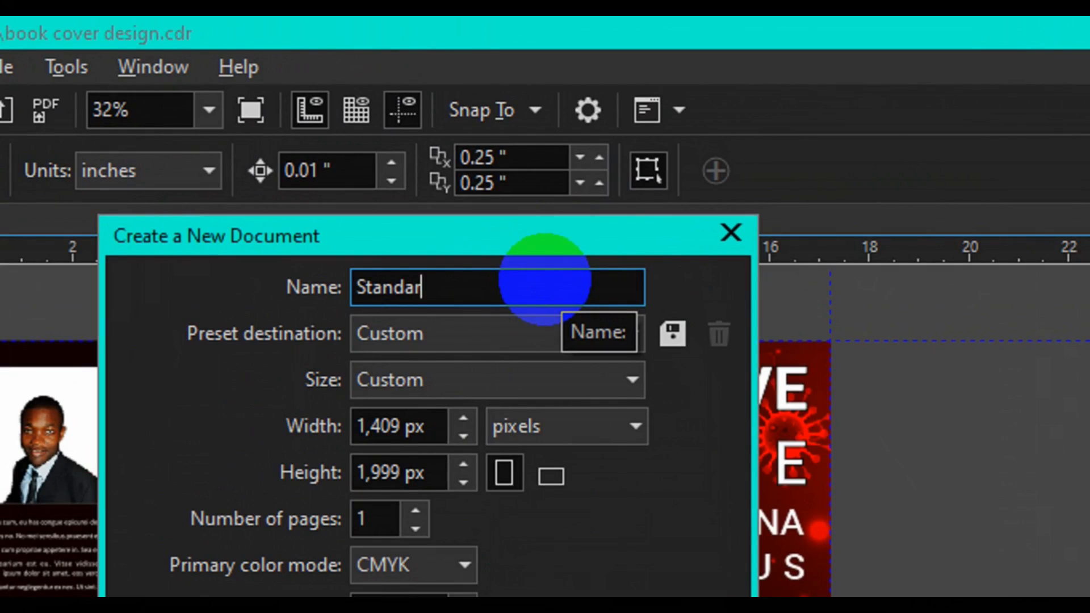
type("d Bo")
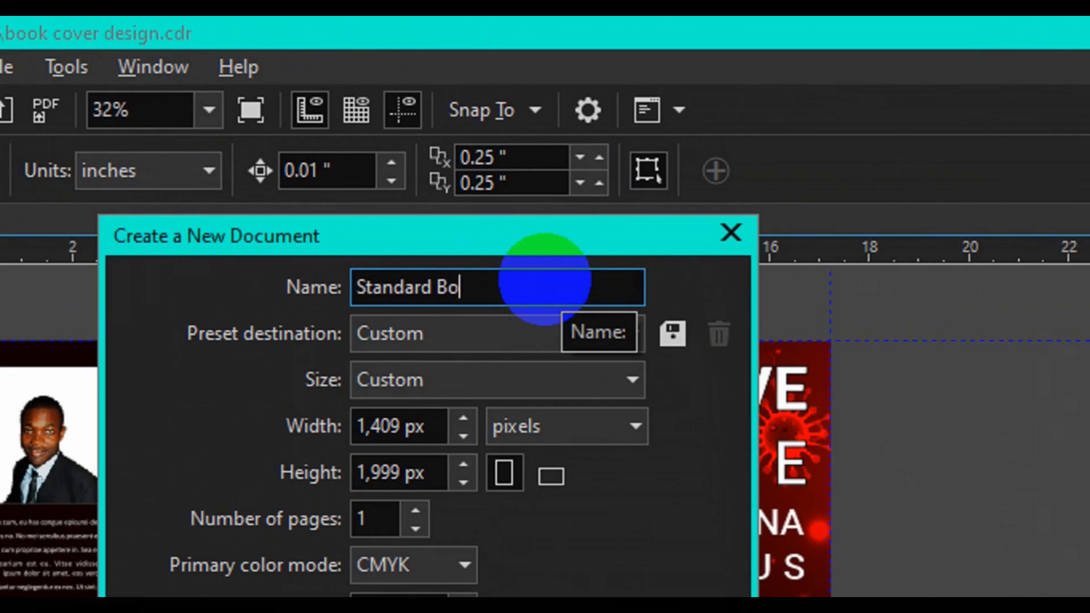
type("ok Cover")
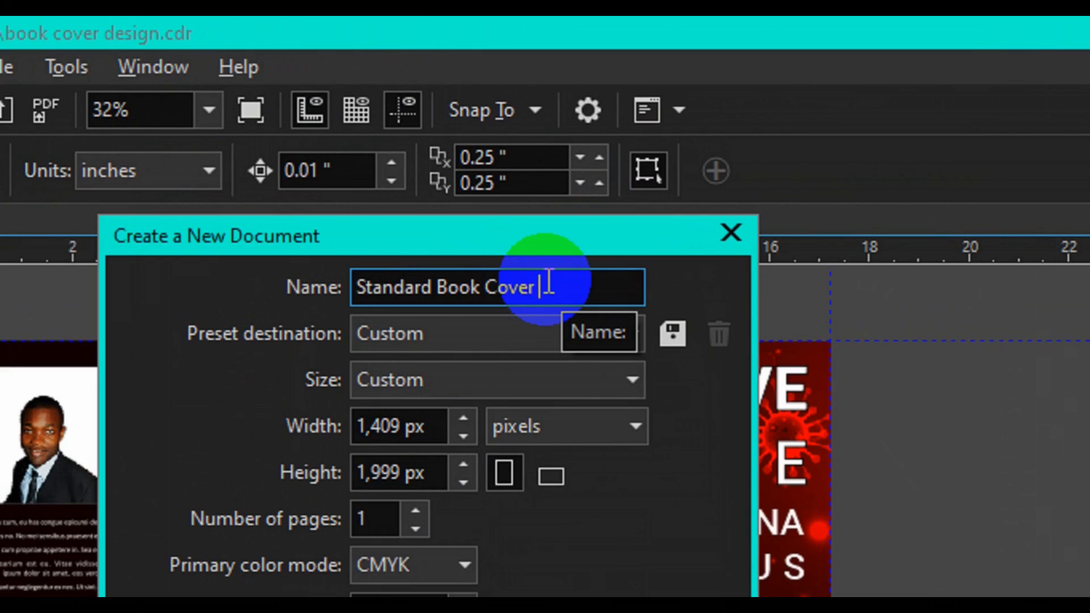
type("Design")
left_click(399, 427)
type("17")
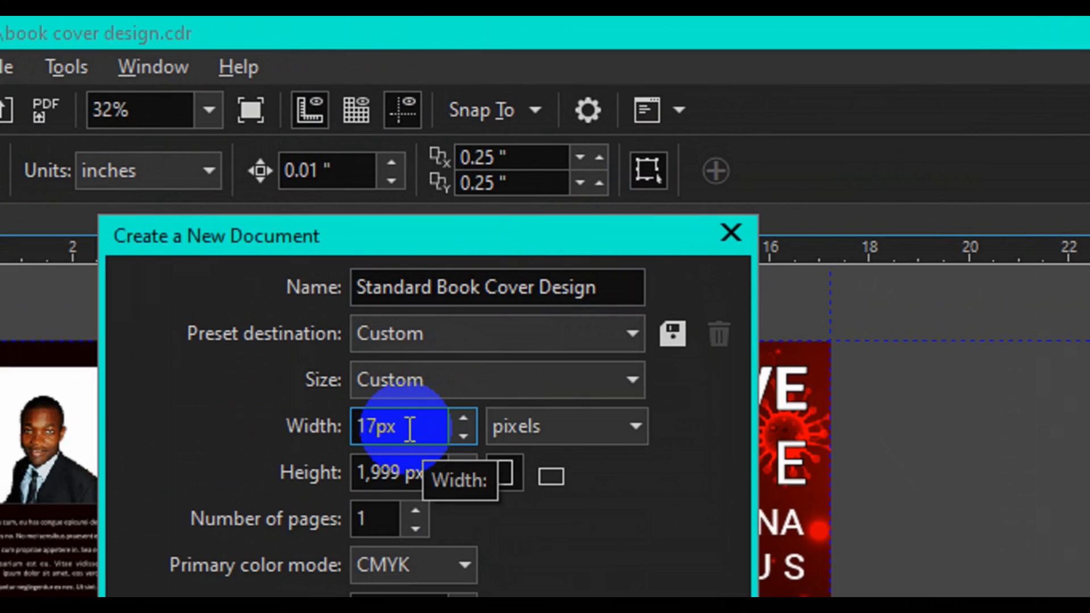
- Set the page units to inches with width 17.396 and height 11.72
left_click(632, 426)
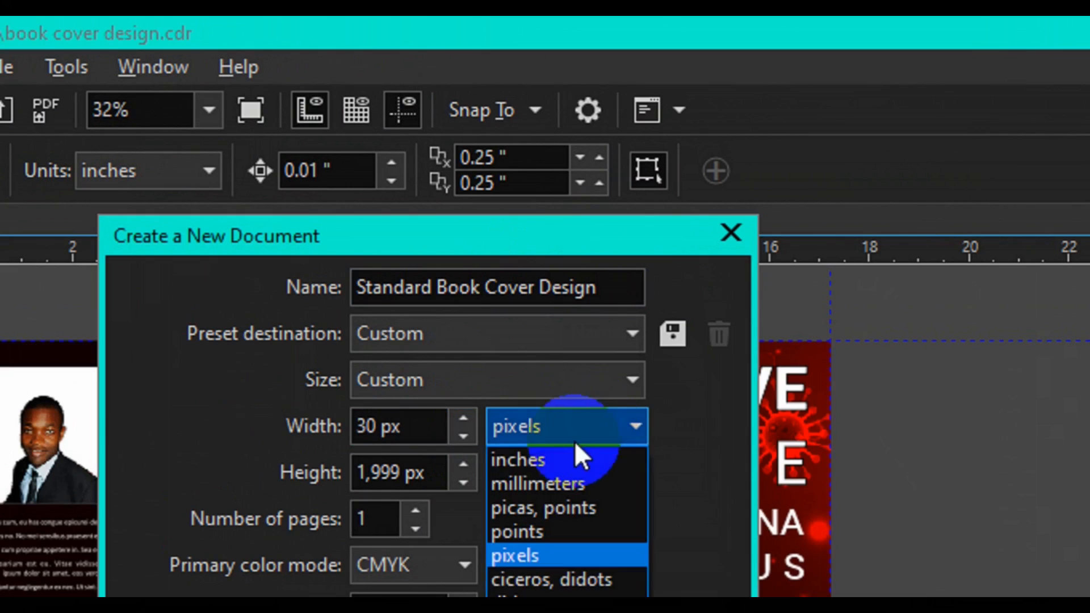
left_click(518, 460)
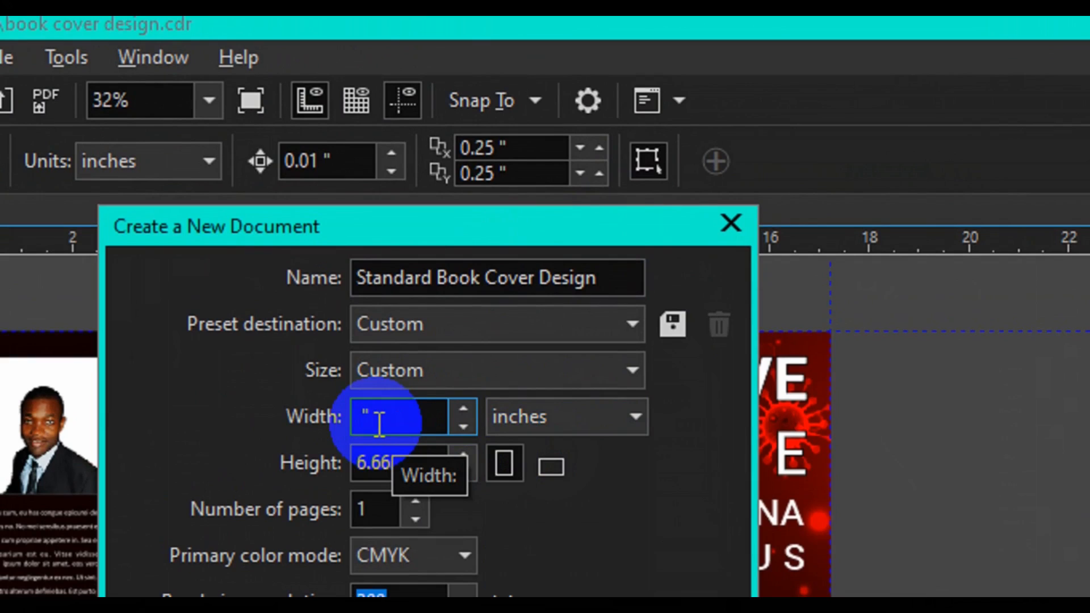
type("17.396")
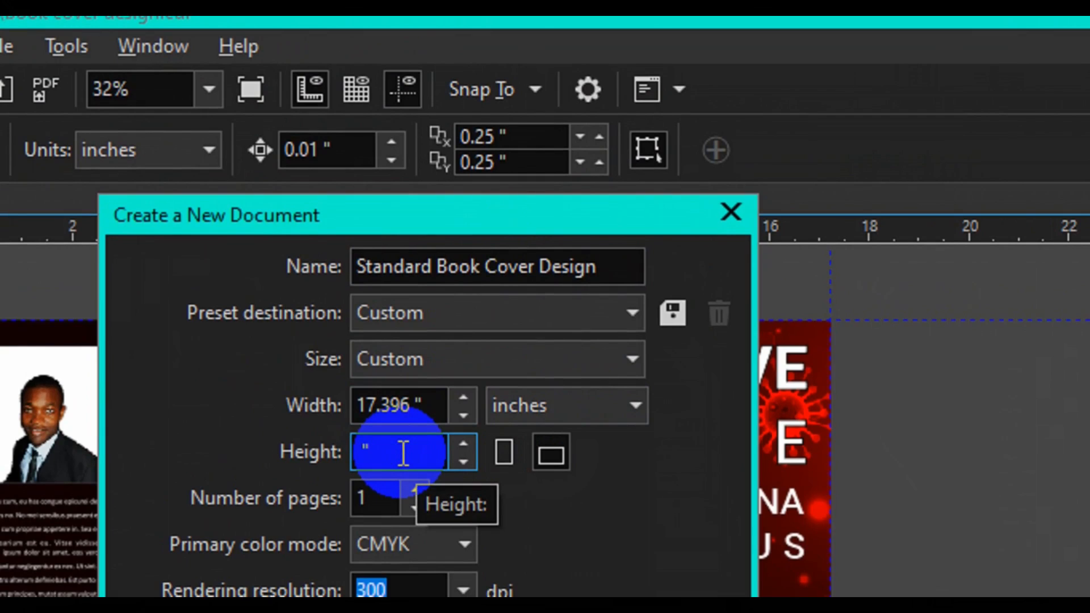
type("11.")
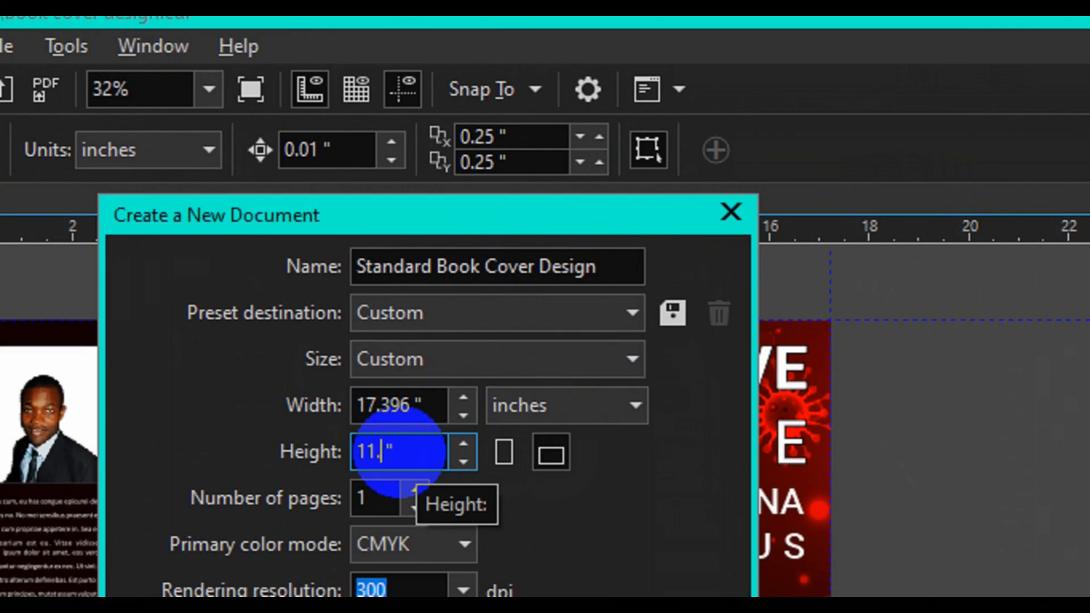
mouse_move(405, 452)
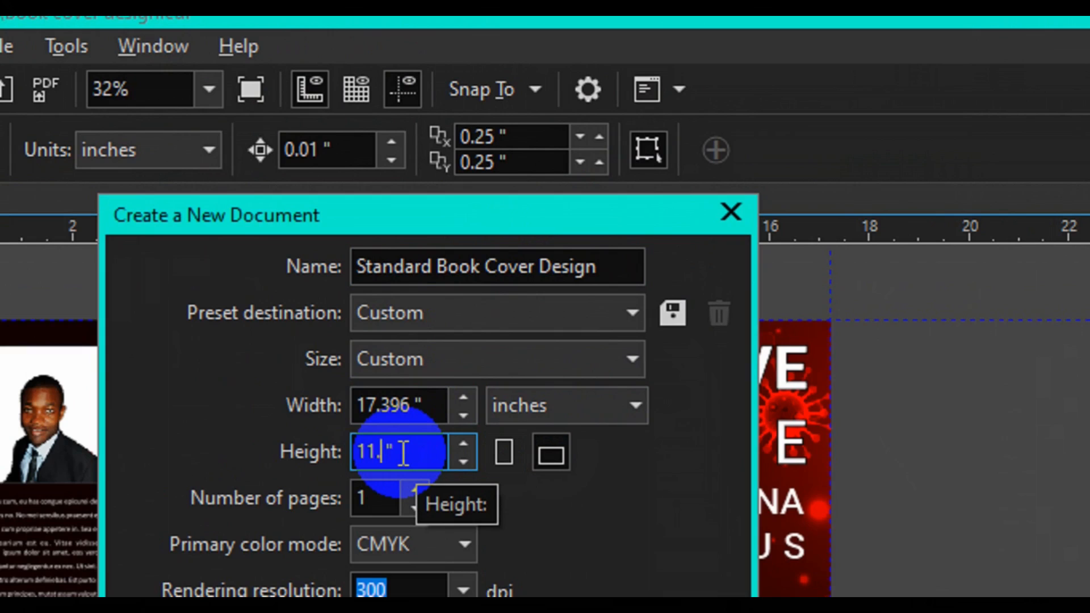
type("72")
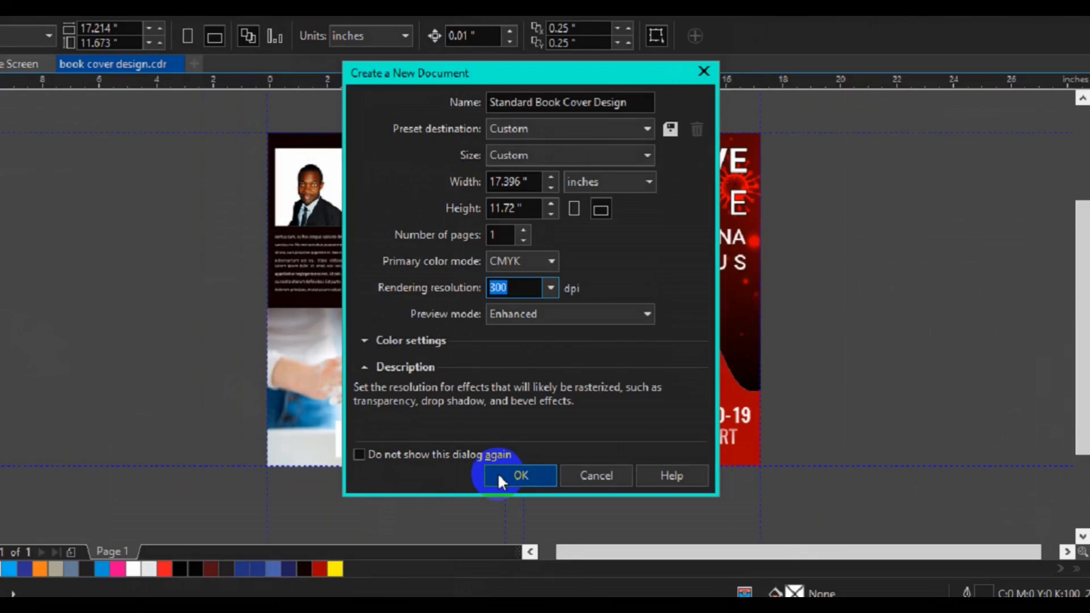
- Create the document and add a page-sized 17.396 by 11.72 inch rectangle
left_click(520, 476)
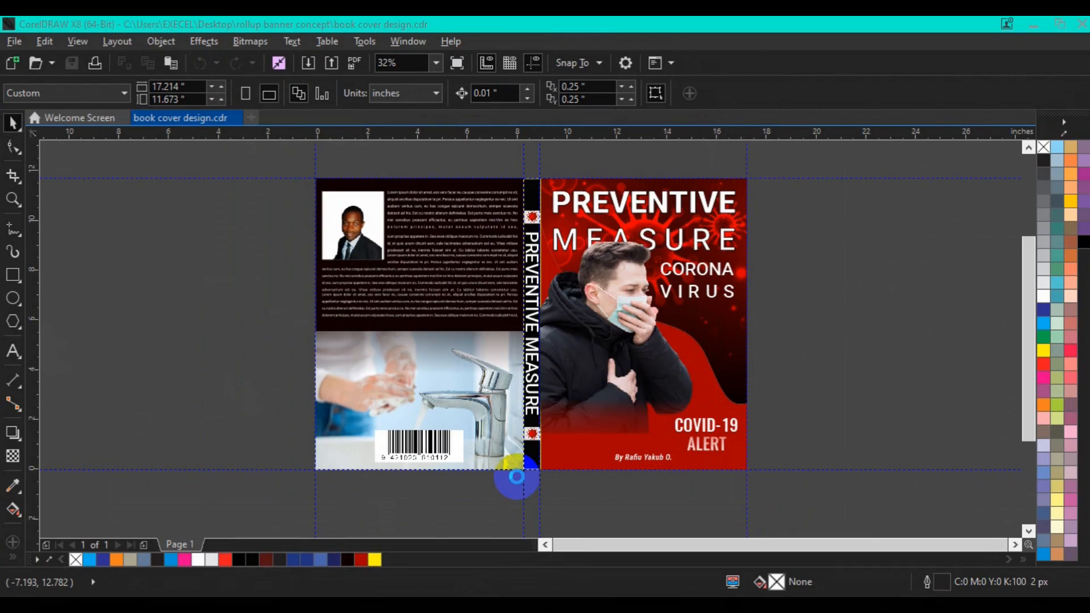
left_click(296, 117)
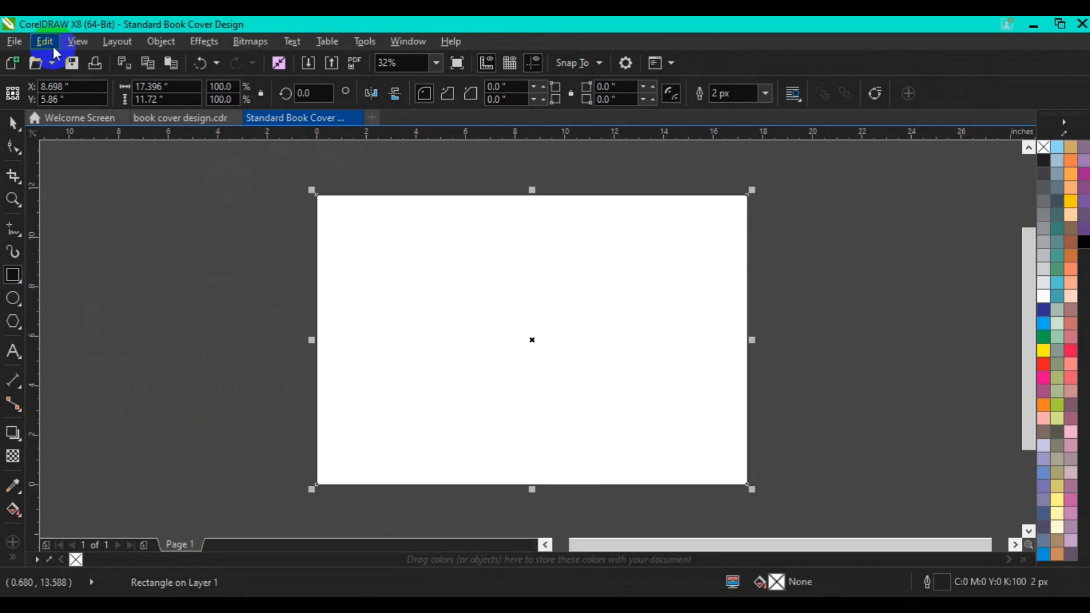
- Copy and paste the page rectangle via the Edit menu to set up the spine lines
left_click(44, 41)
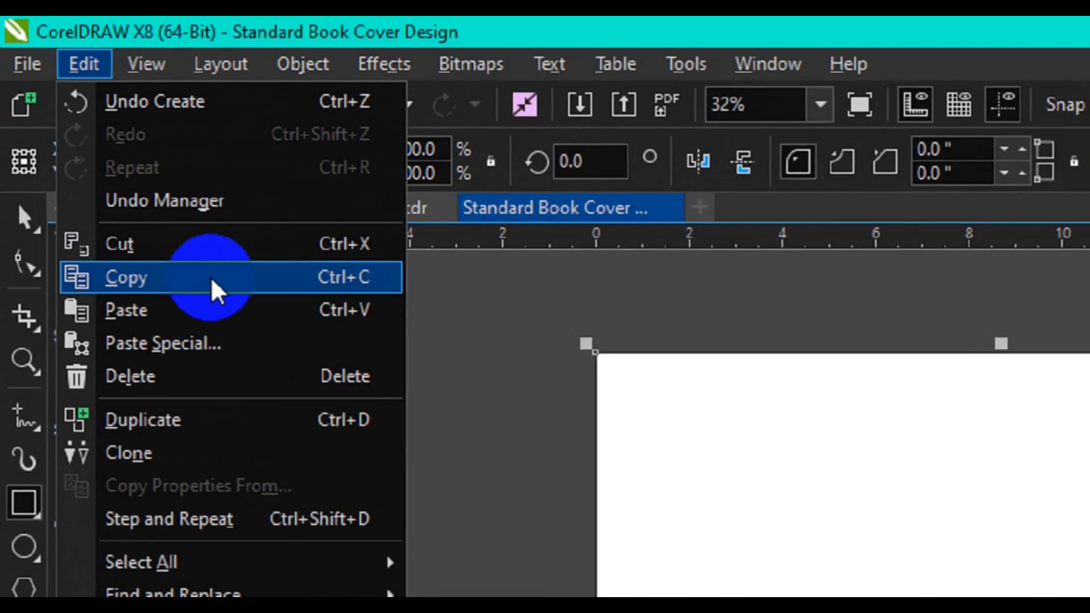
left_click(127, 277)
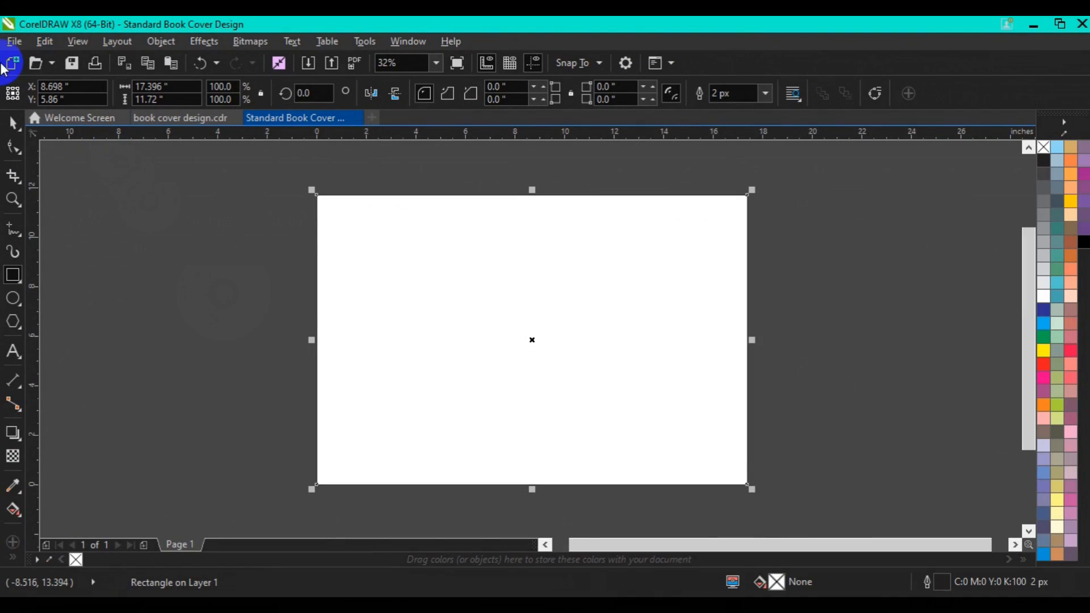
left_click(45, 41)
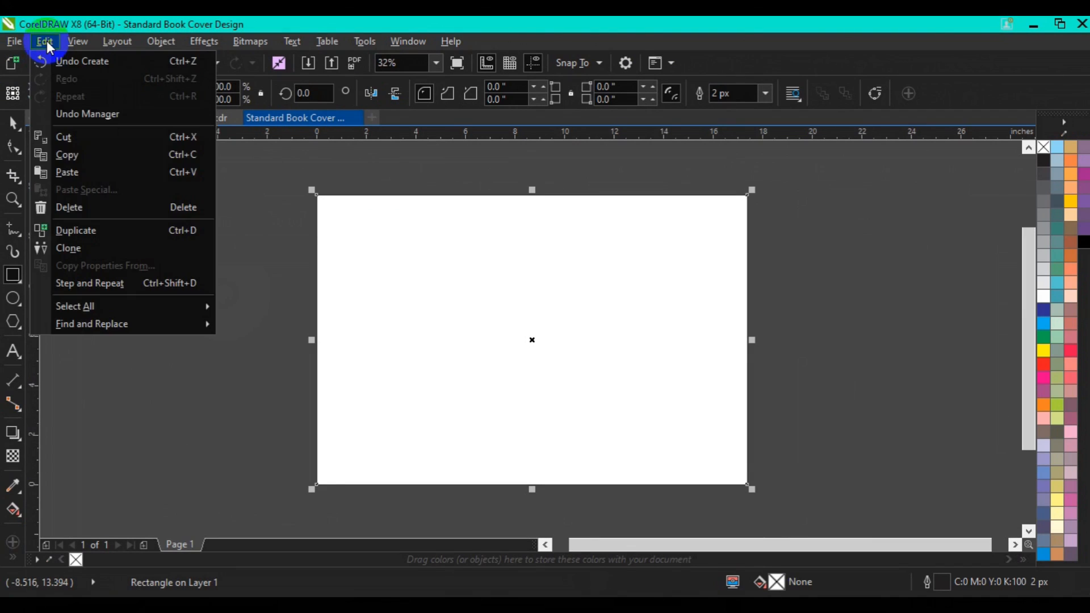
left_click(12, 41)
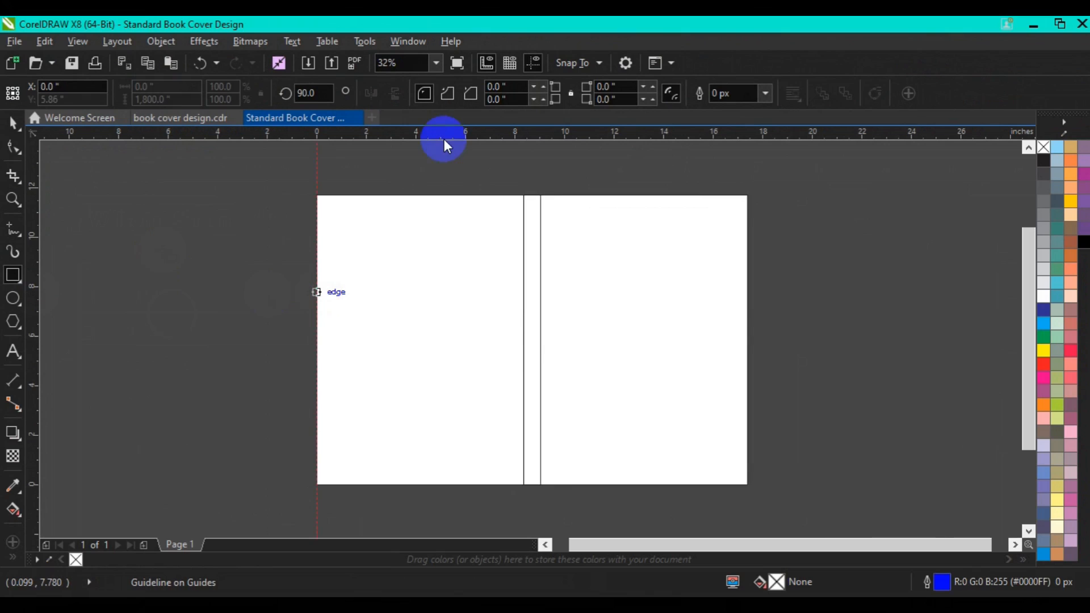
left_click_drag(444, 135, 446, 197)
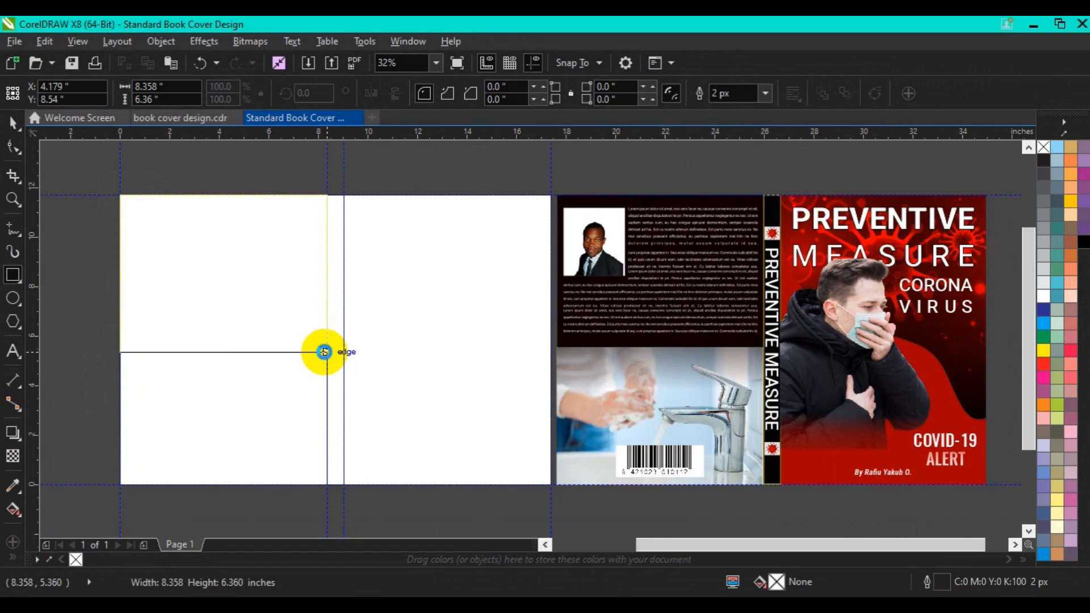
- Cover the back panel's top half and fill it with the dark colour sampled from the finished cover
left_click(223, 272)
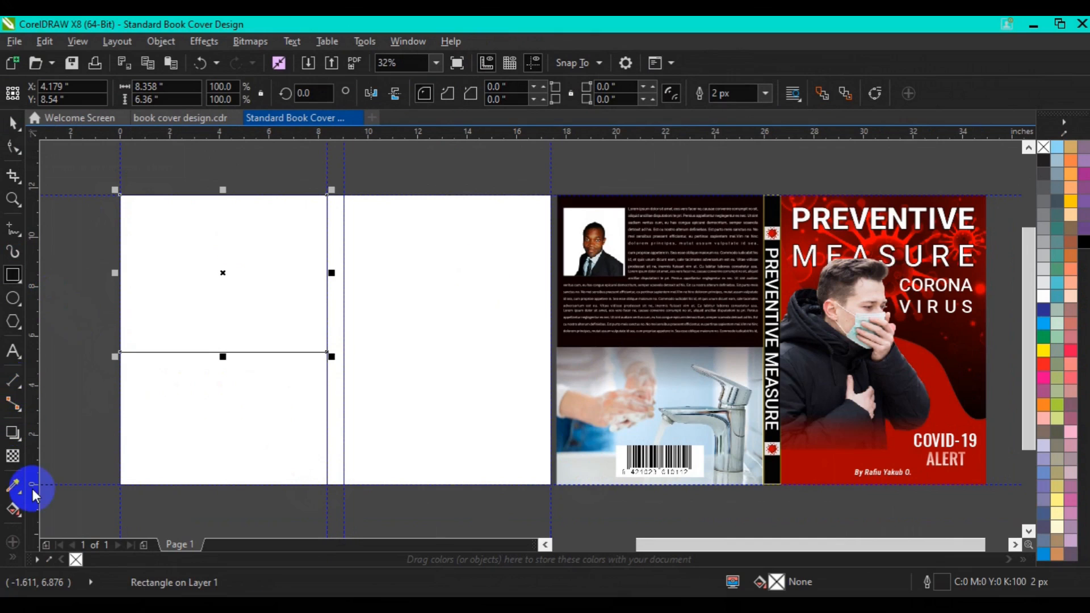
mouse_move(578, 194)
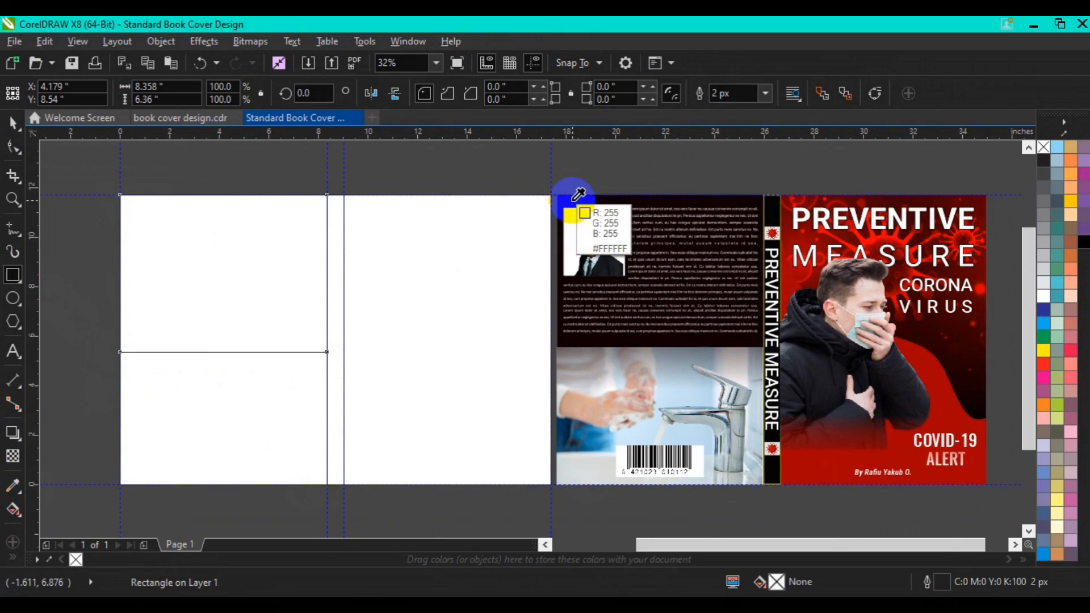
left_click(262, 261)
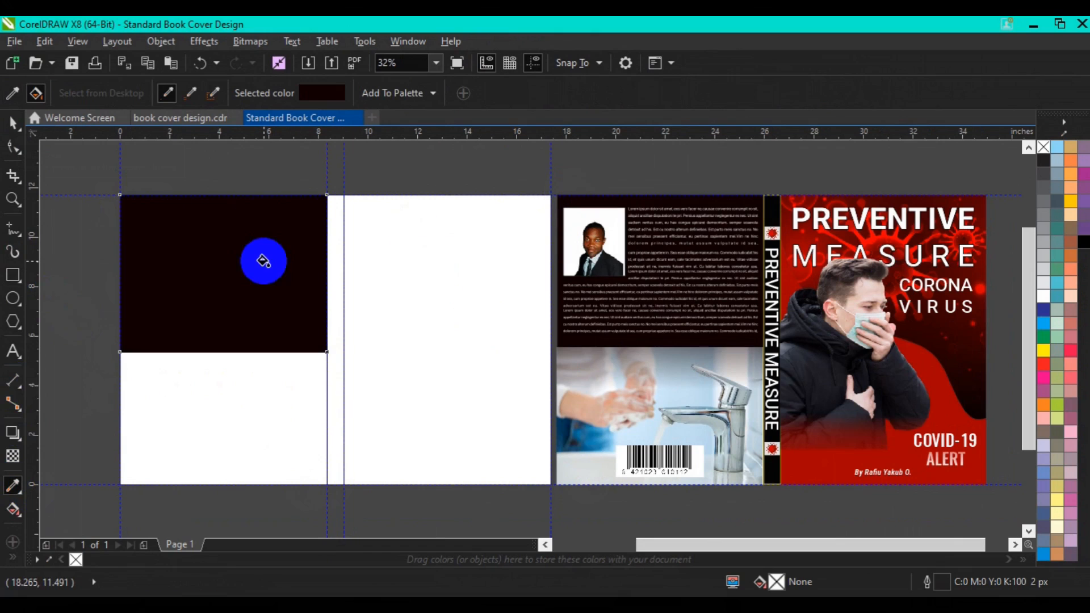
left_click(262, 261)
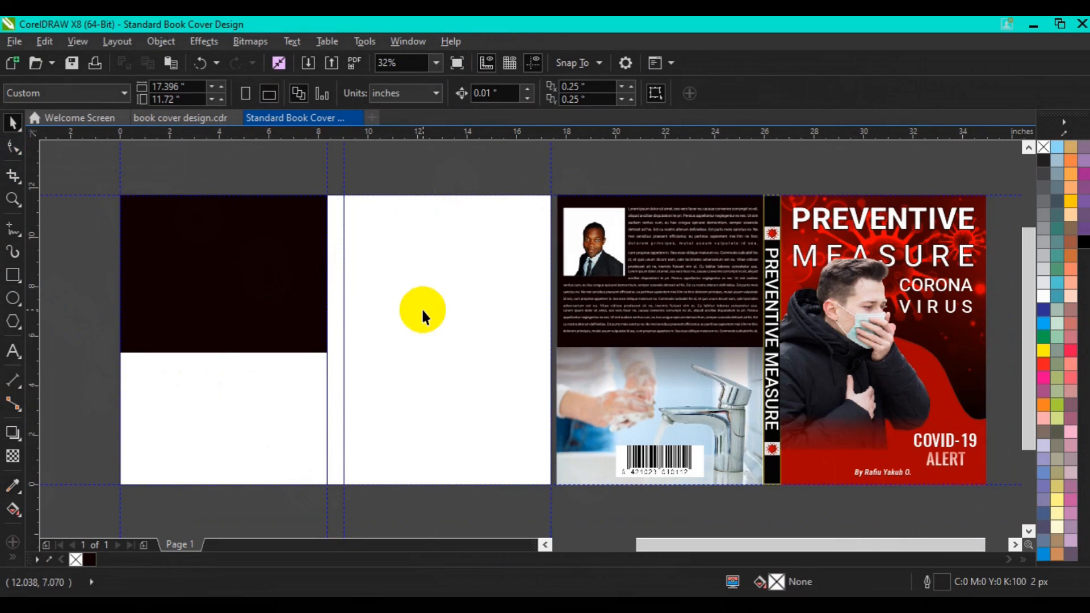
mouse_move(12, 247)
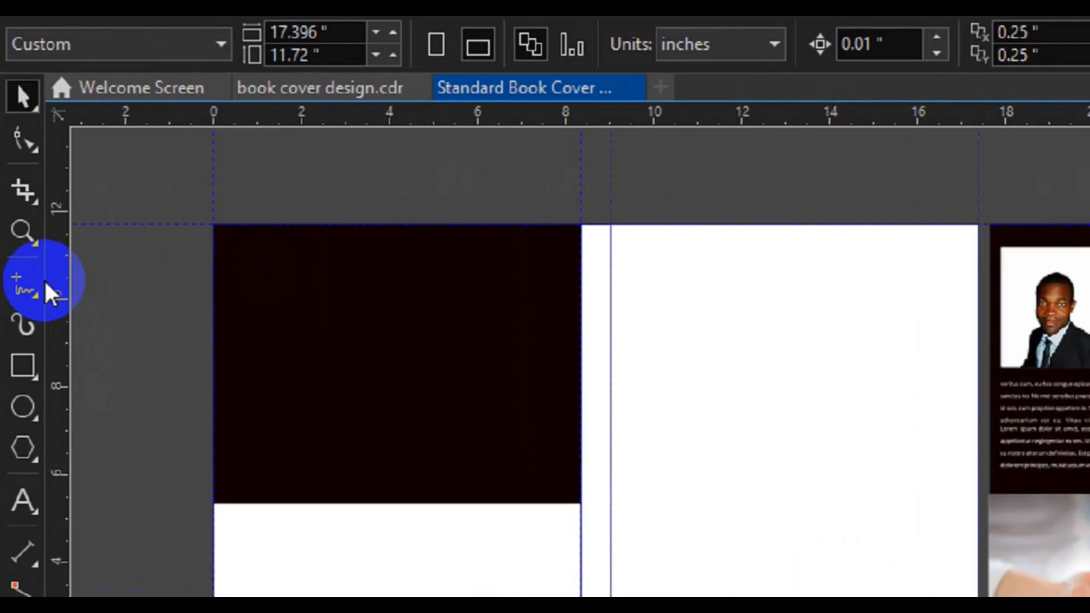
- Draw a wavy S-shaped freehand curve across the front panel from spine to right edge
left_click(26, 281)
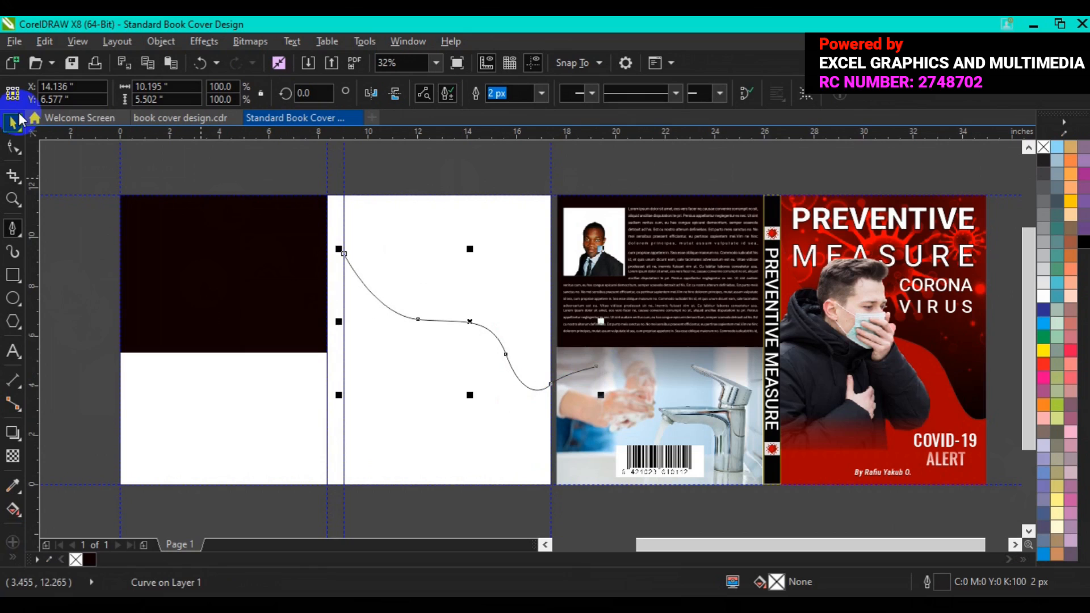
mouse_move(339, 250)
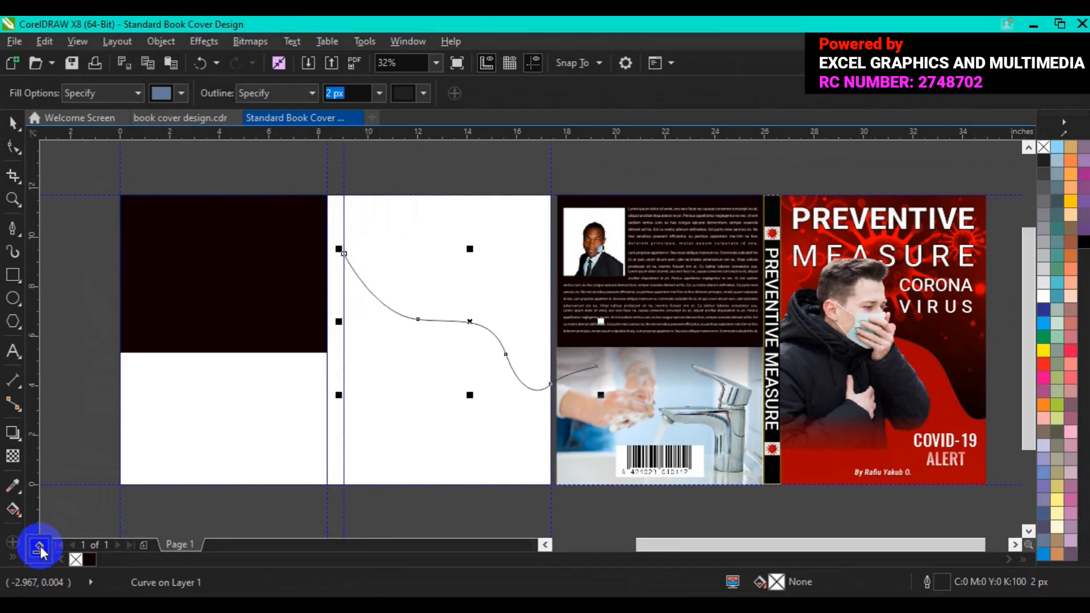
mouse_move(39, 550)
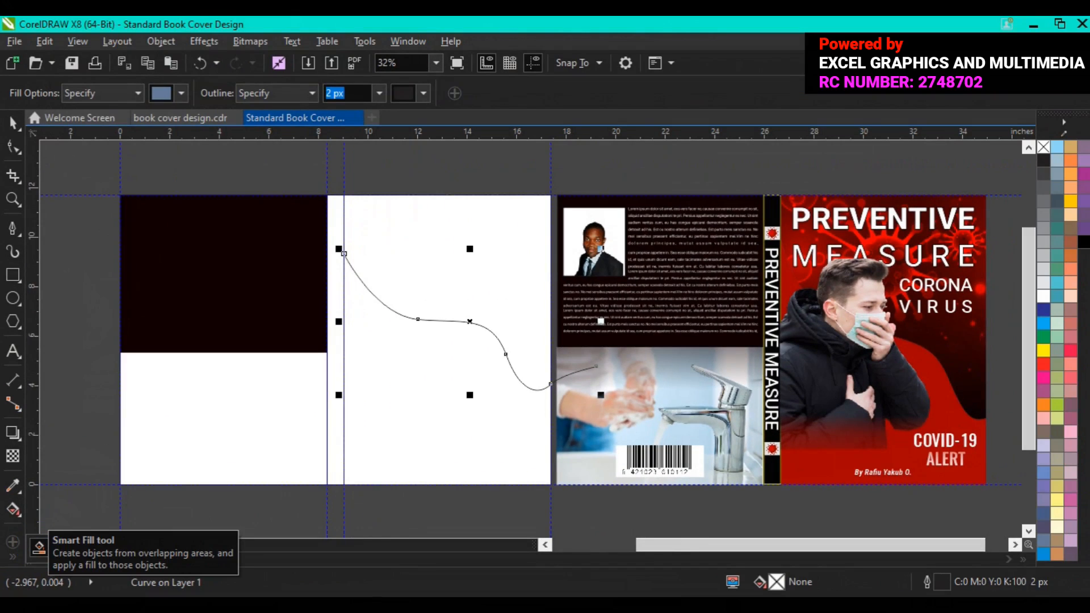
- Smart-fill the front panel blue-grey and reselect the wavy curve across it
left_click(433, 423)
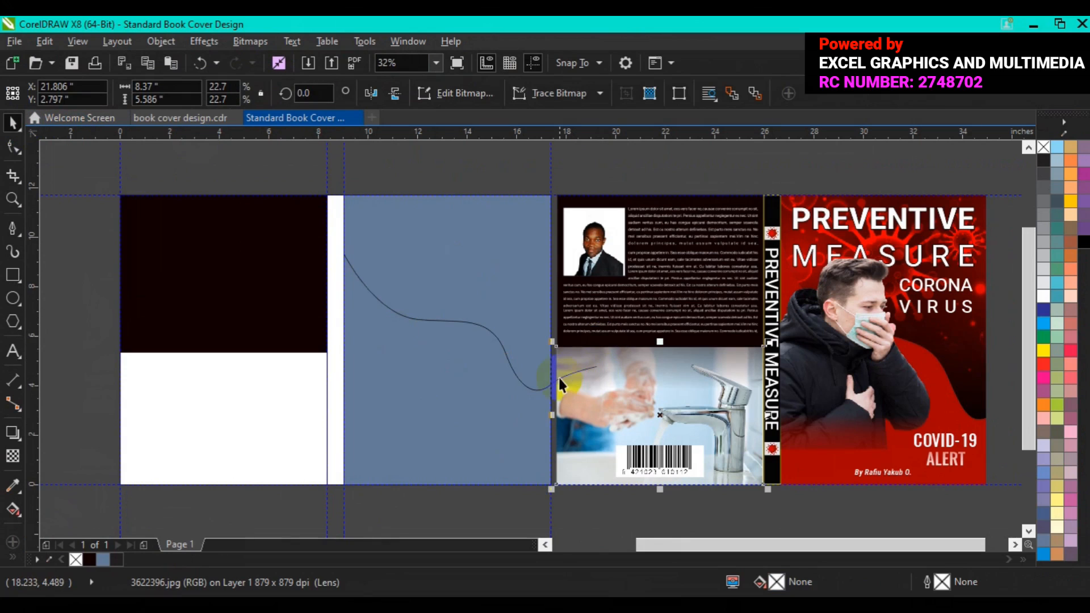
left_click(553, 386)
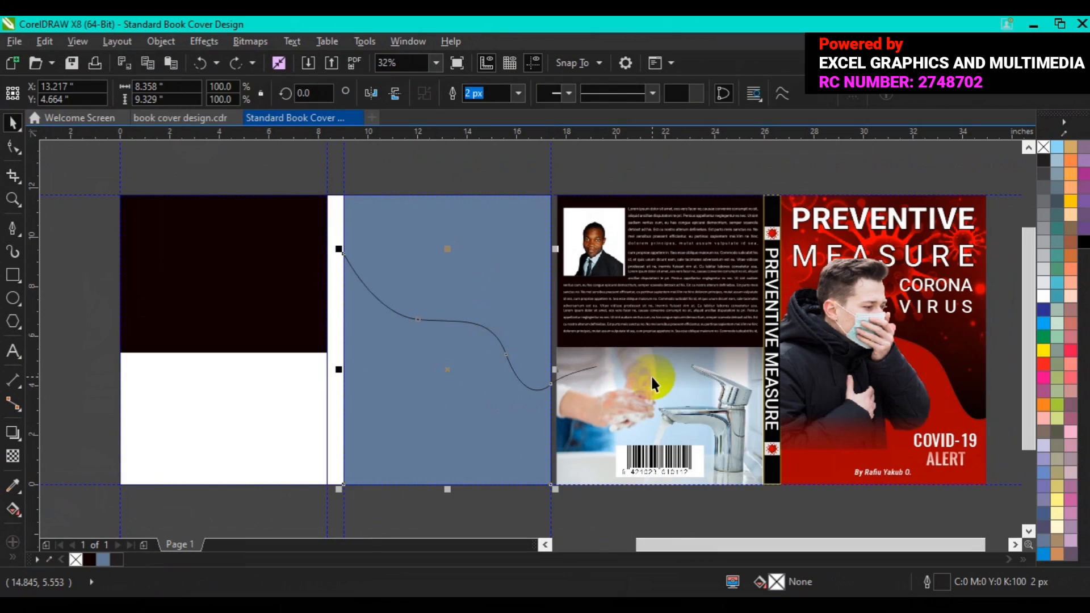
left_click(659, 414)
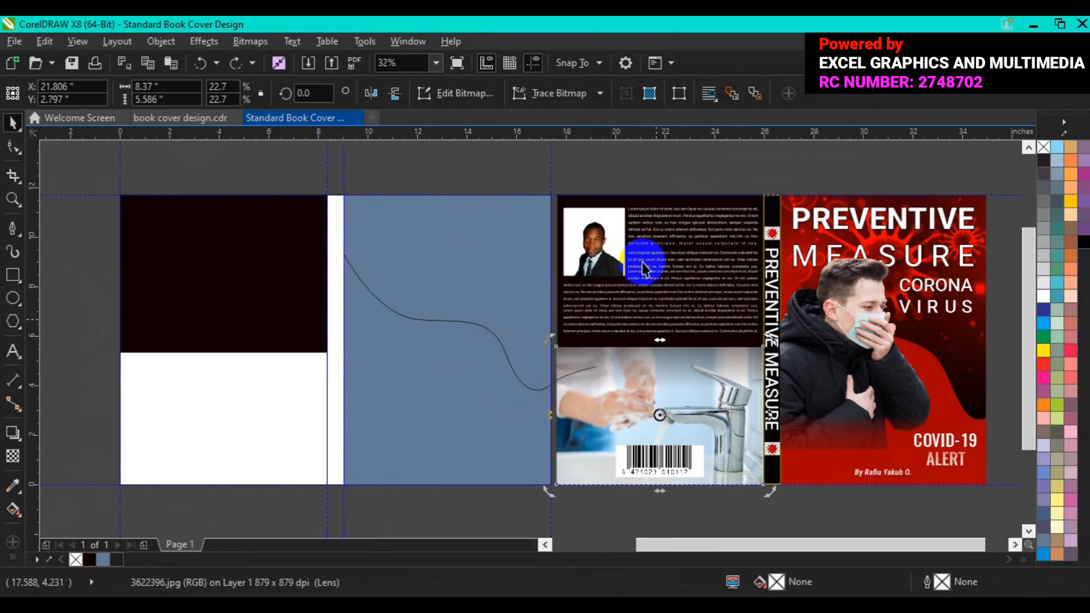
left_click(557, 389)
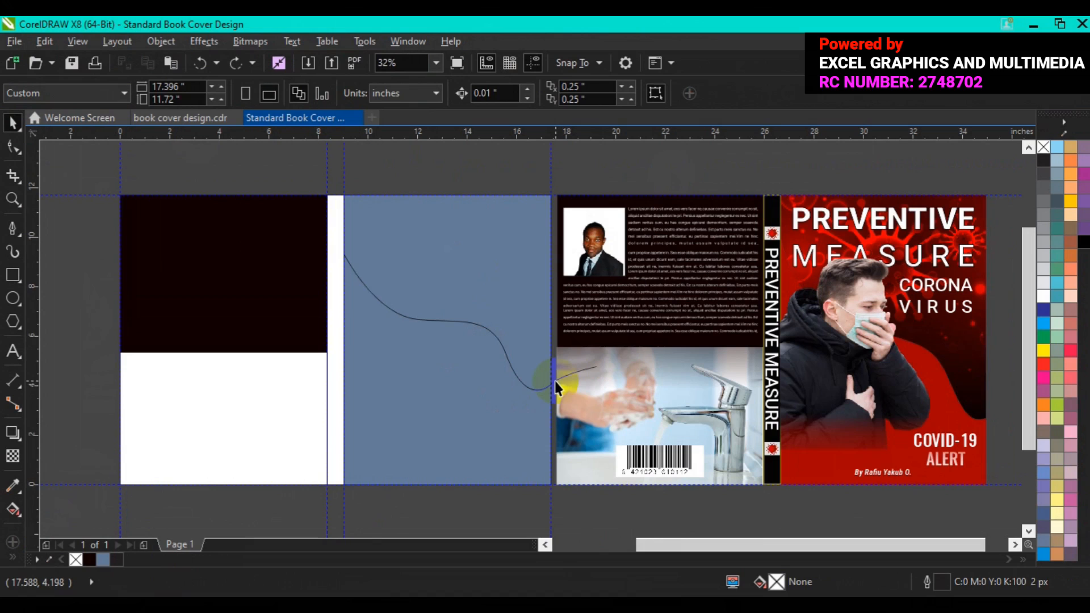
left_click(566, 372)
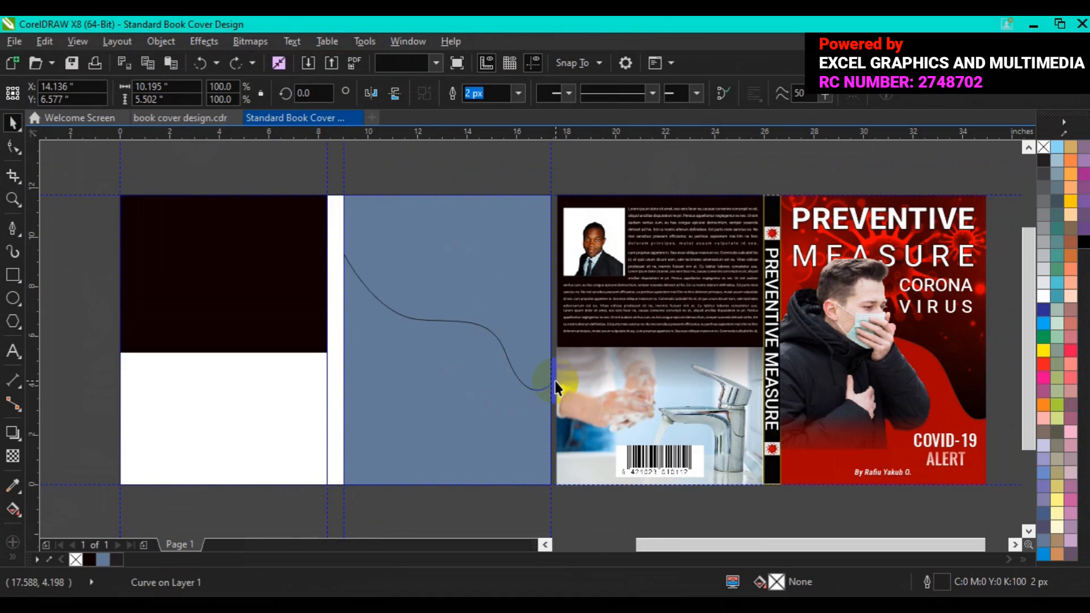
- Sample the finished cover's colour with the eyedropper for the shape below the curve
left_click(436, 448)
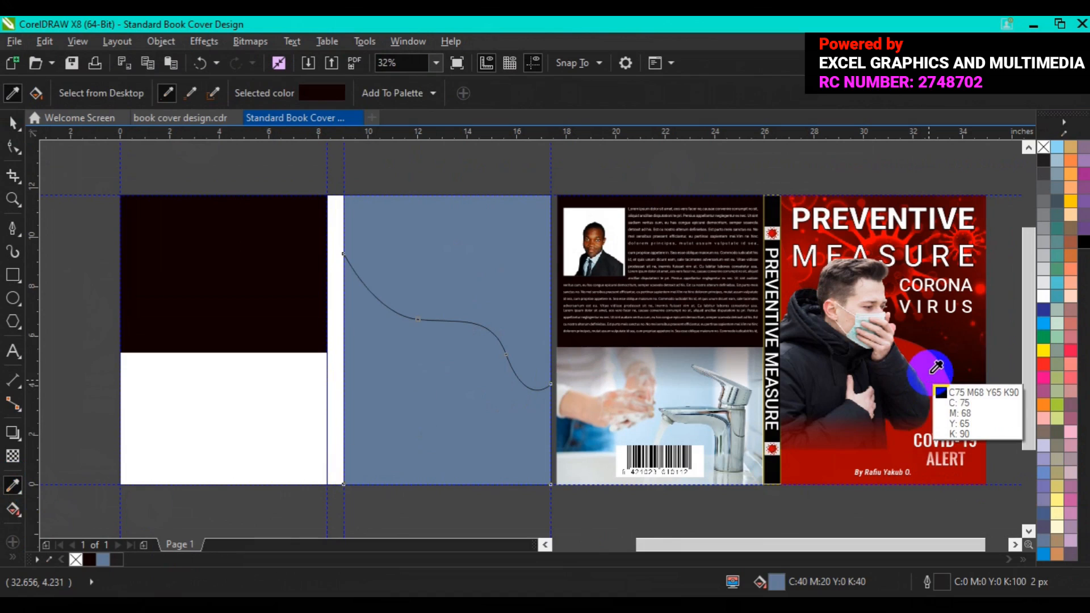
mouse_move(937, 368)
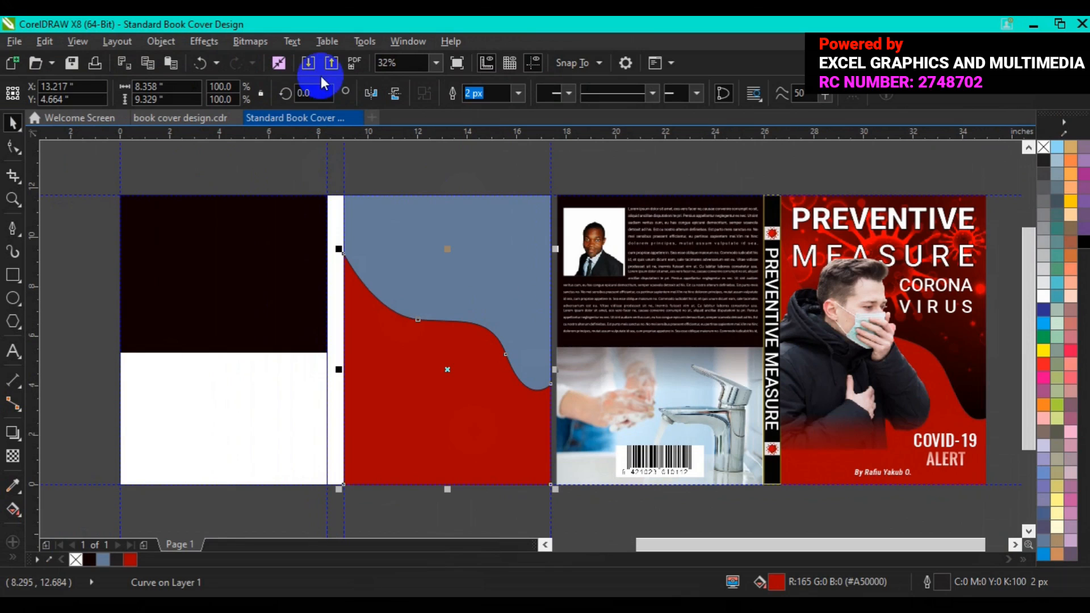
mouse_move(307, 63)
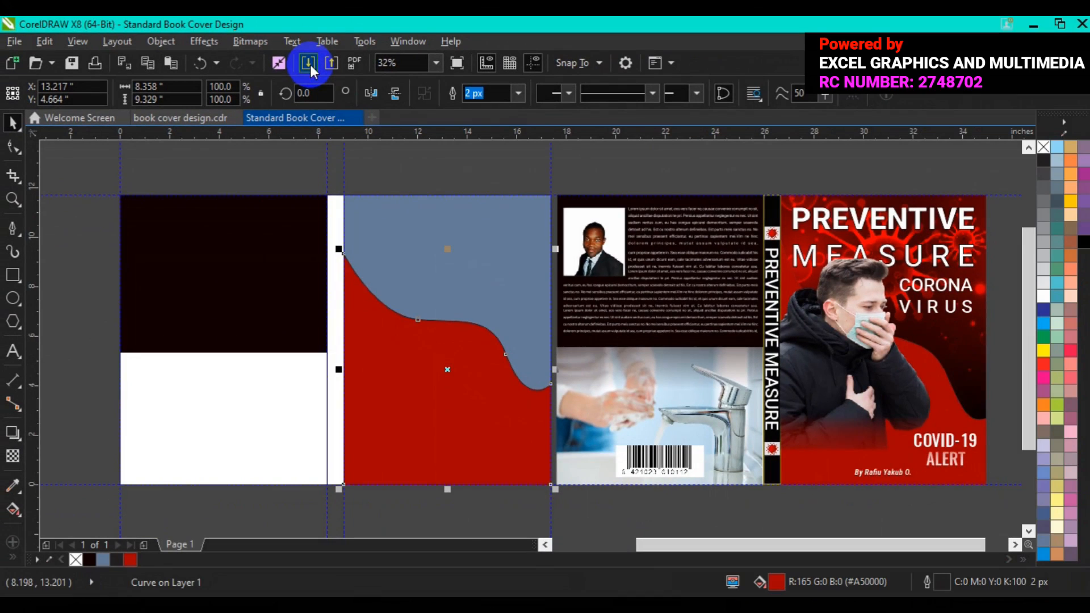
- Import the virus image and the removebg masked-man photo from the freepik stockpoto folder
left_click(309, 62)
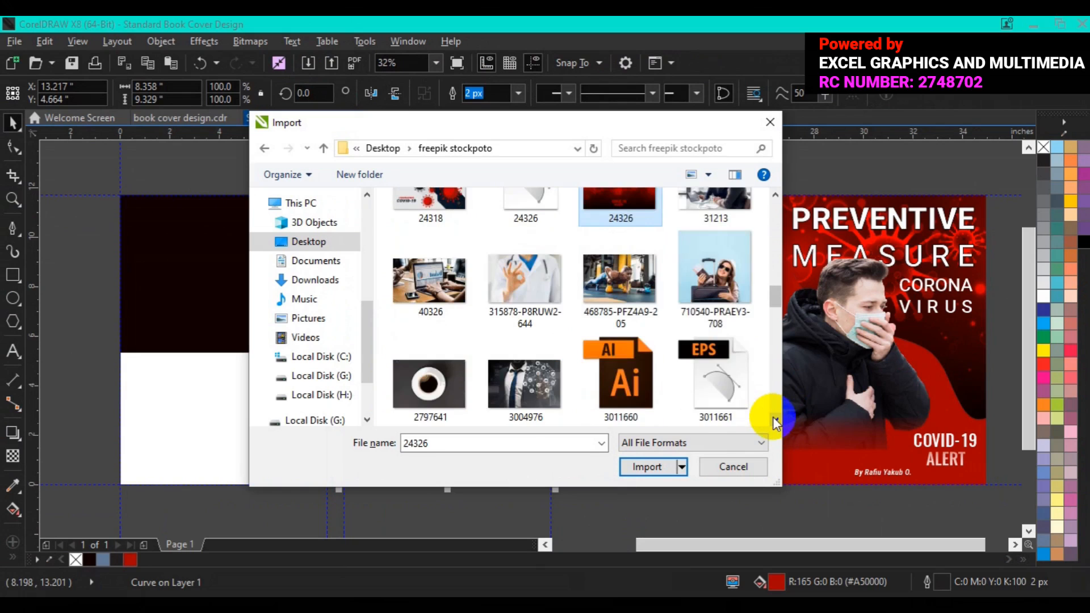
scroll("down", 3)
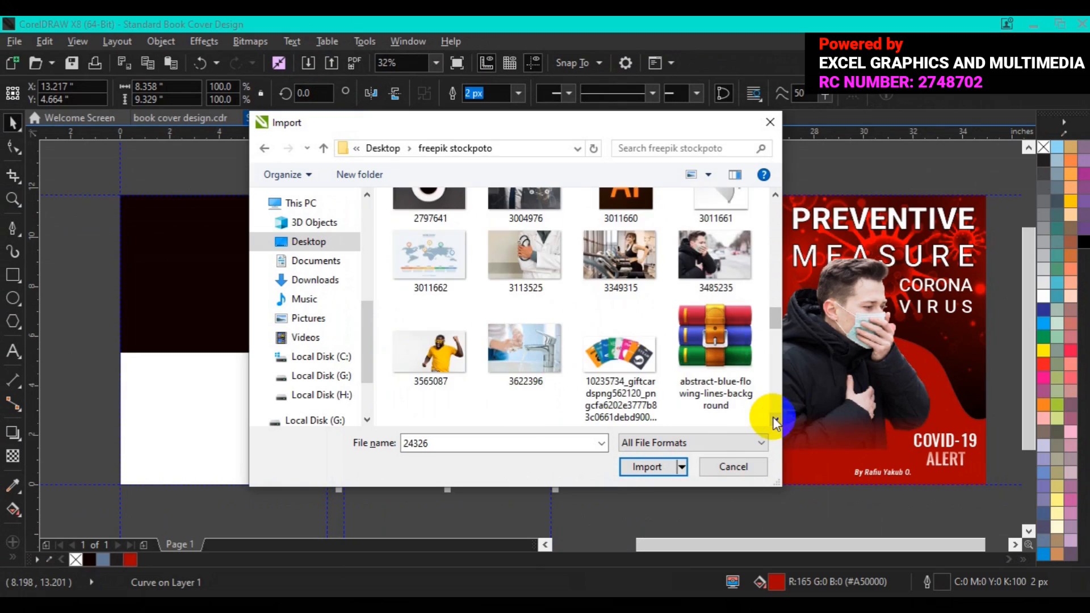
scroll("down", 3)
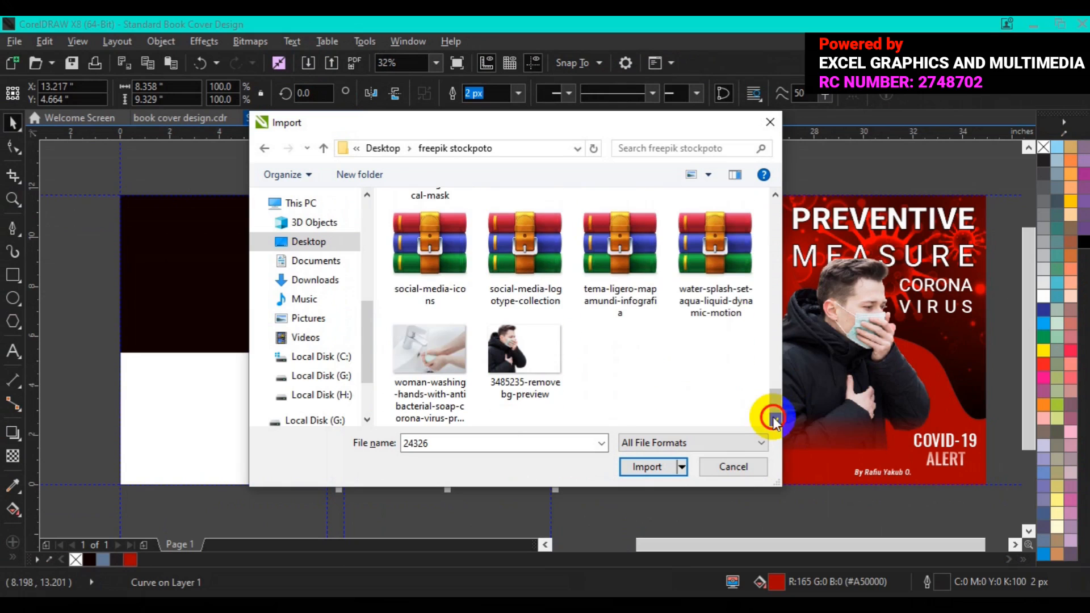
mouse_move(525, 346)
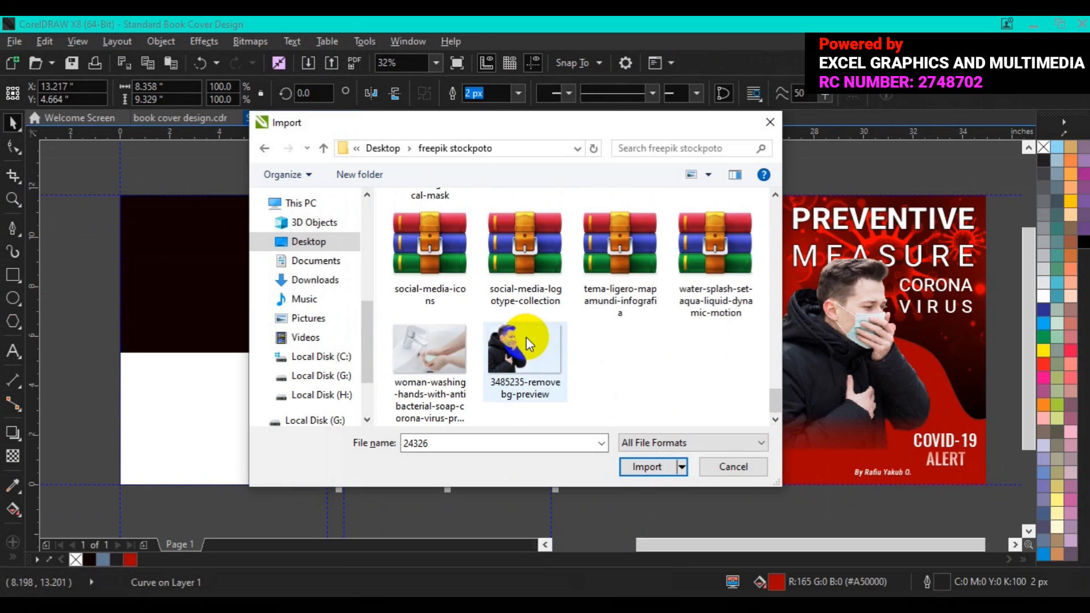
mouse_move(525, 348)
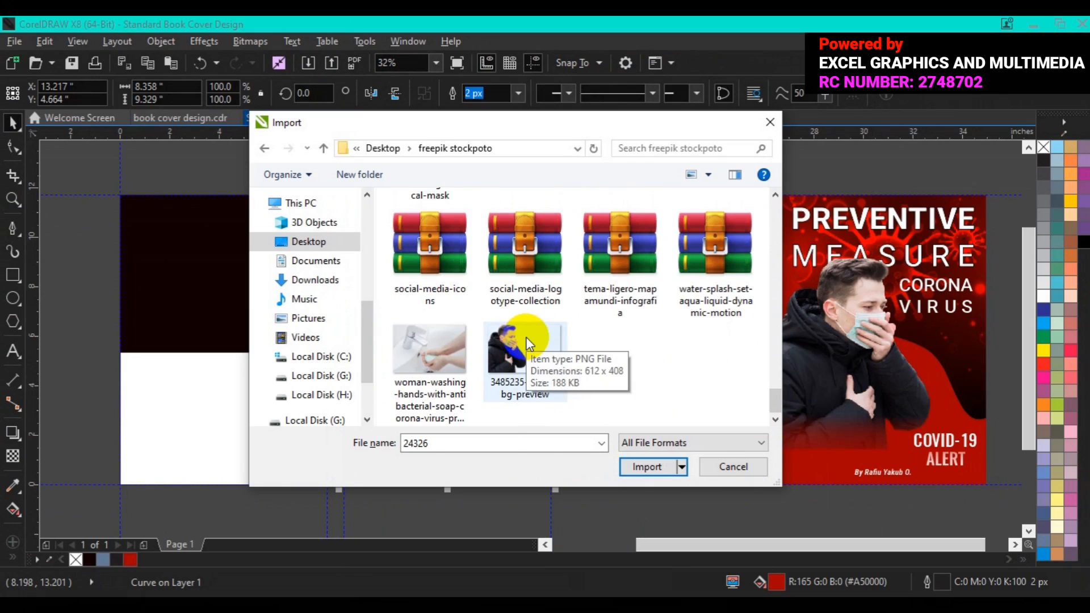
left_click(525, 347)
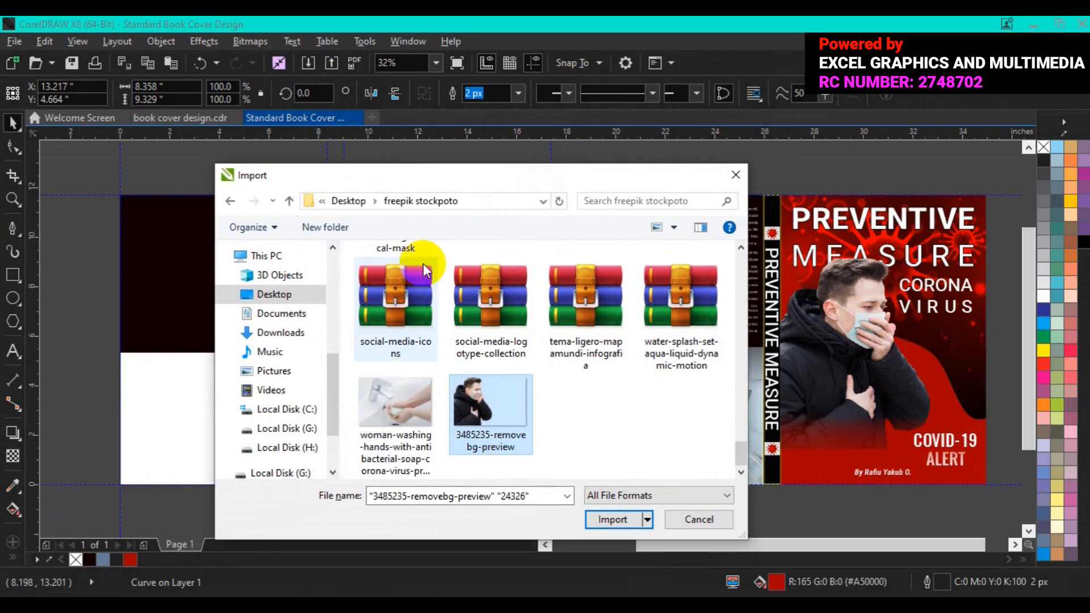
left_click(395, 402)
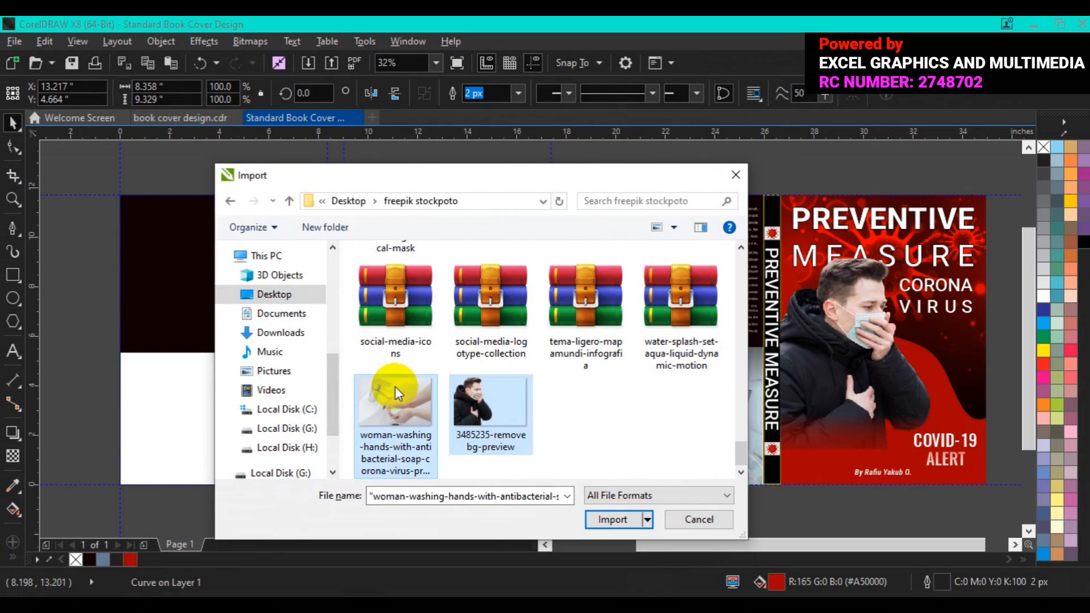
left_click(612, 519)
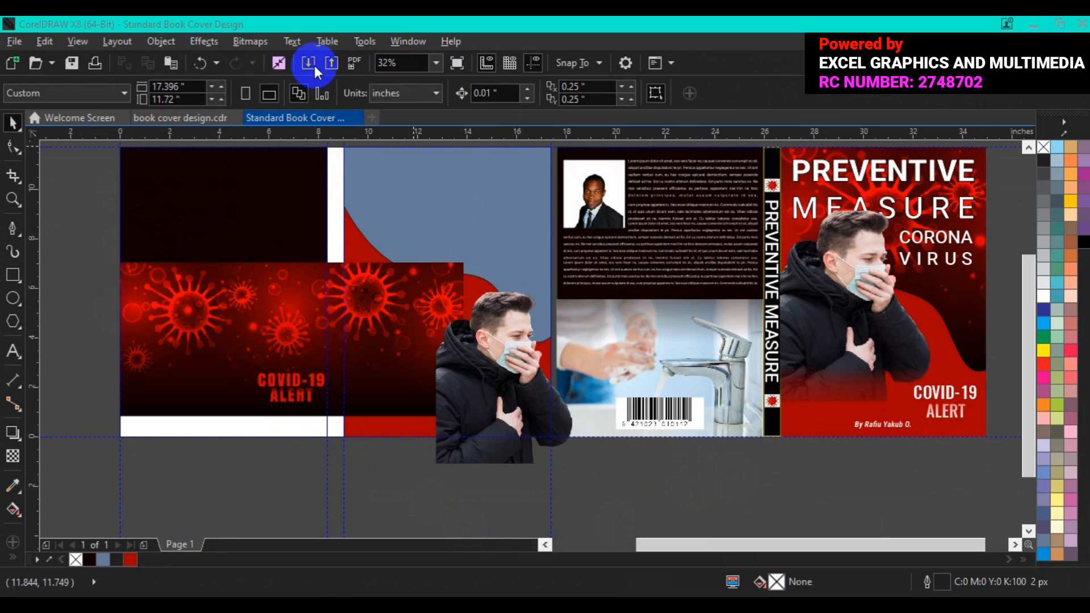
- Import the 3622396 faucet hand-washing photo onto the back panel
left_click(308, 64)
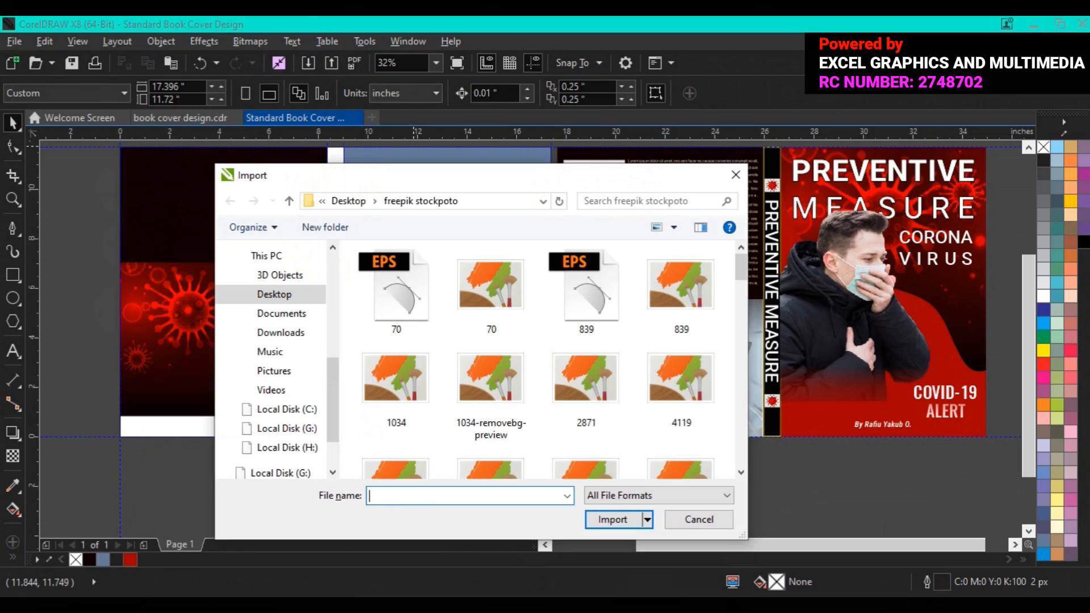
scroll("down", 3)
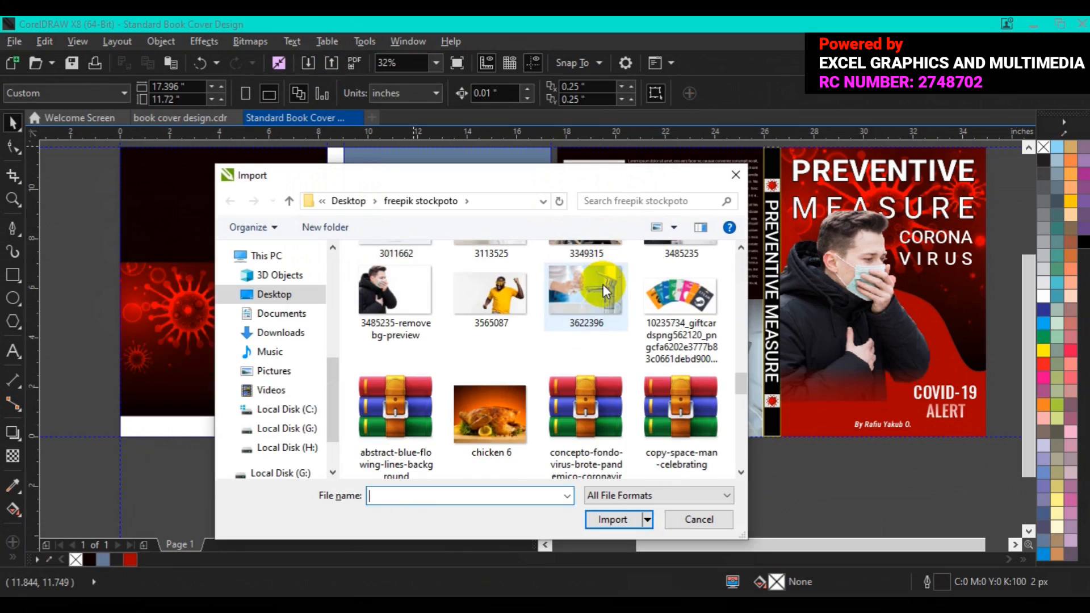
left_click(586, 291)
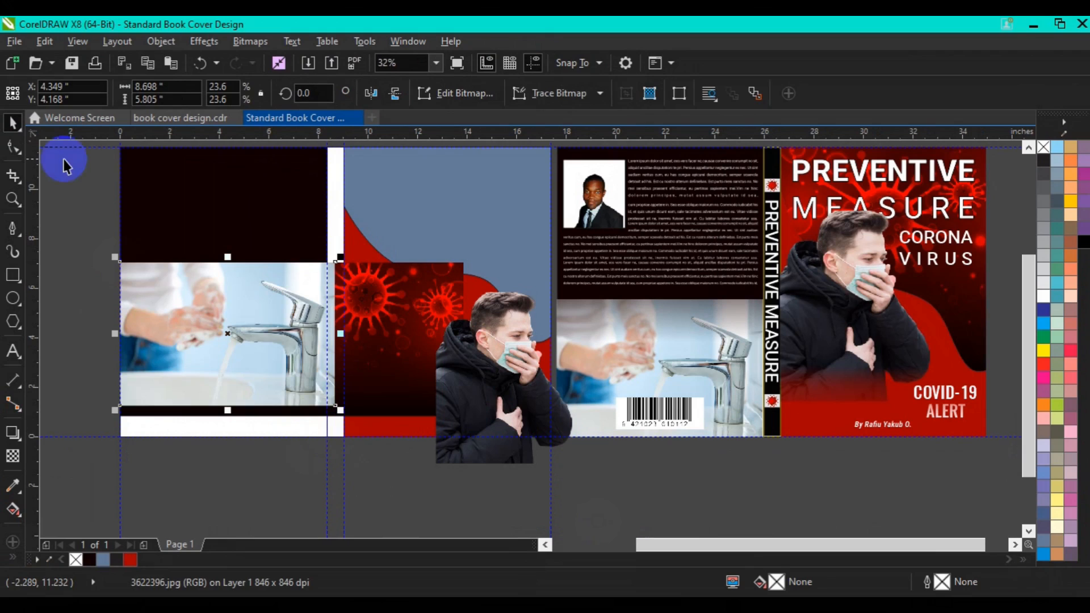
- Move the virus image and masked man aside, then select the faucet photo for clipping
left_click(412, 346)
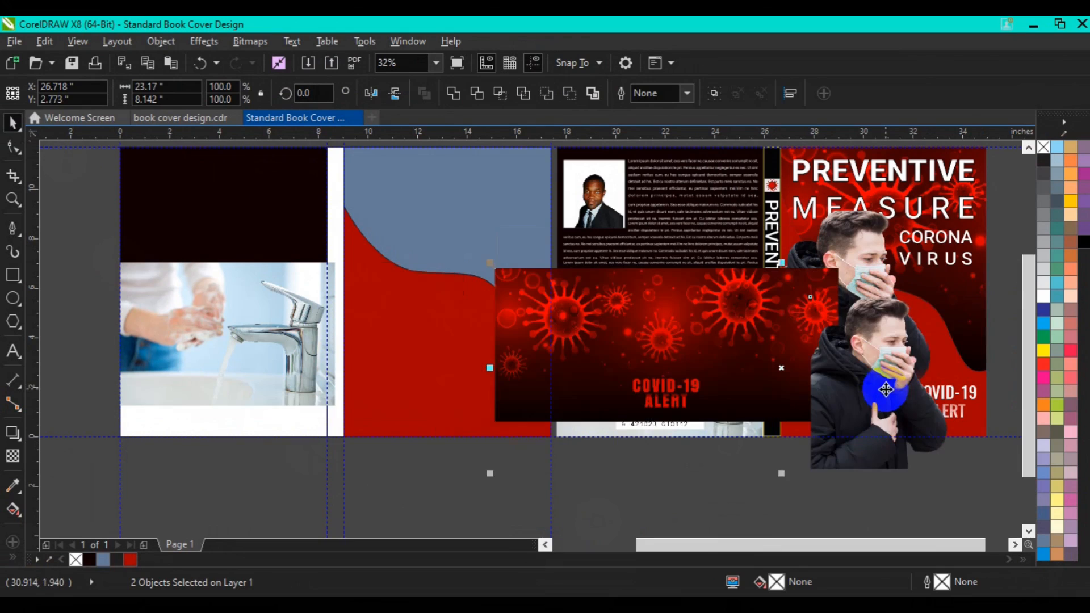
left_click(249, 319)
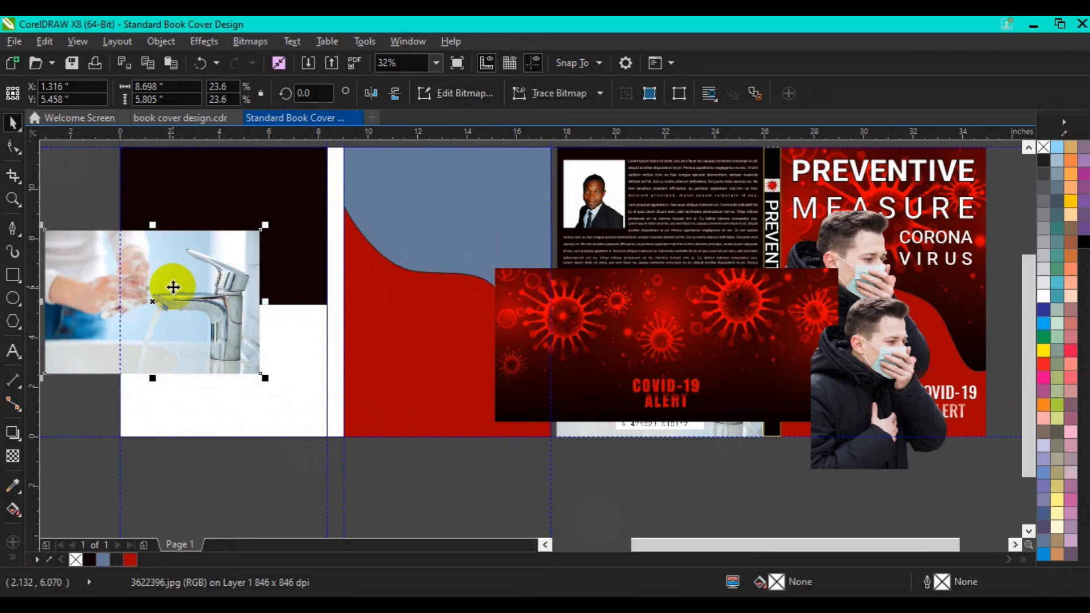
mouse_move(268, 379)
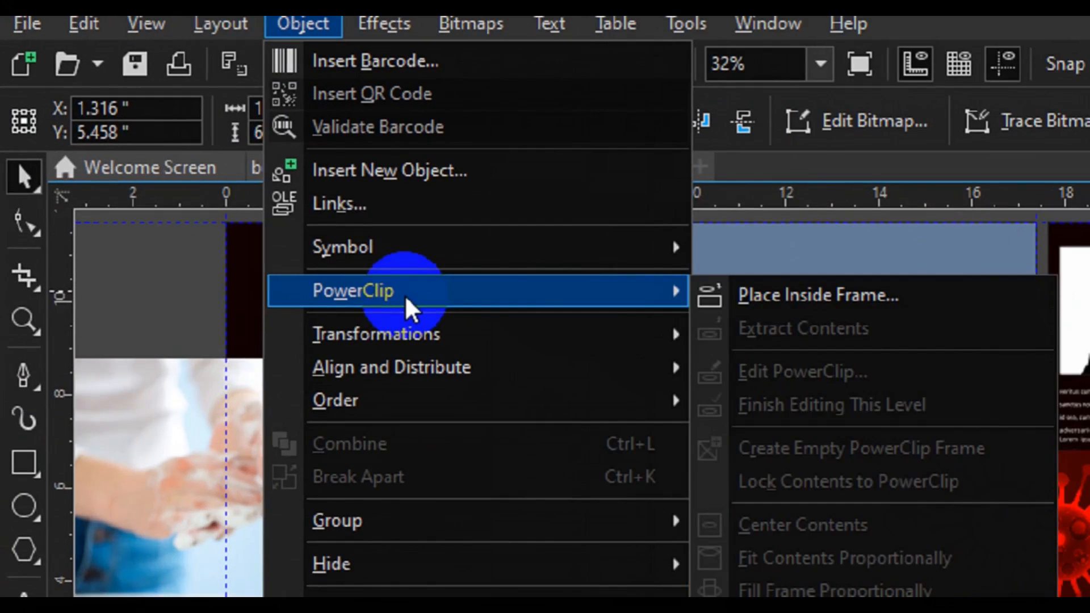
- Place the faucet photo inside the back panel's lower rectangle and position it to fill the frame
left_click(816, 295)
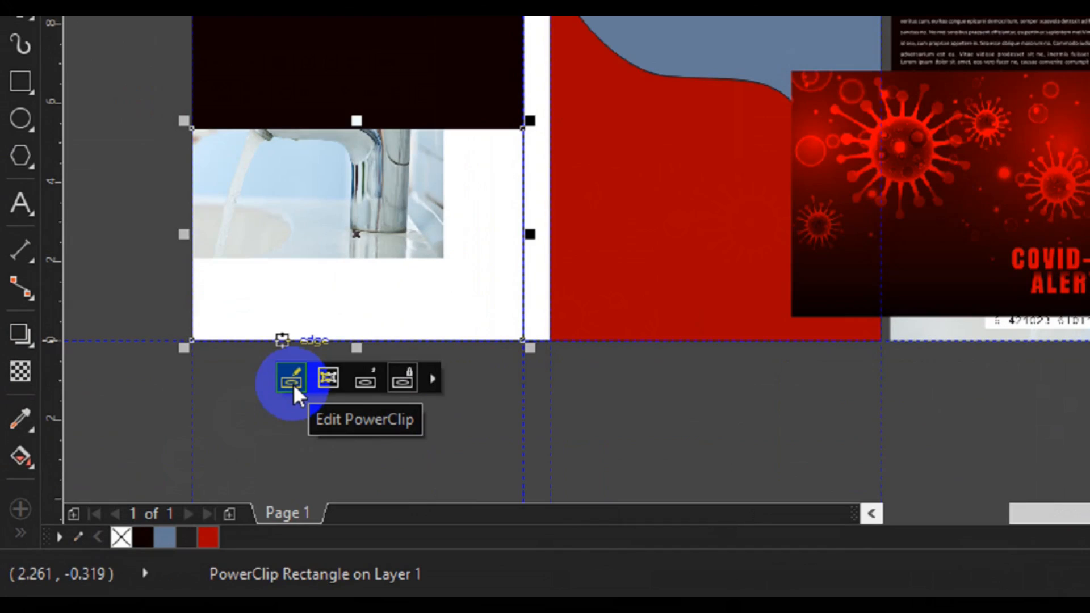
left_click(290, 377)
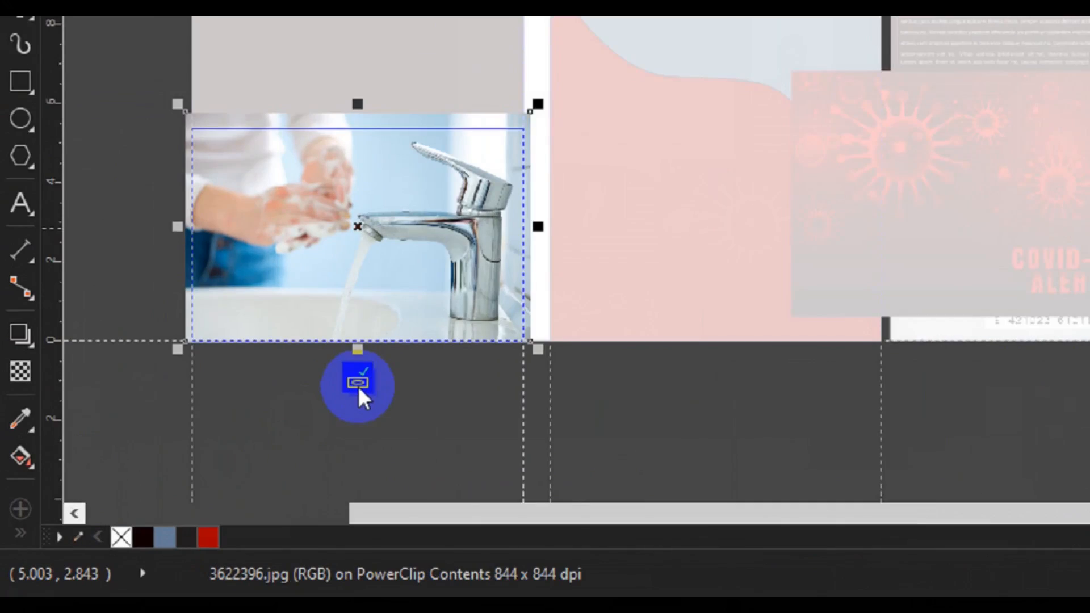
left_click(358, 383)
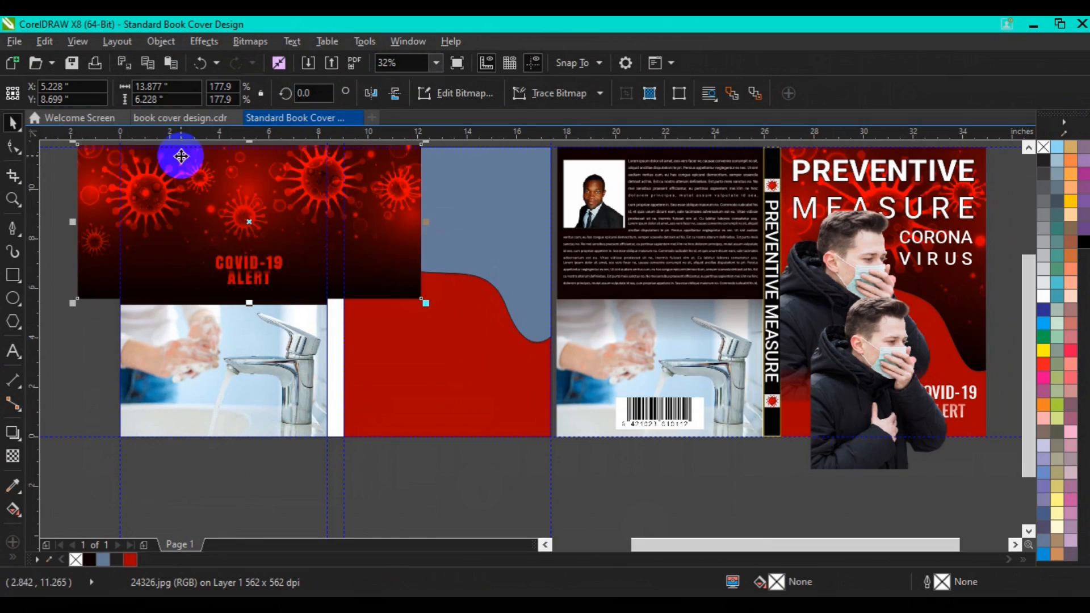
mouse_move(160, 41)
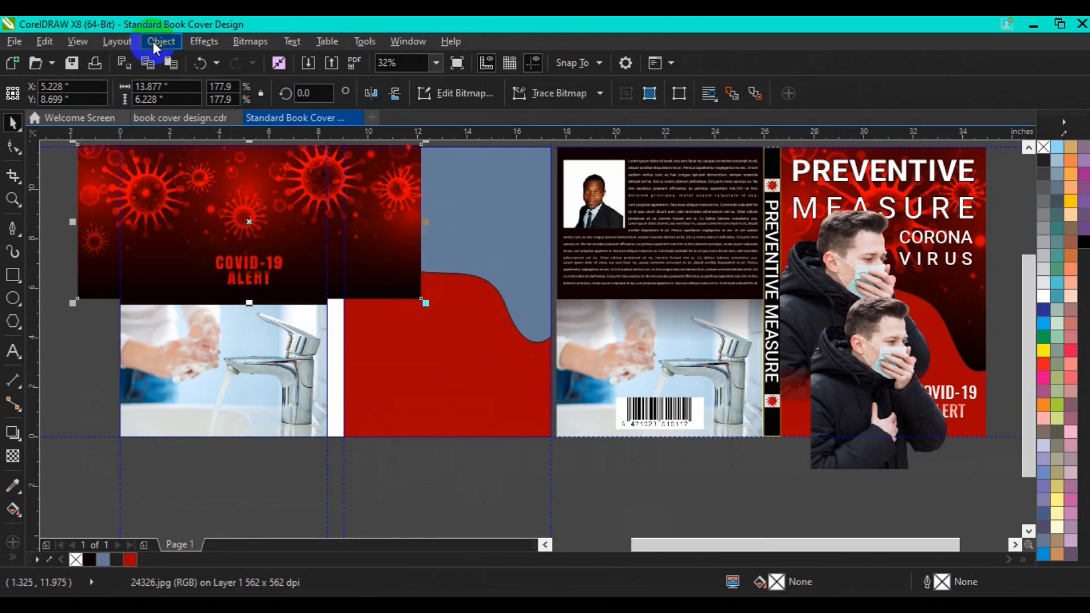
- PowerClip the virus image inside the wavy red shape and shift it right across the panel
left_click(160, 41)
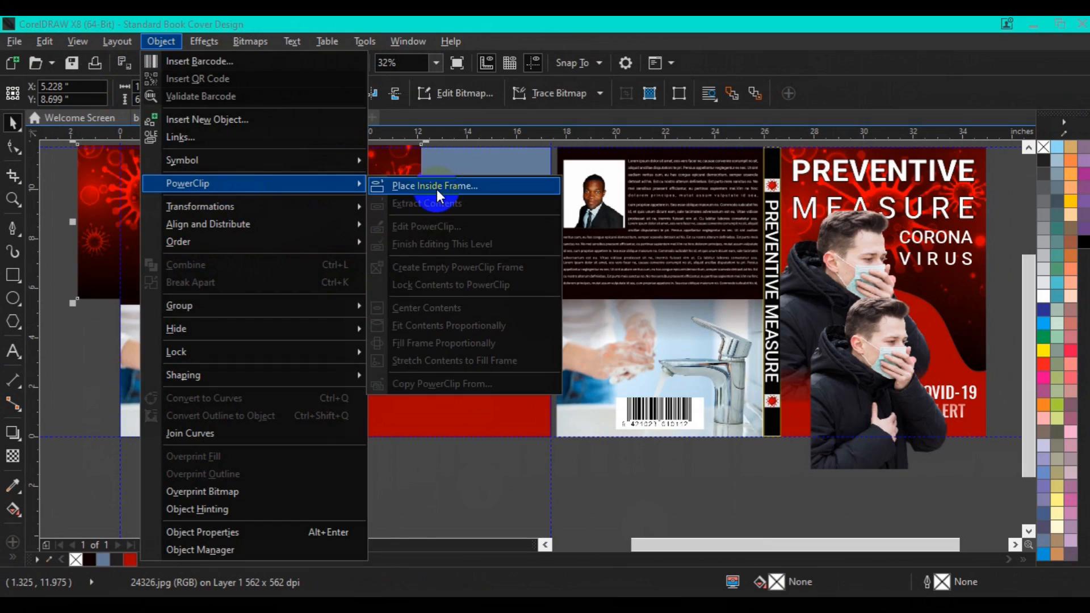
left_click(434, 185)
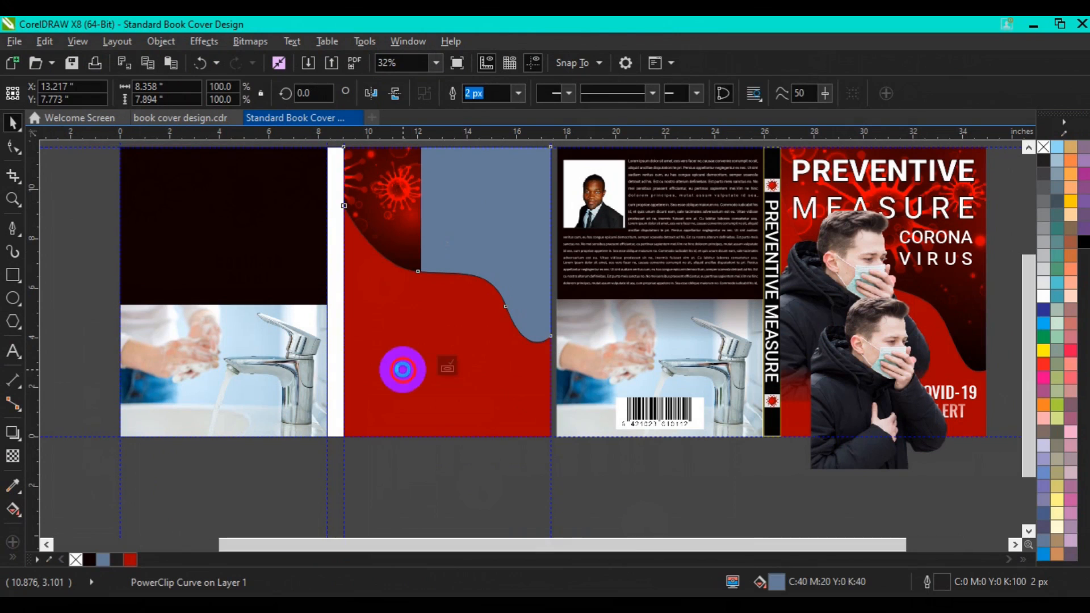
left_click(402, 369)
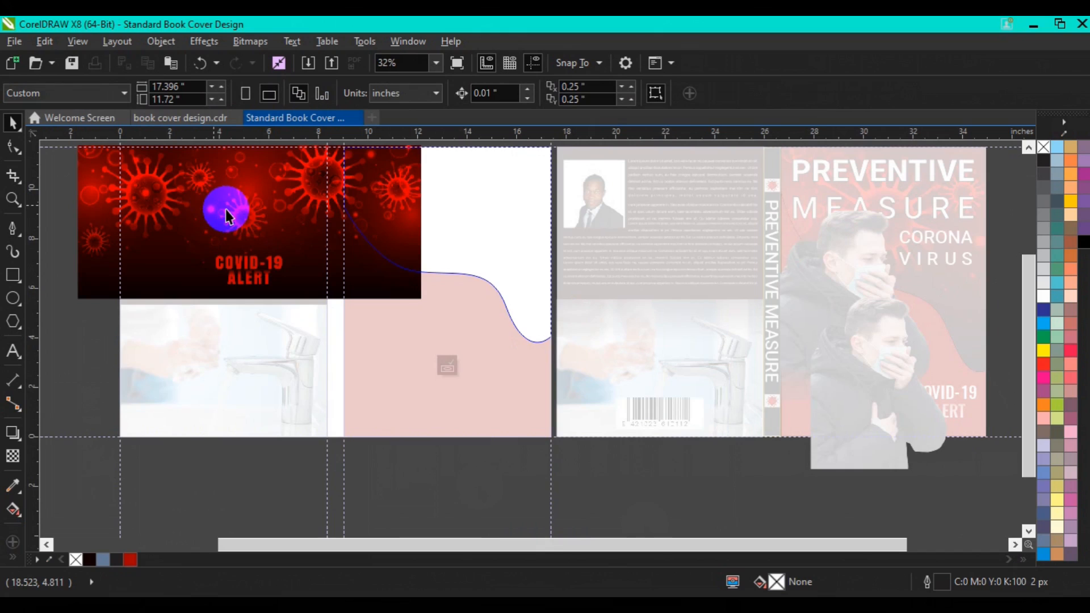
left_click(226, 213)
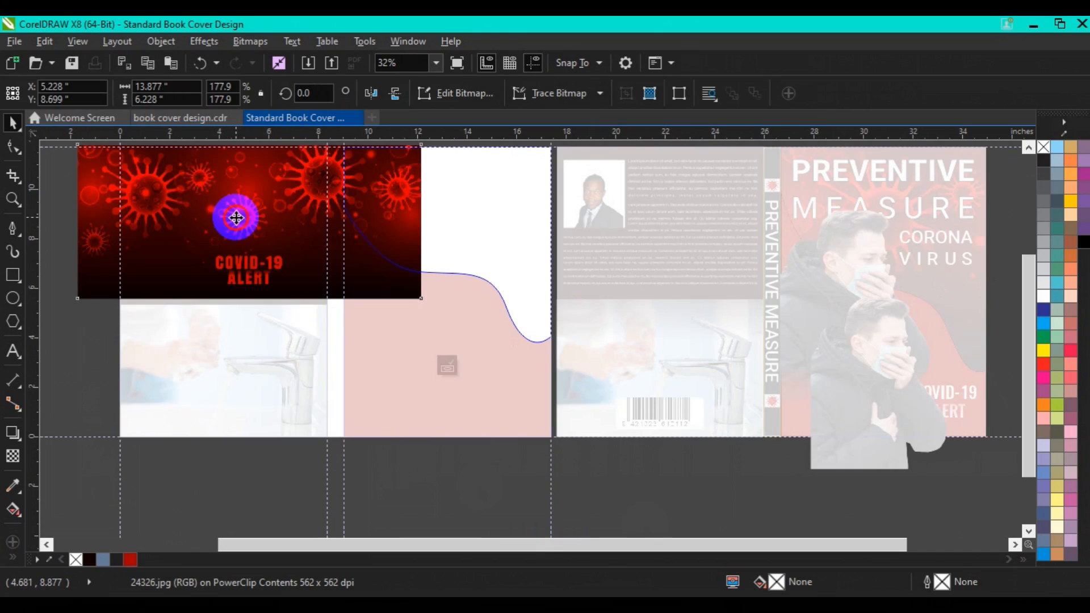
left_click_drag(235, 216, 442, 212)
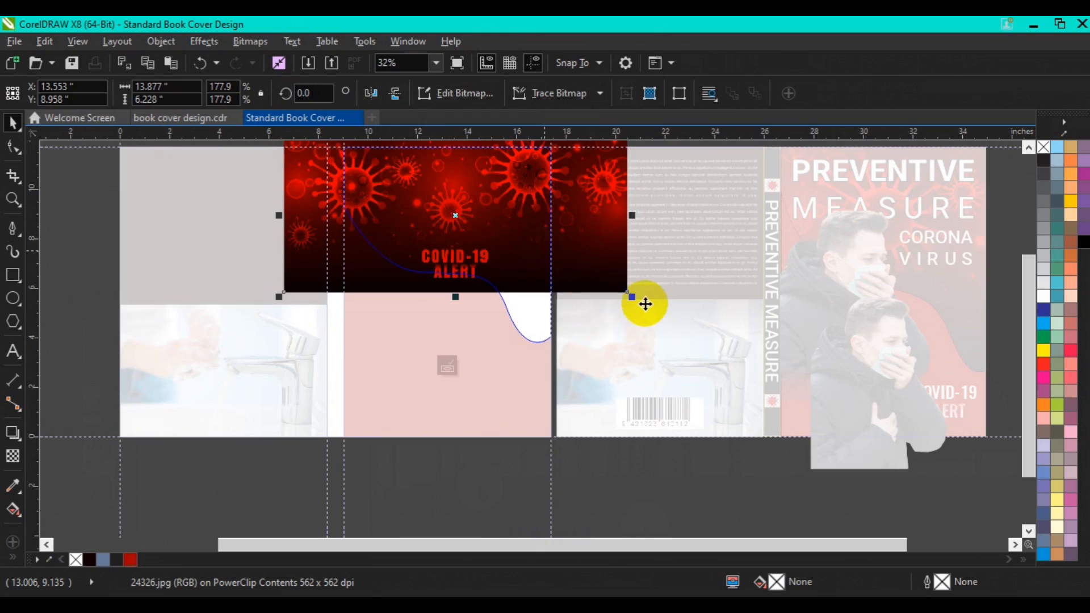
mouse_move(634, 296)
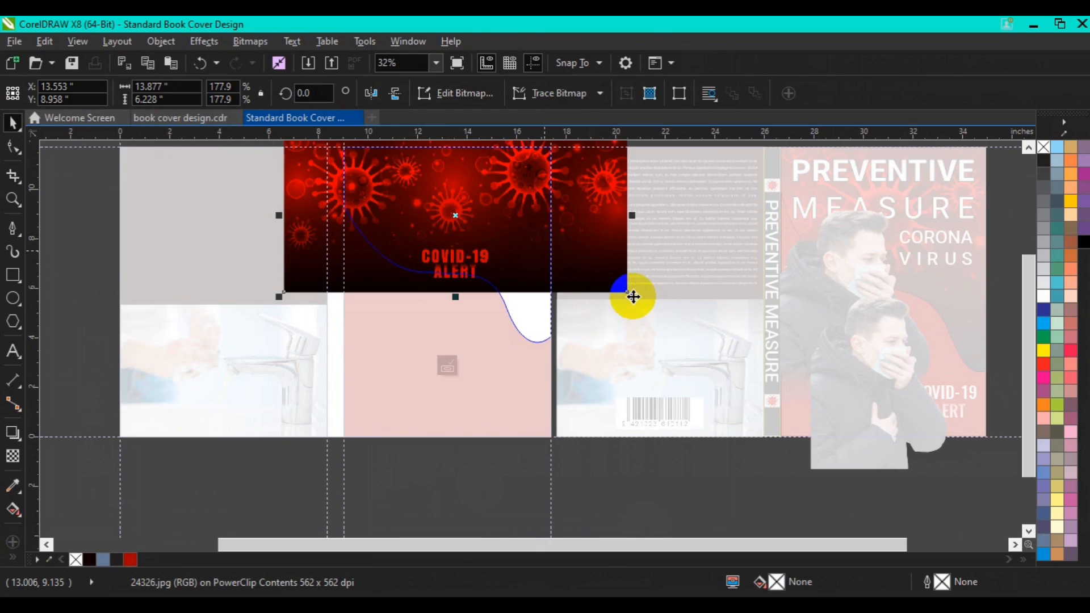
mouse_move(683, 327)
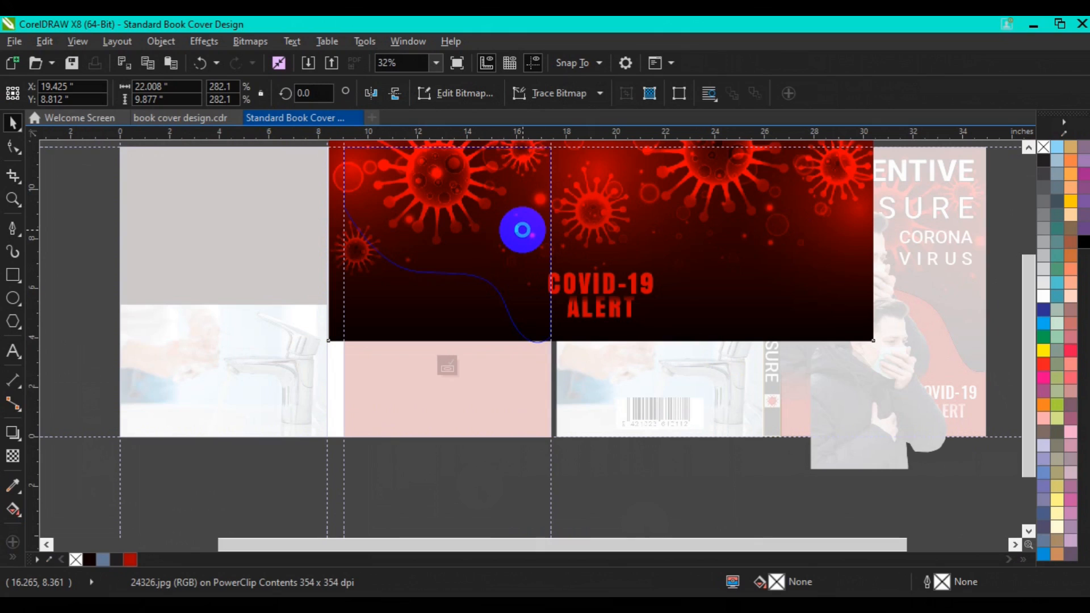
- Finish the PowerClip edit and place the masked-man cut-out on the red front panel
key("Delete")
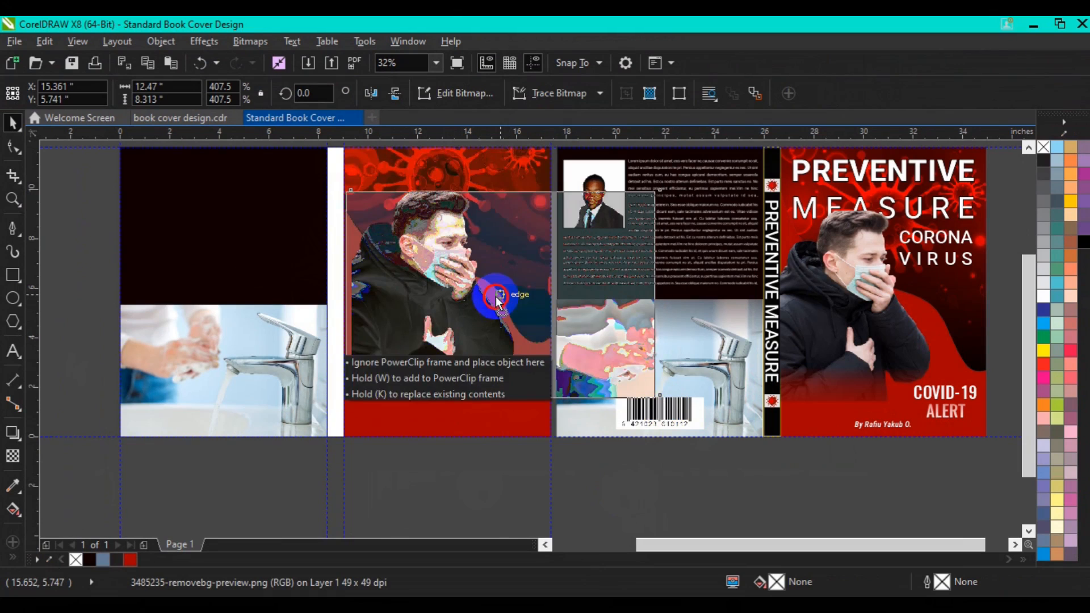
left_click(497, 297)
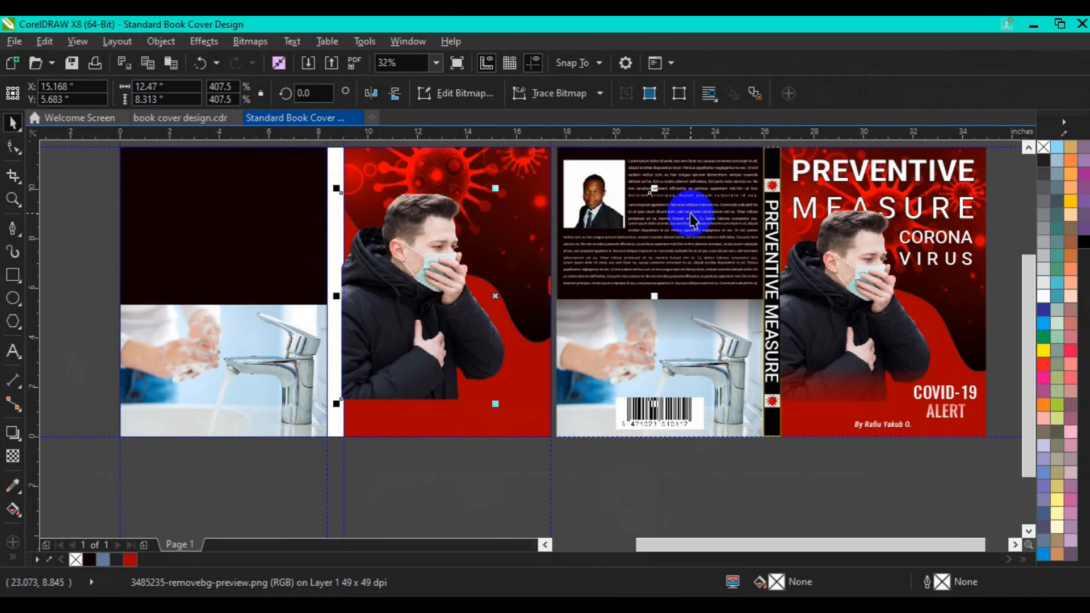
mouse_move(650, 188)
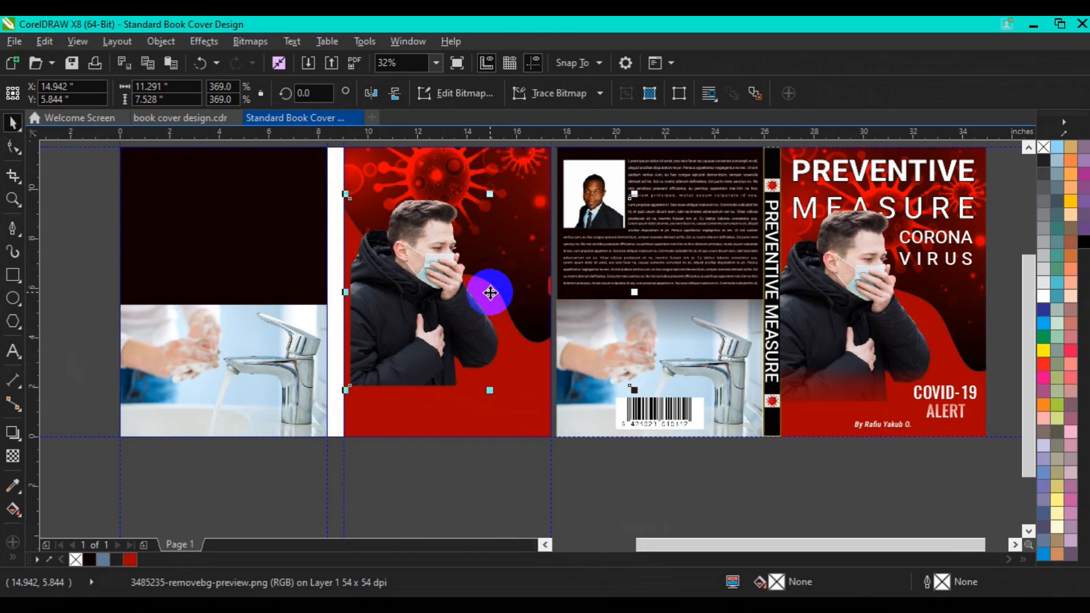
mouse_move(636, 389)
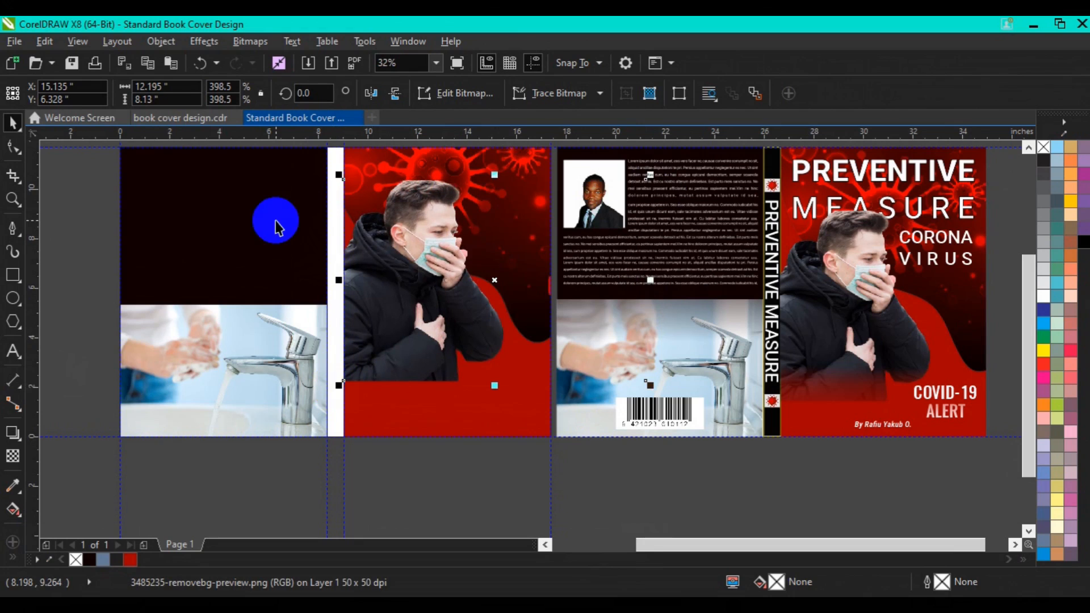
mouse_move(13, 146)
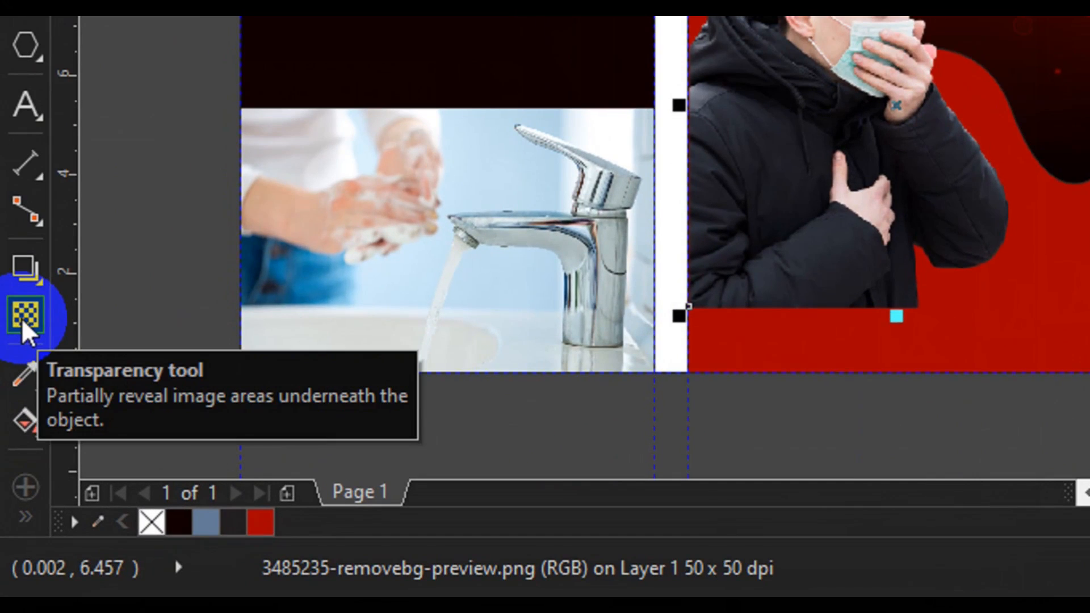
- Add a linear transparency fading the bottom of the man photo into the red panel
left_click(26, 315)
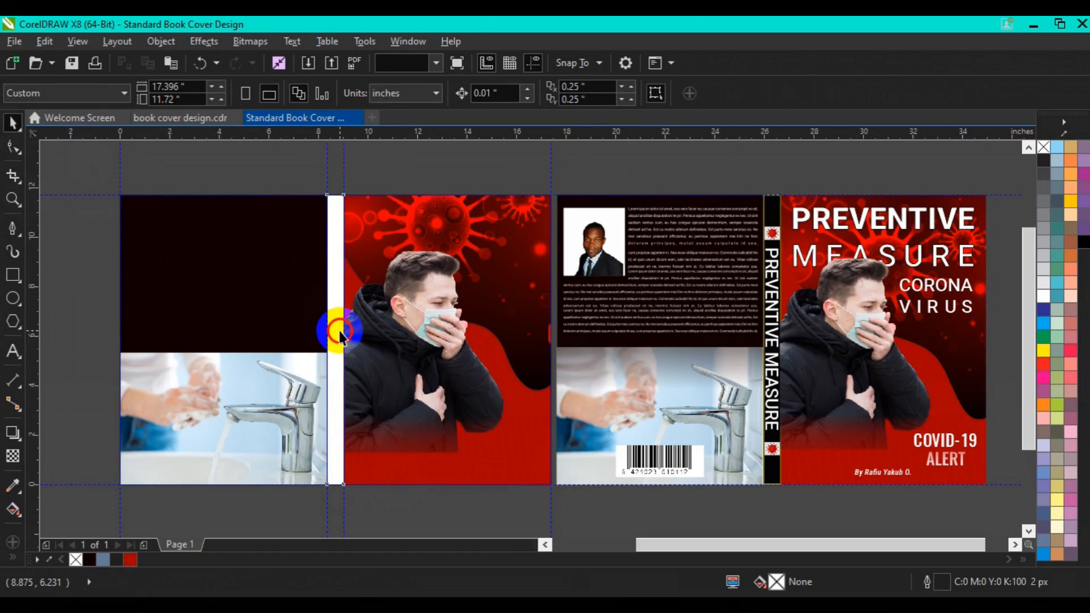
- Fill the spine strip with the sampled dark colour and try 4 px then 8 px outlines
left_click(341, 332)
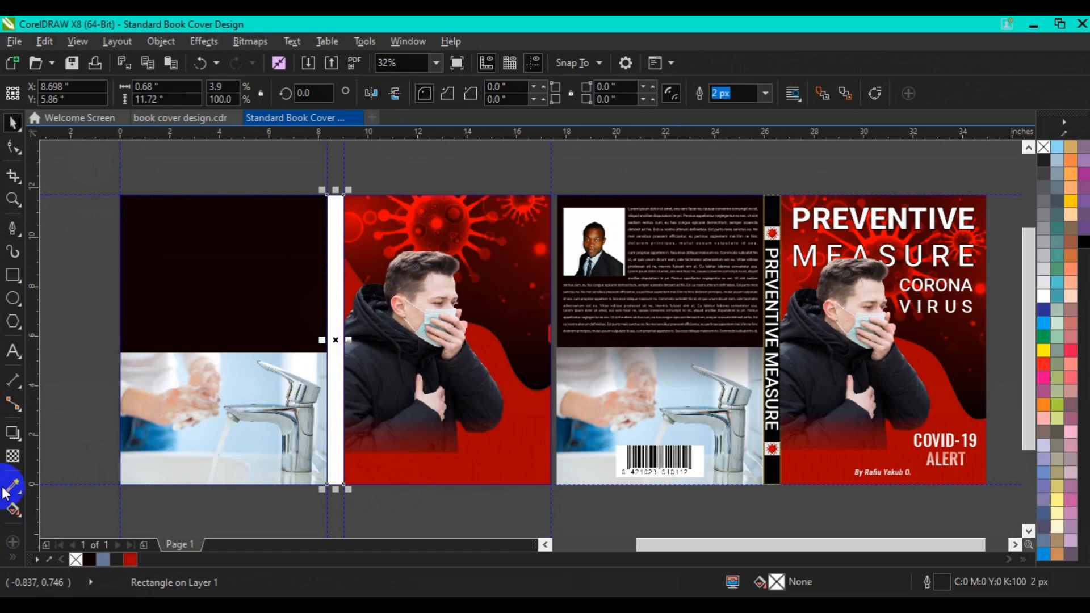
mouse_move(773, 209)
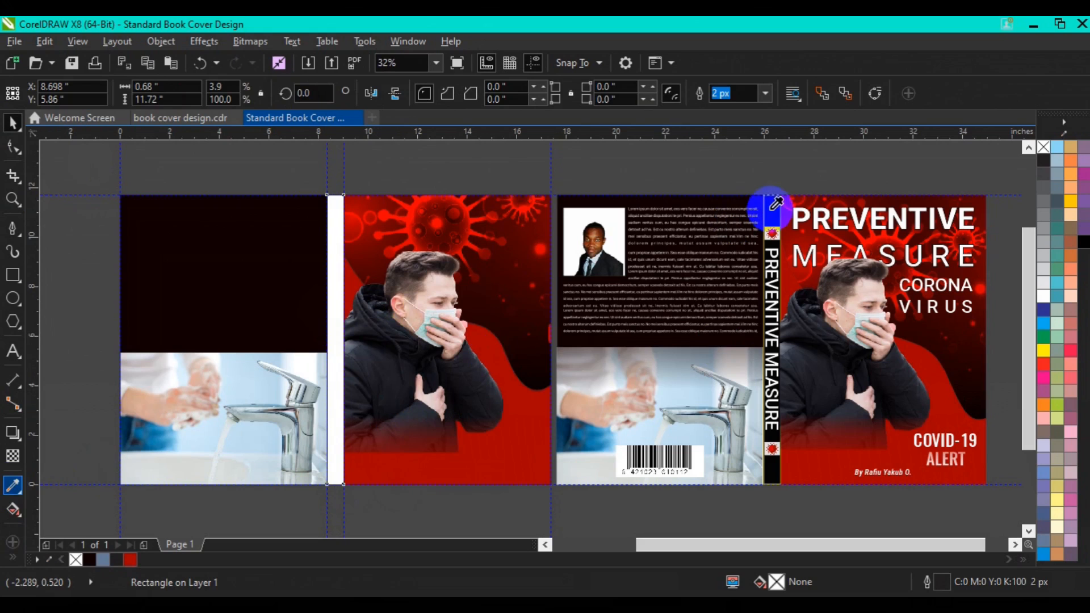
mouse_move(341, 278)
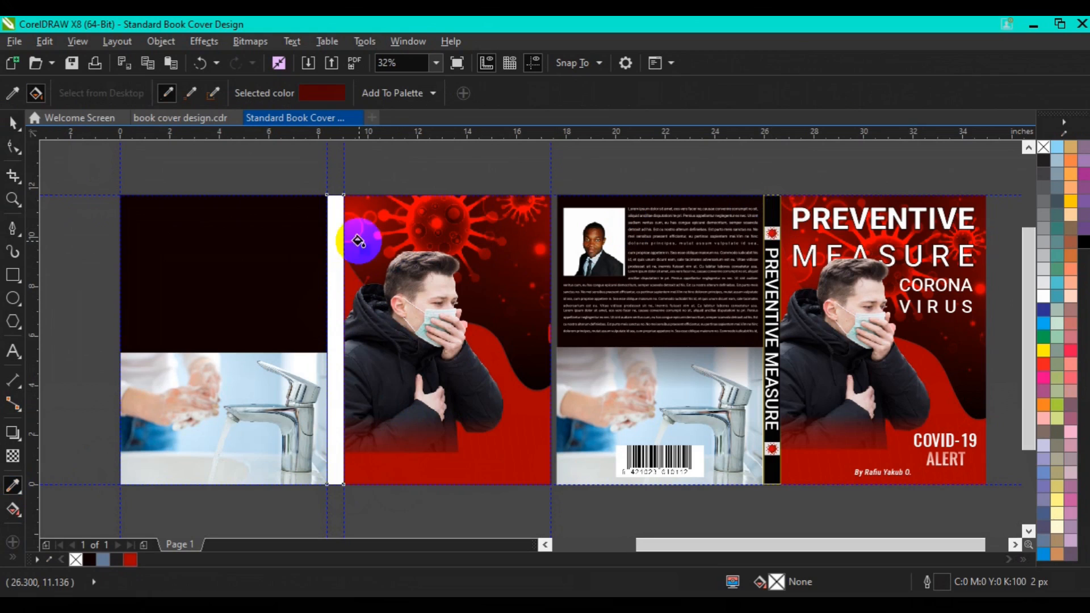
left_click(334, 246)
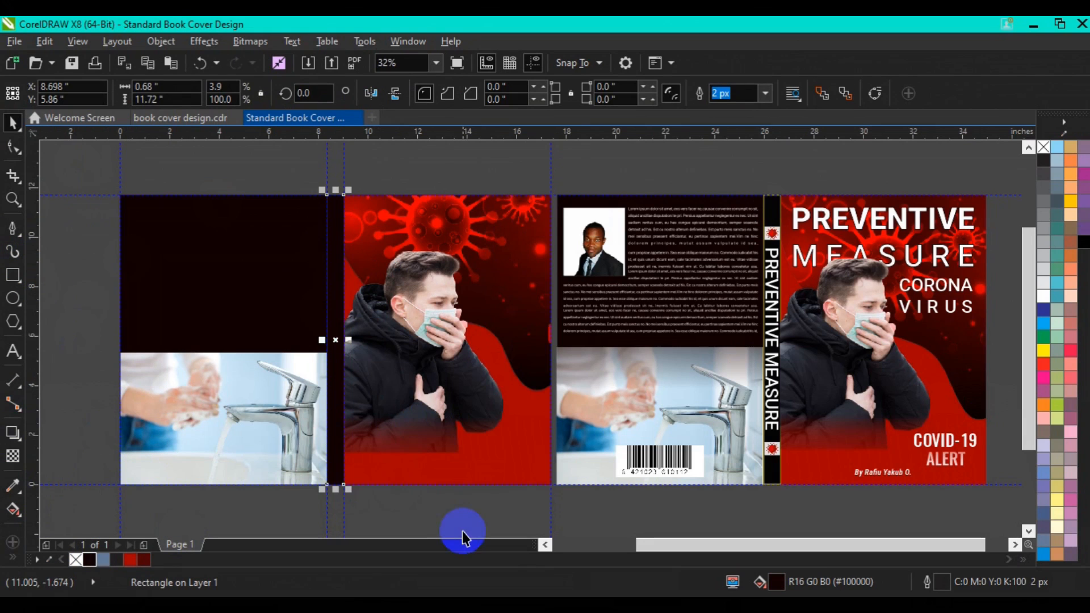
mouse_move(1049, 359)
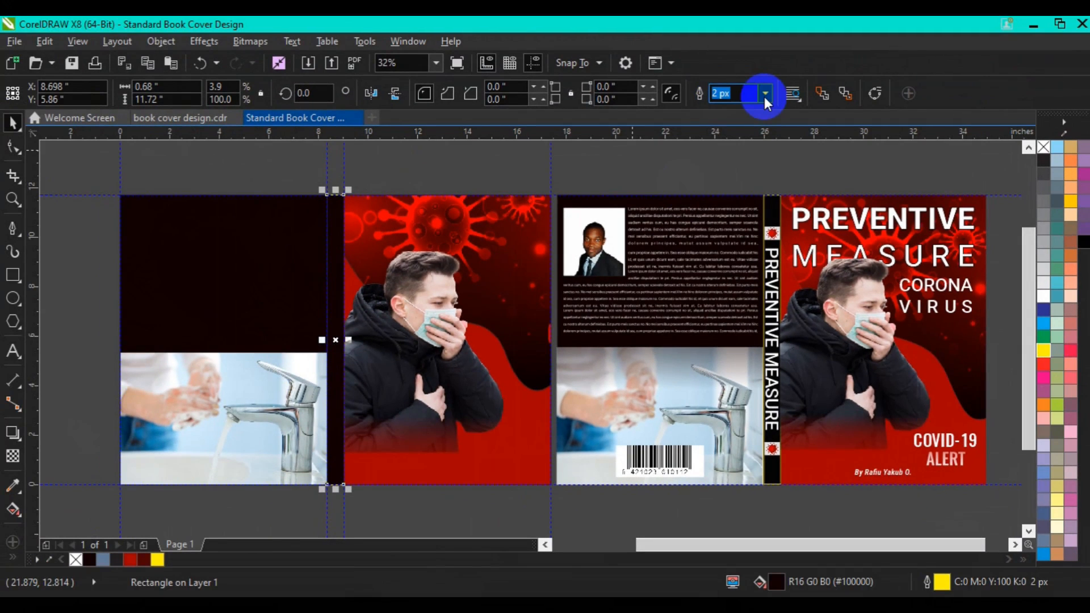
left_click(764, 93)
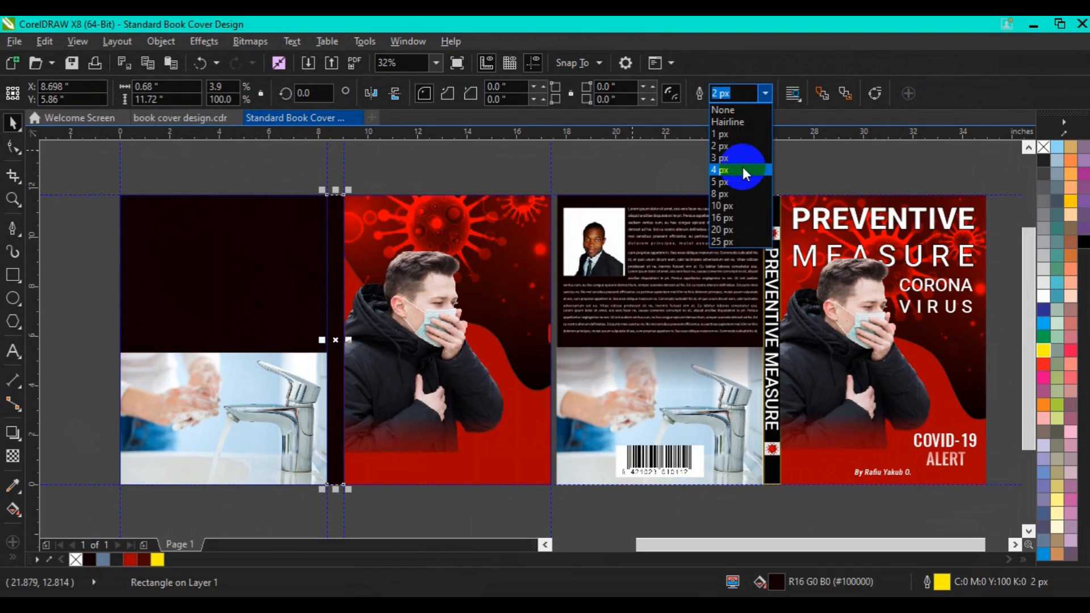
left_click(722, 169)
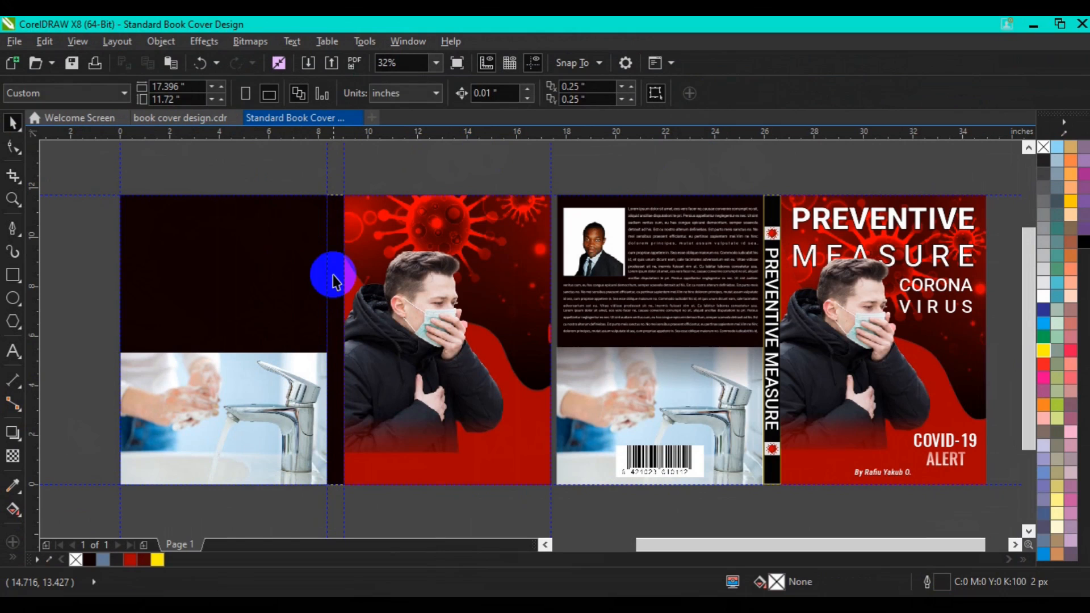
left_click(334, 278)
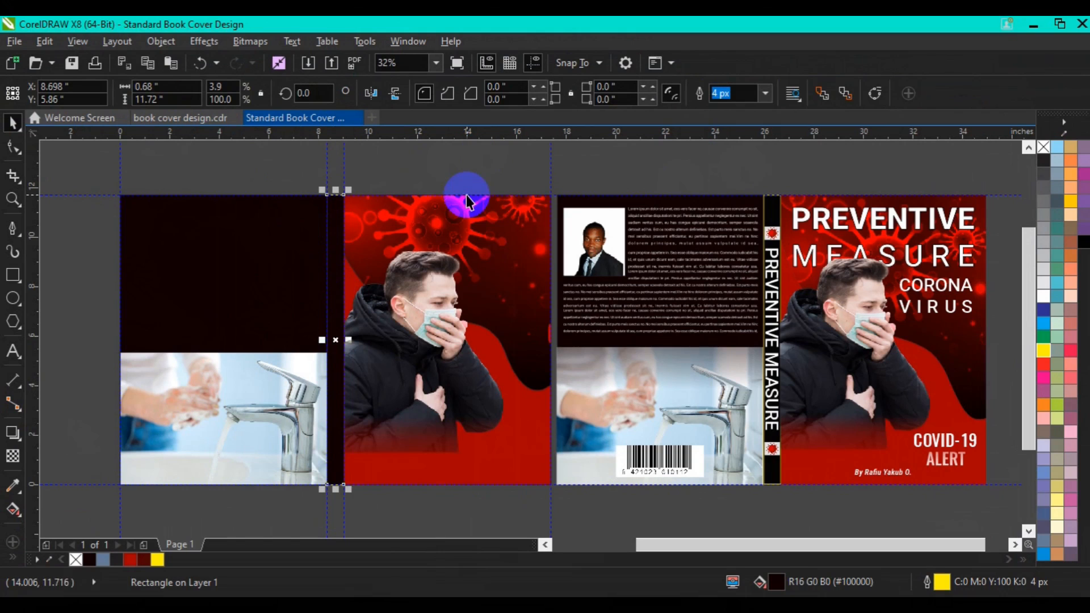
left_click(763, 92)
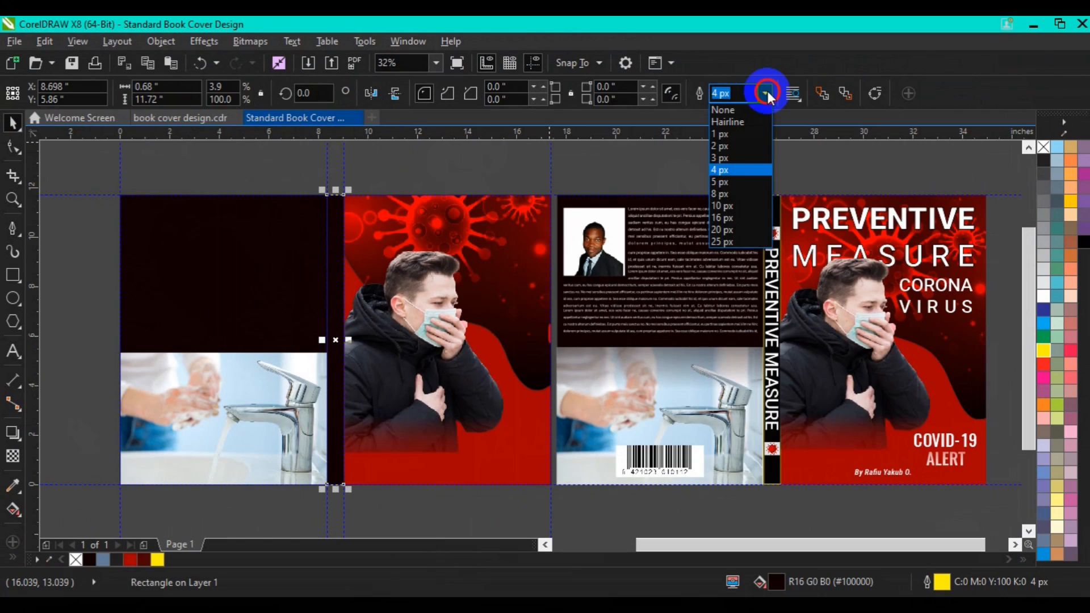
left_click(721, 195)
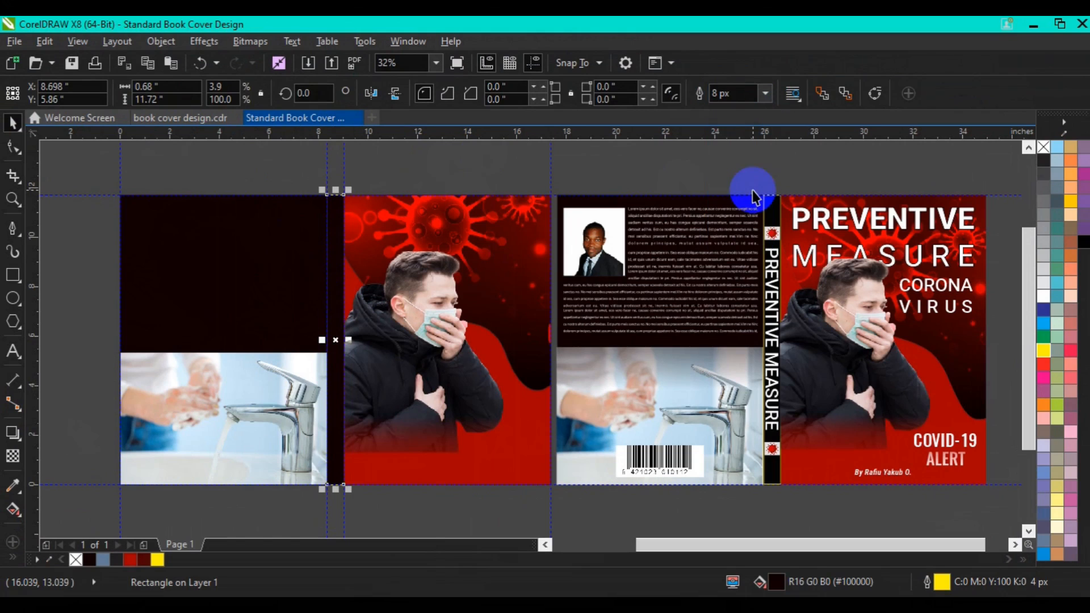
mouse_move(347, 165)
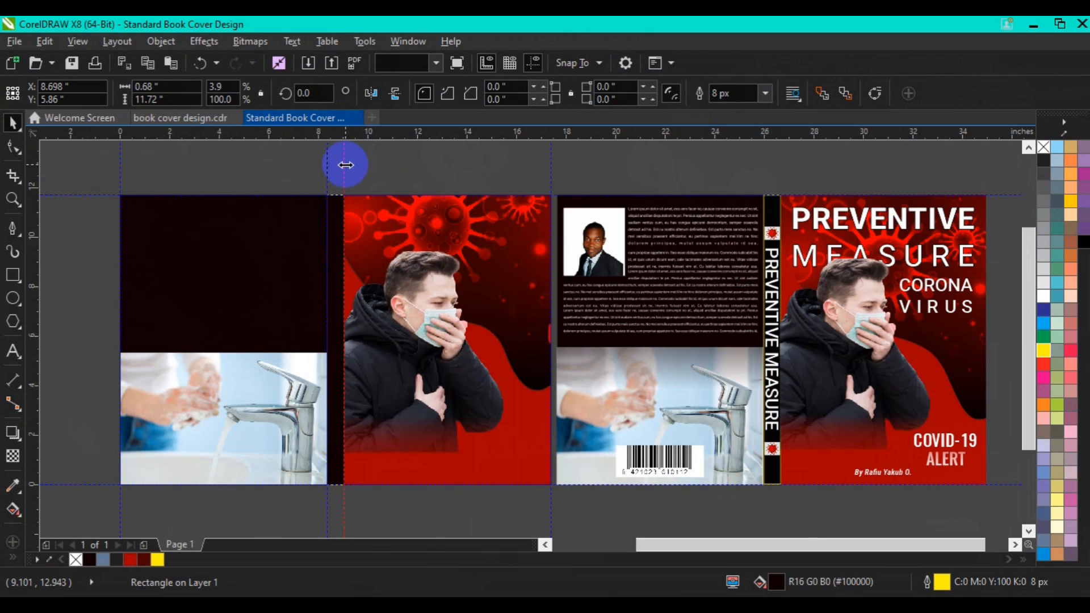
- Settle on a Hairline outline for the dark spine strip
right_click(345, 165)
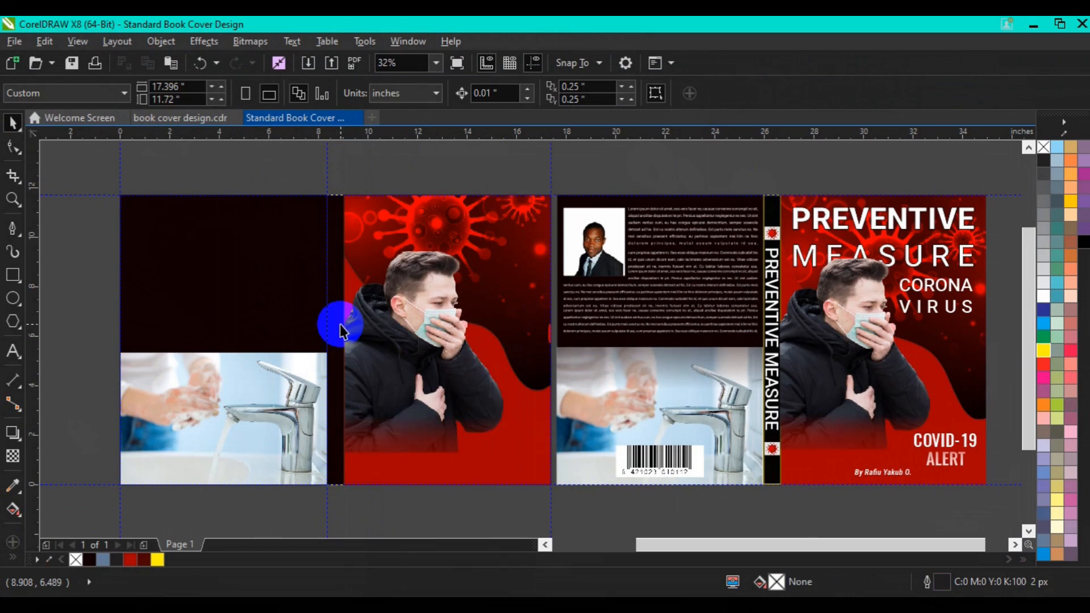
left_click(340, 330)
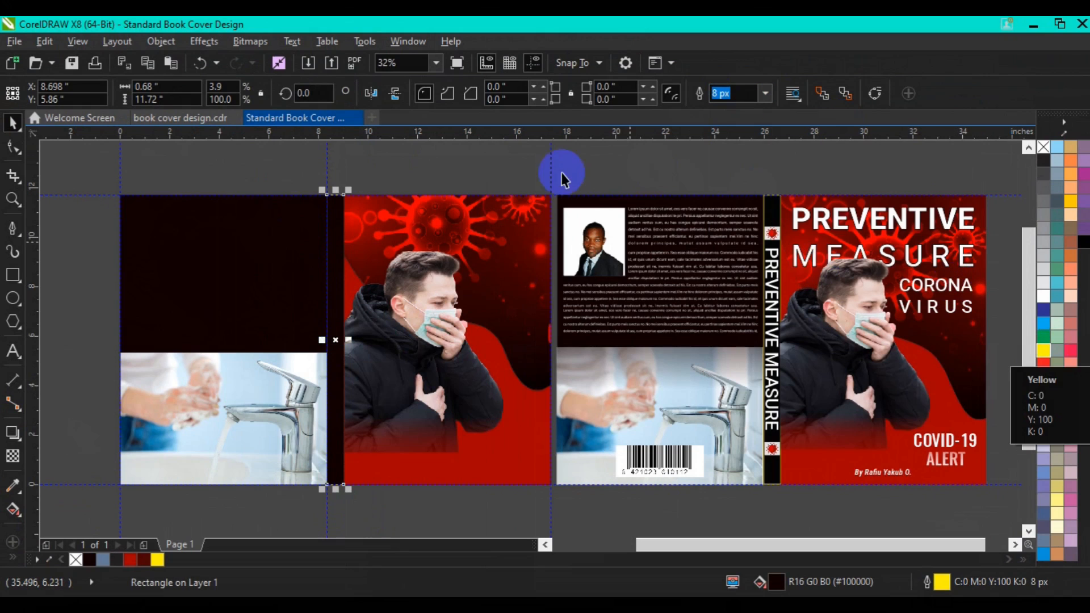
mouse_move(691, 147)
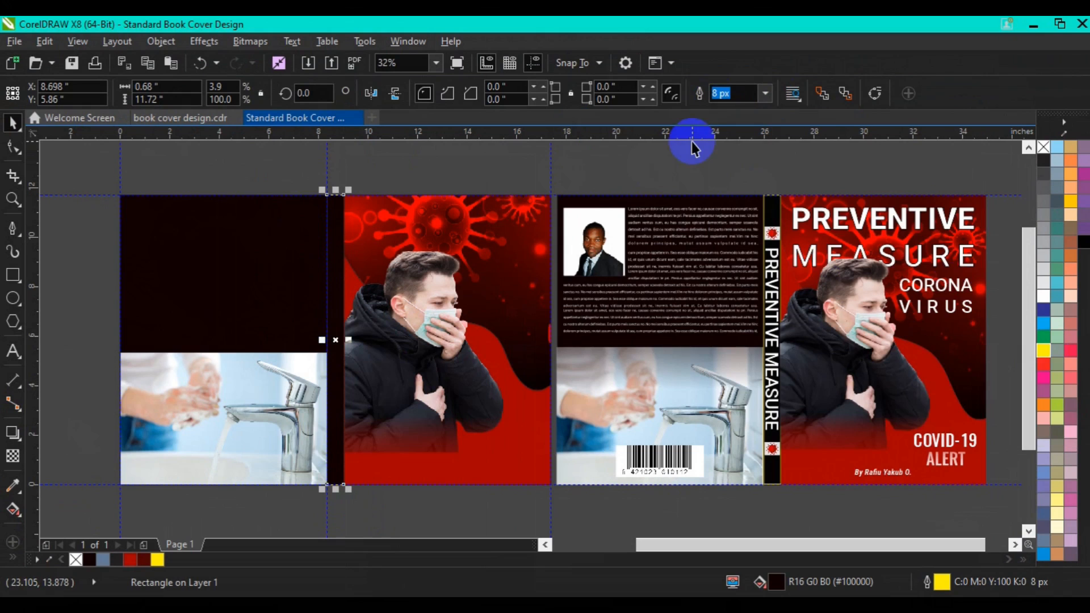
mouse_move(331, 350)
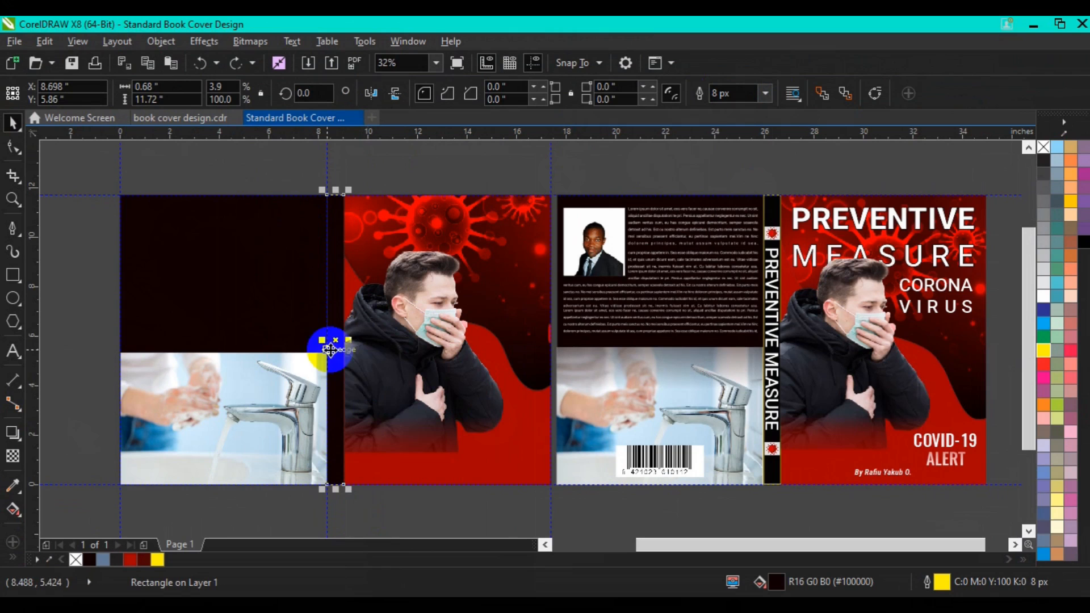
right_click(331, 347)
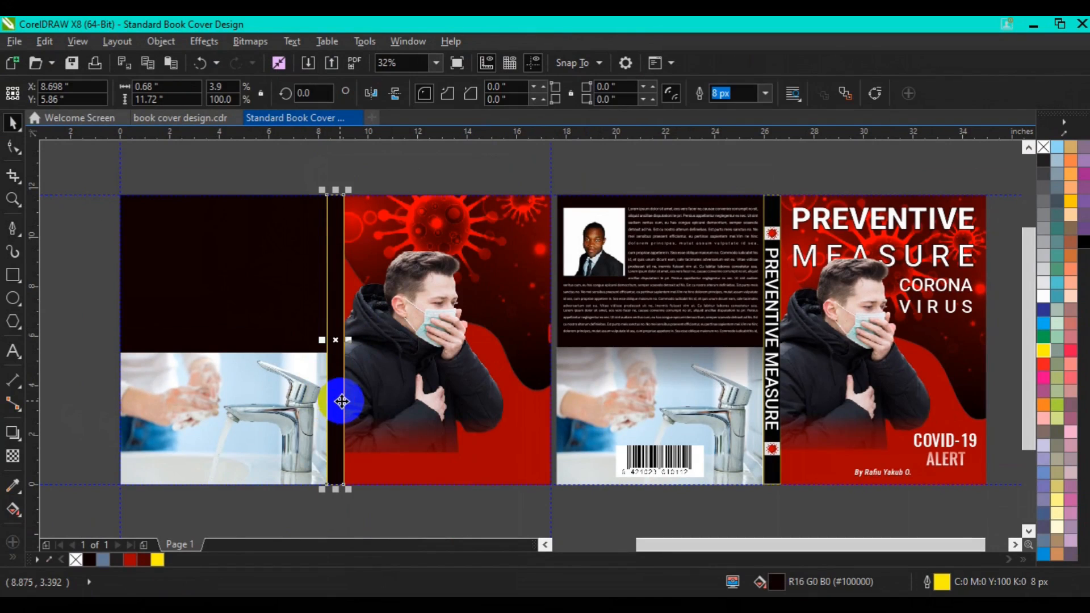
left_click(764, 92)
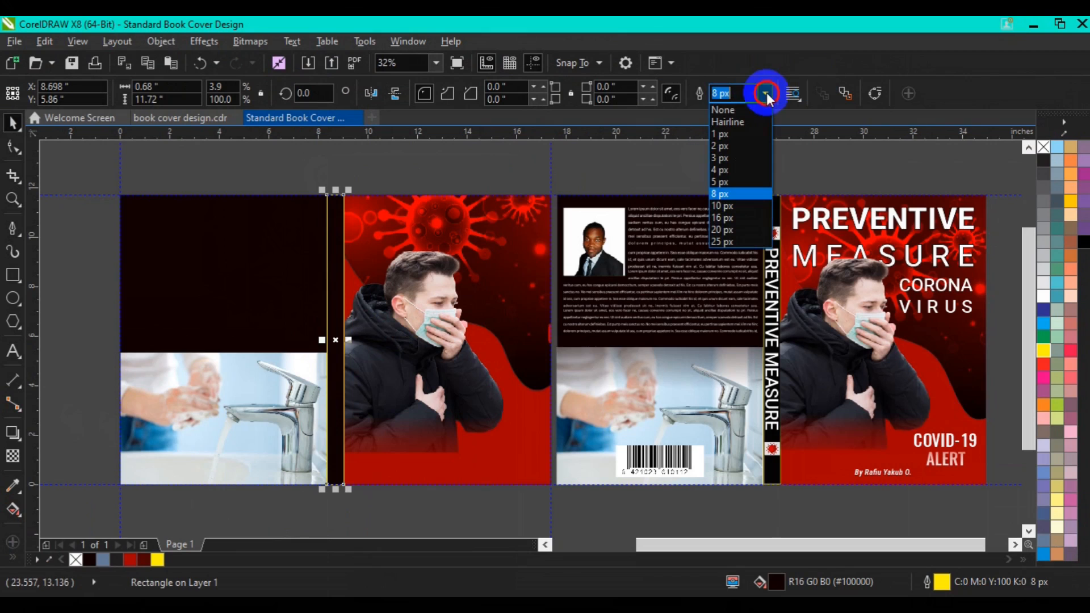
left_click(727, 122)
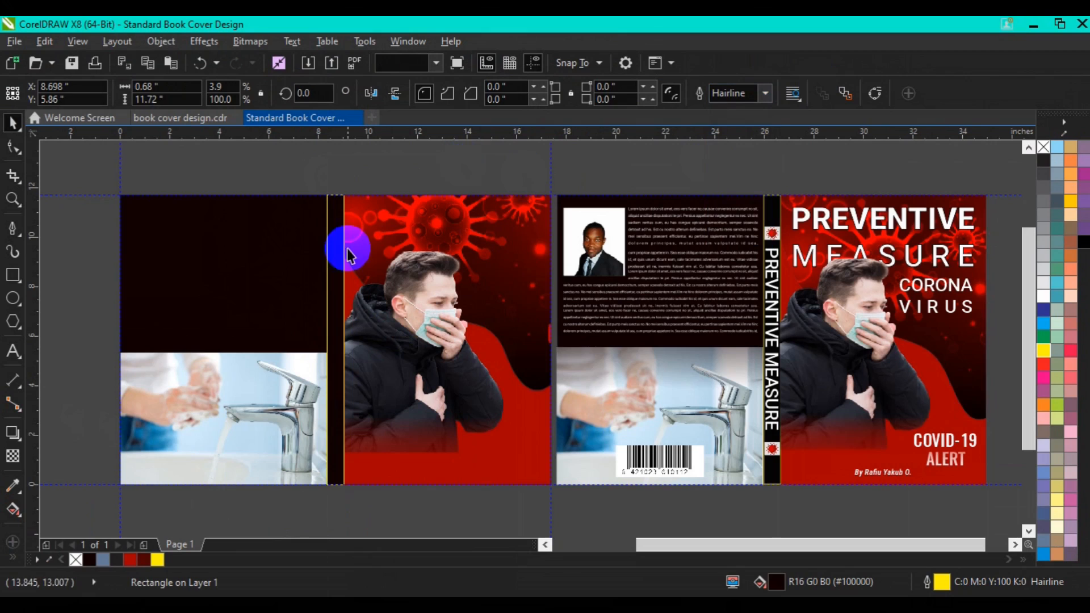
left_click(348, 341)
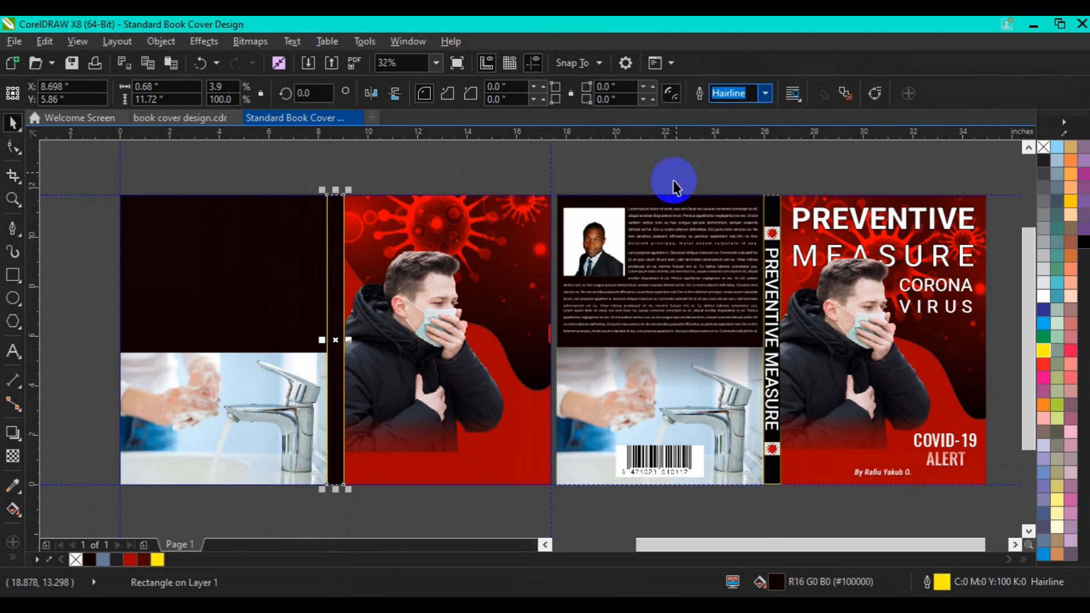
left_click(508, 302)
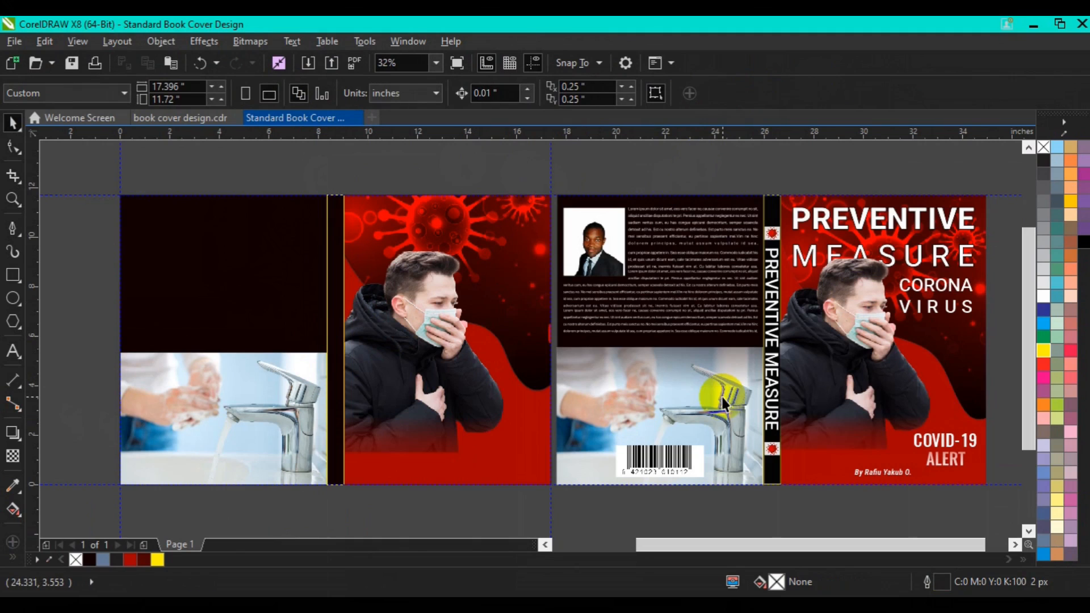
mouse_move(894, 226)
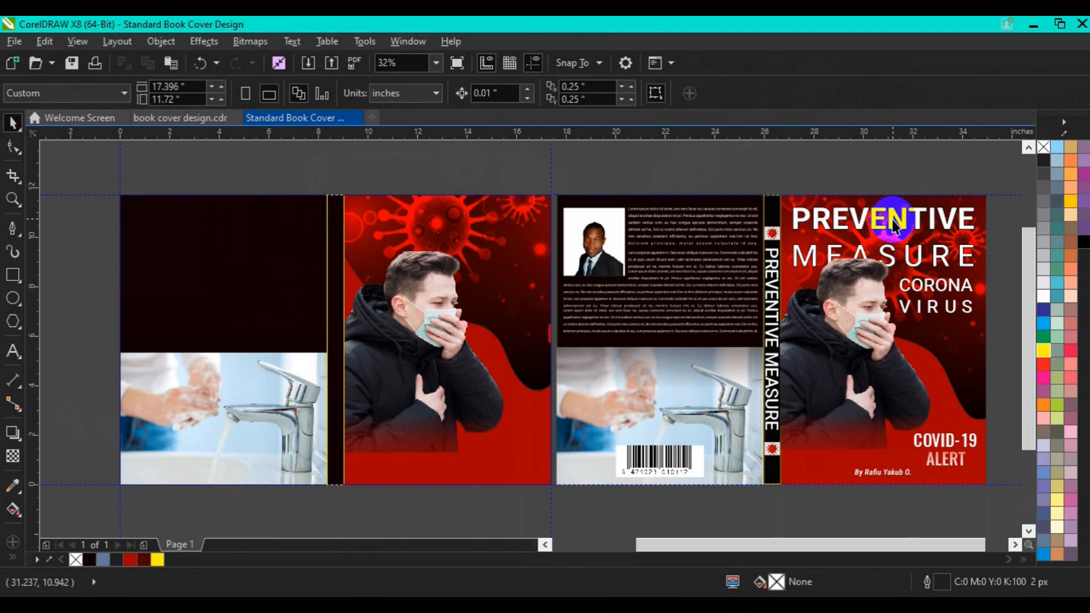
- Copy PREVENTIVE MEASURE onto the left front panel and order it To Front of Page
left_click(884, 218)
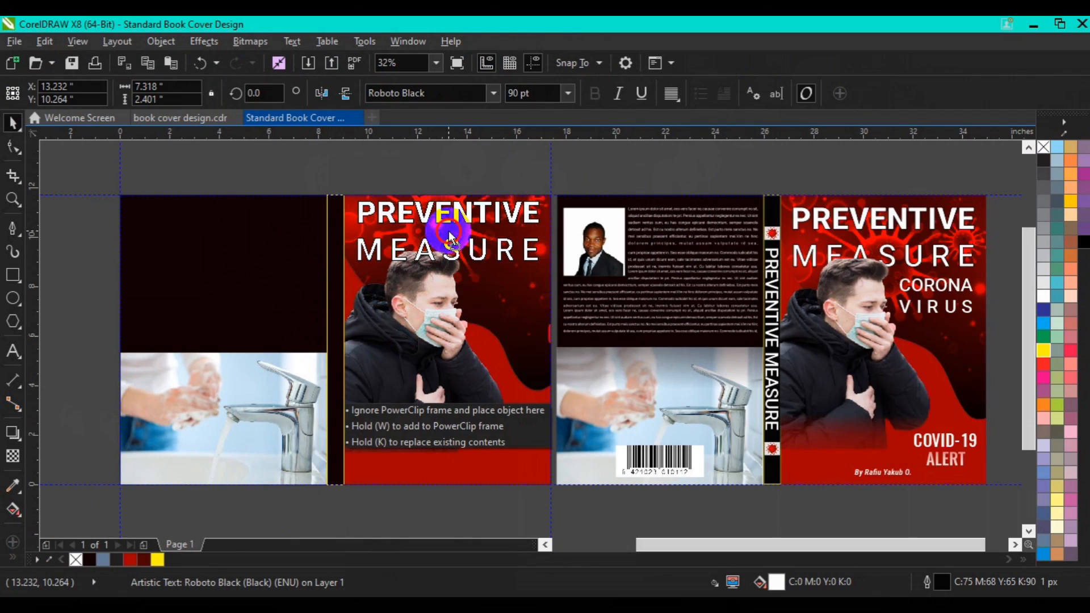
left_click(448, 237)
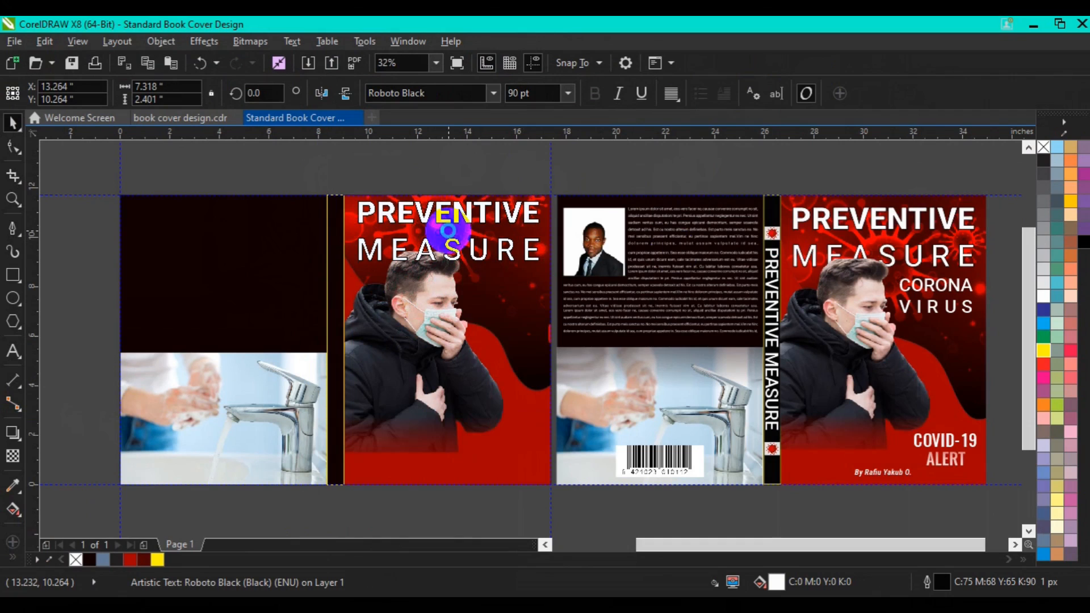
left_click(448, 232)
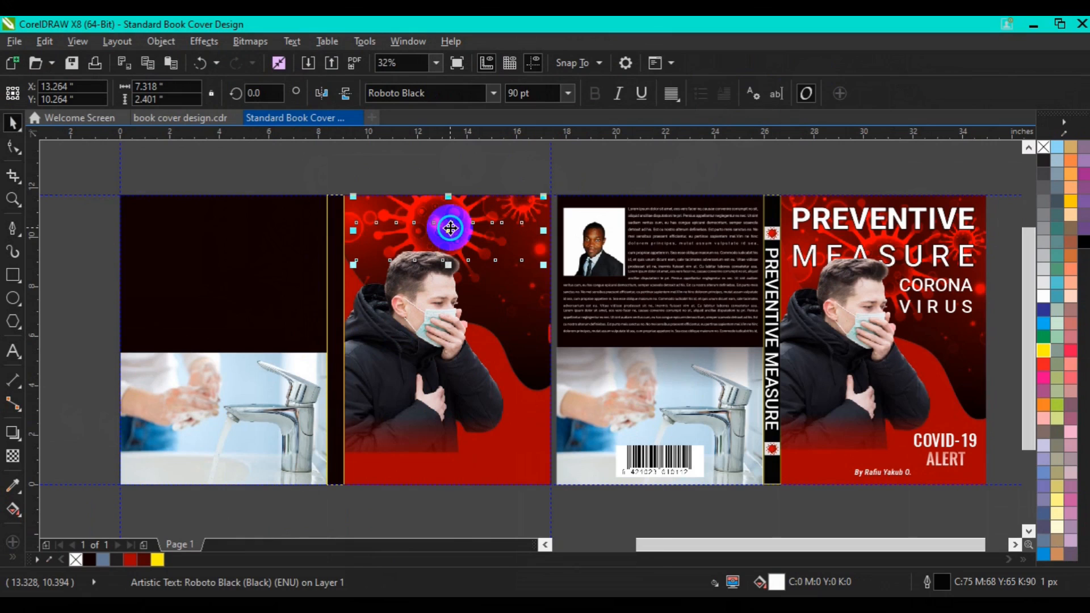
right_click(448, 227)
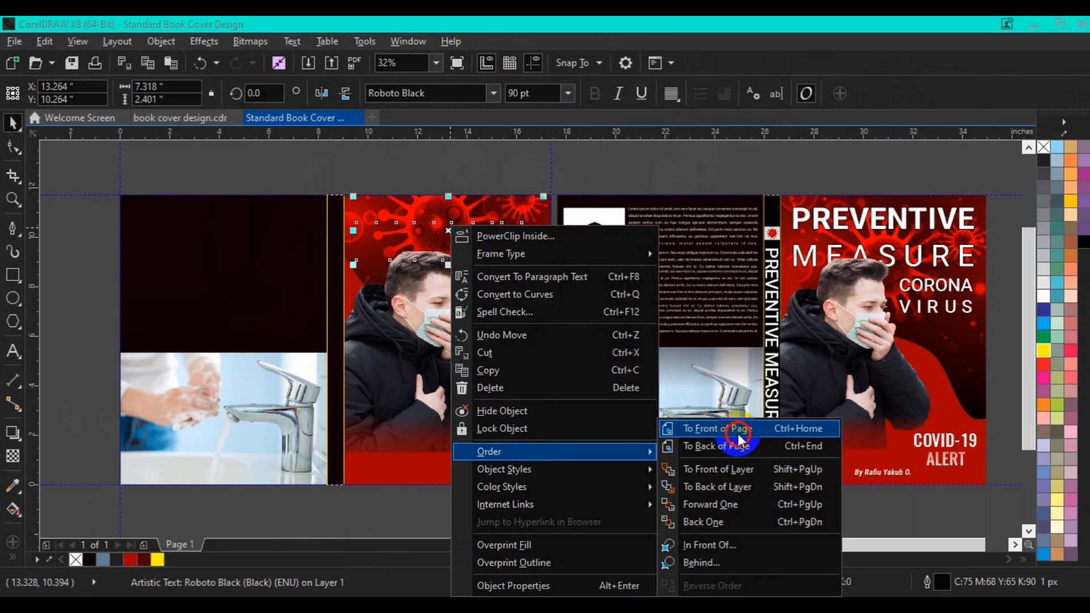
left_click(709, 428)
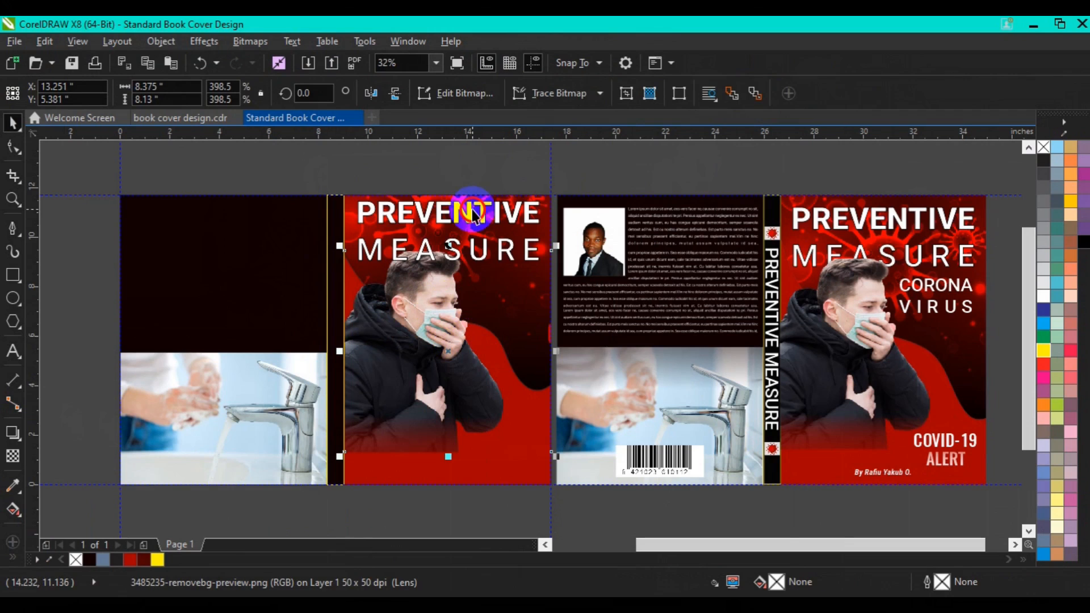
mouse_move(436, 297)
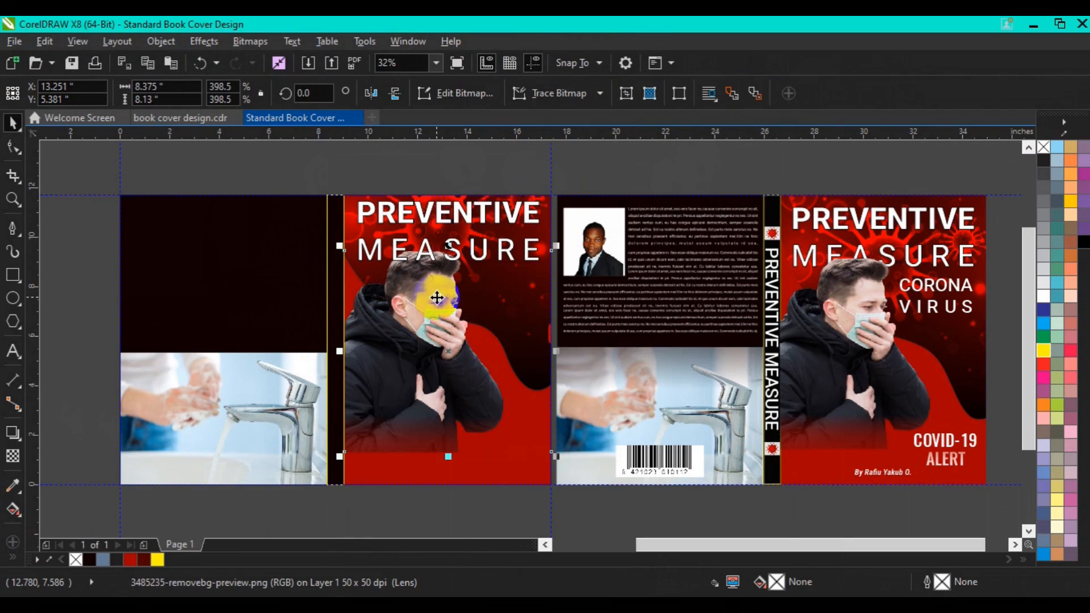
right_click(437, 298)
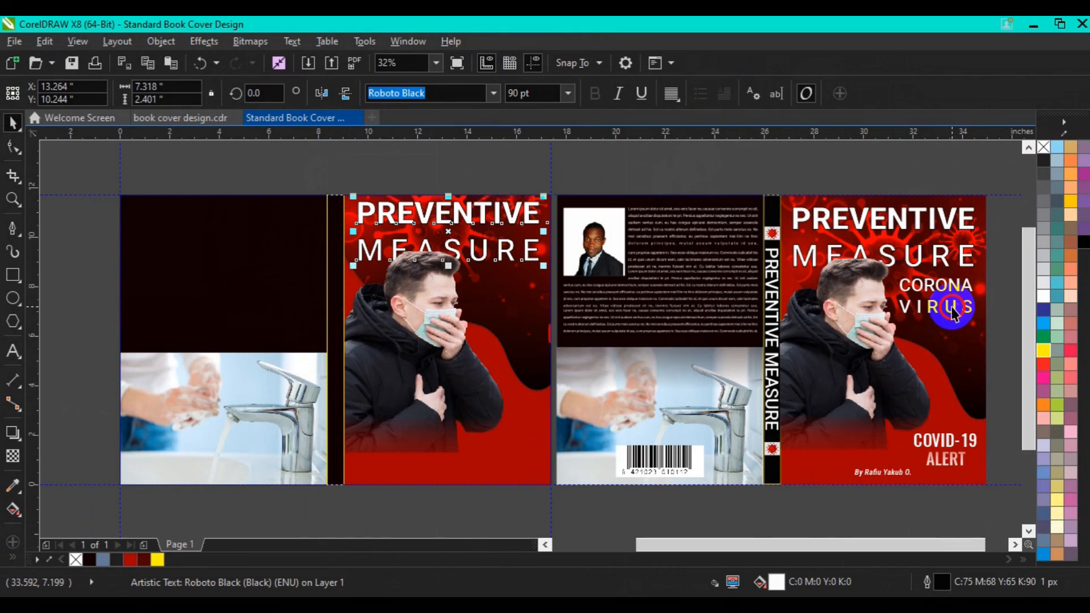
- Copy CORONA VIRUS below the title on the left front panel and bring it to front
left_click(952, 308)
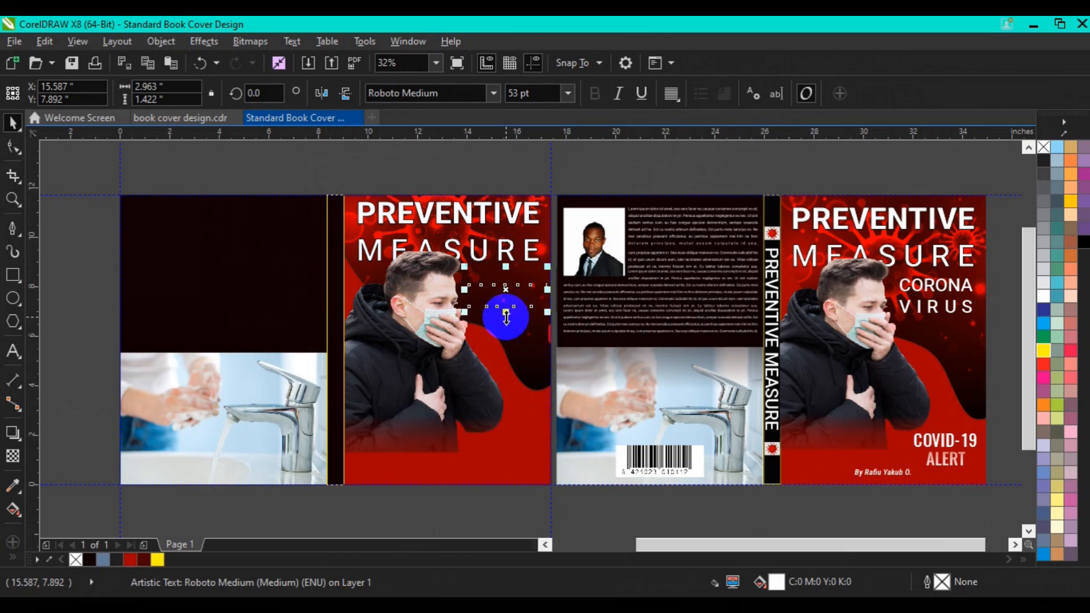
right_click(506, 317)
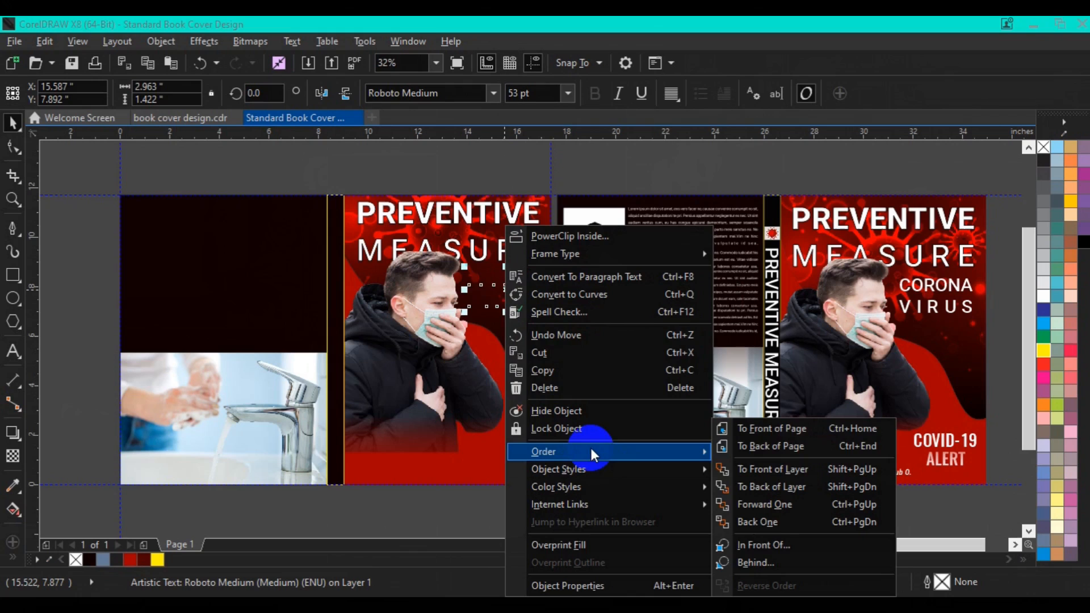
left_click(772, 428)
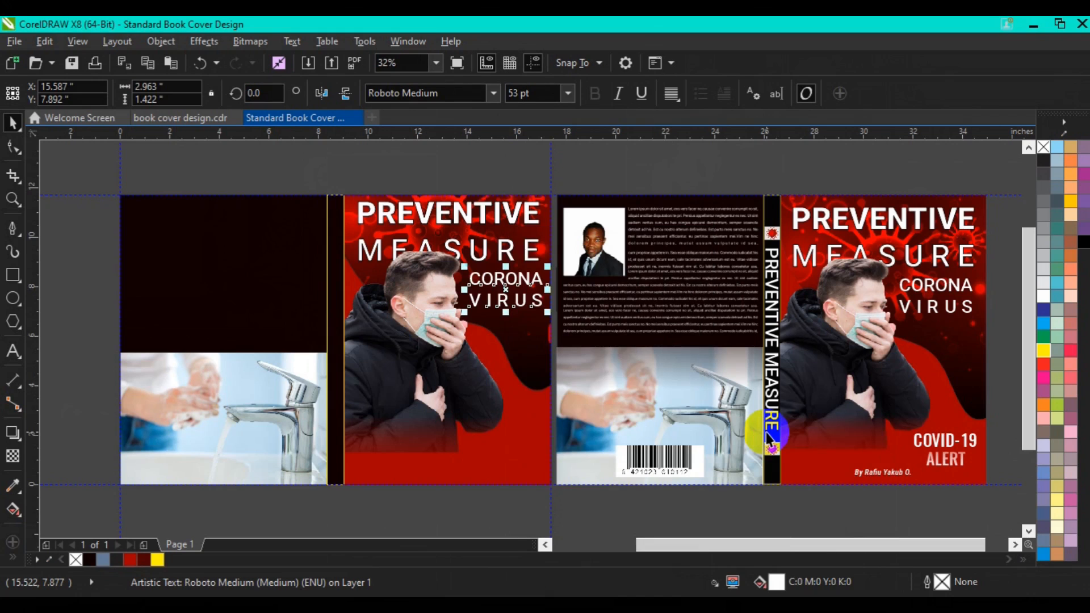
mouse_move(1015, 413)
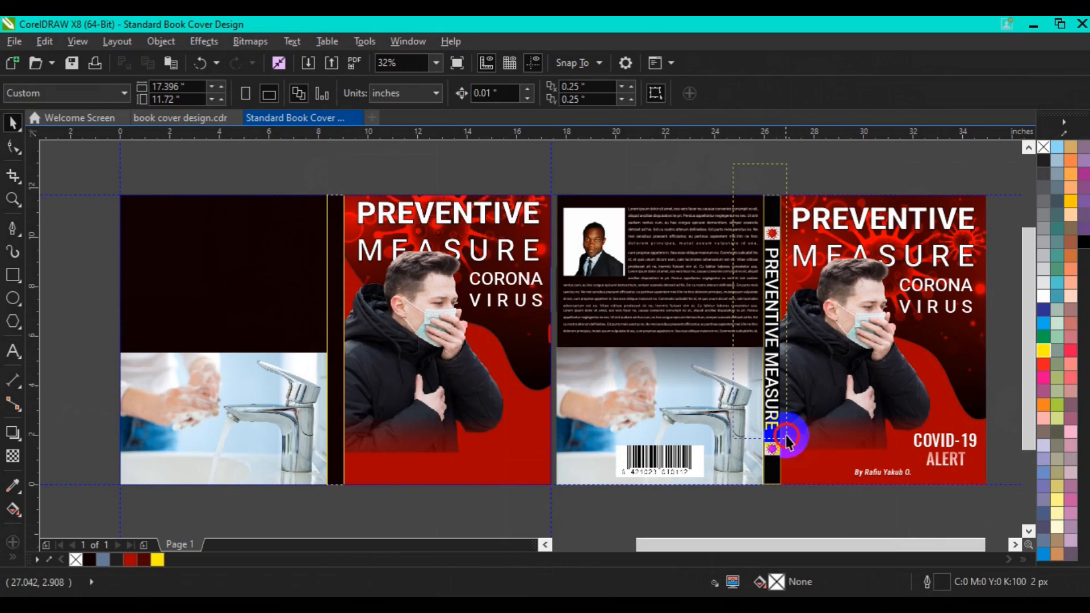
- Group the vertical spine title with its virus emblems and move it onto the left spine strip
left_click(786, 438)
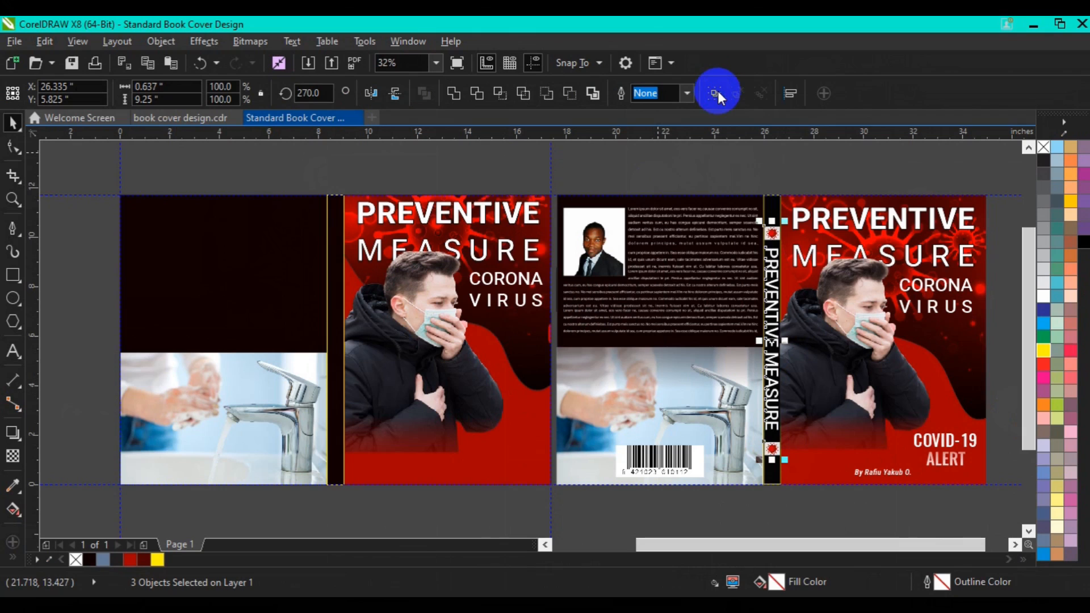
left_click(714, 92)
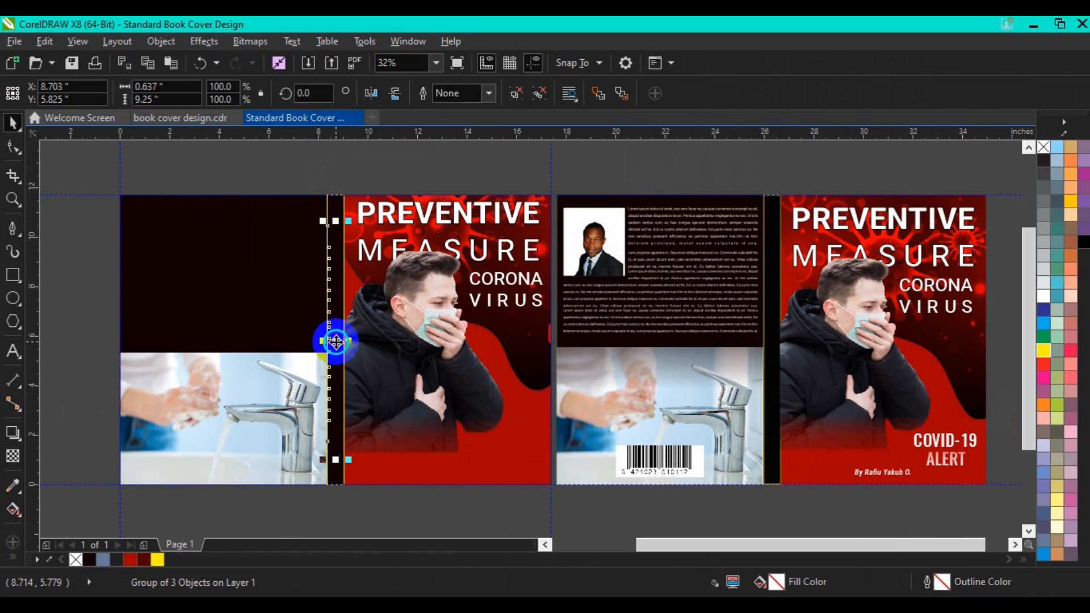
right_click(336, 341)
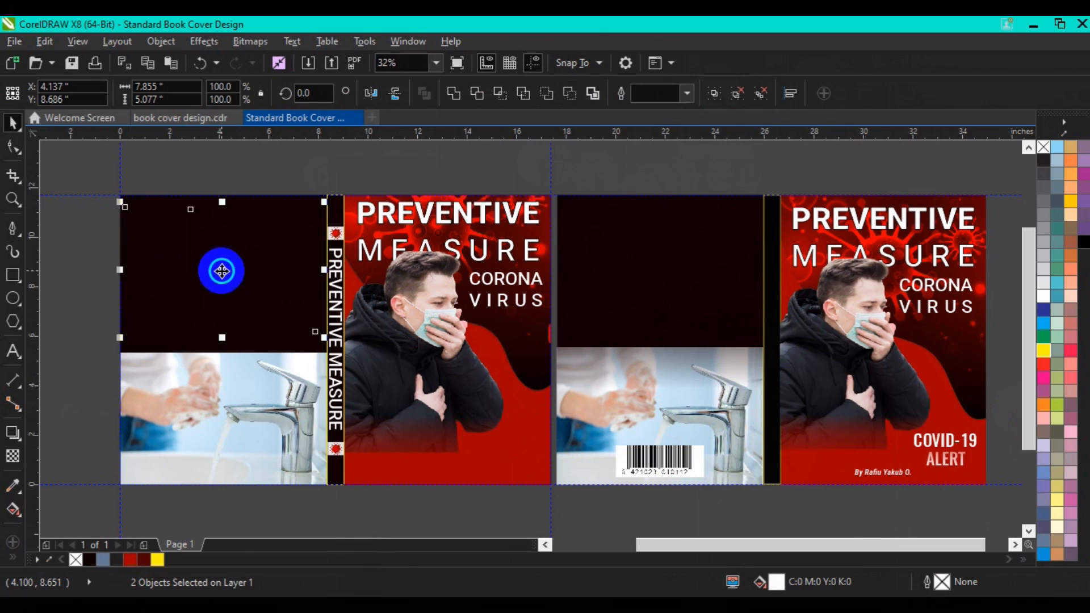
- Move the barcode onto the left back panel beneath the bio block and bring it to front of page
right_click(221, 271)
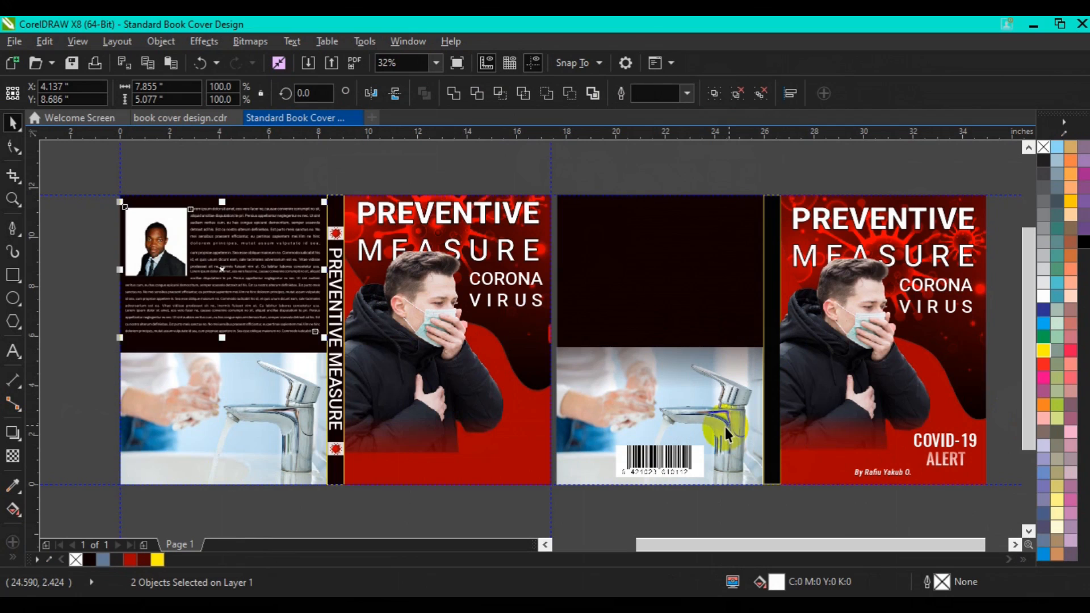
left_click(658, 458)
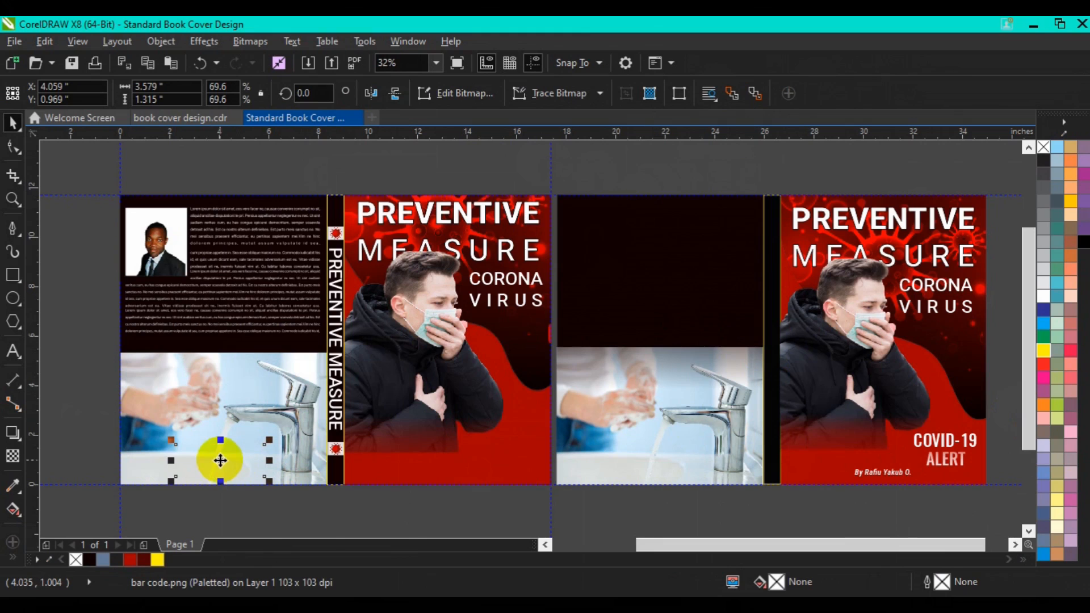
right_click(221, 460)
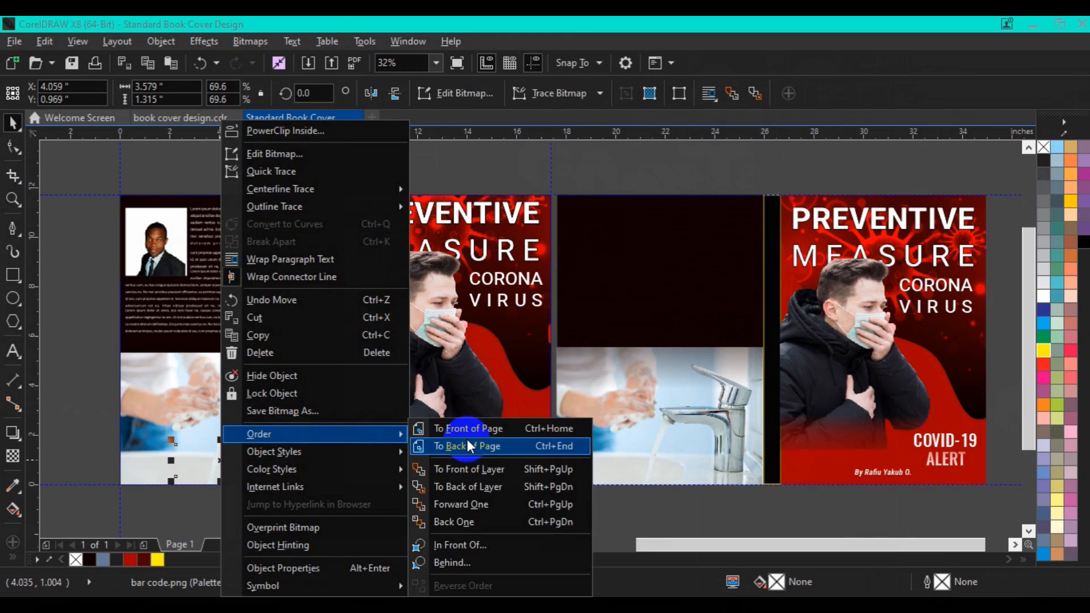
left_click(468, 445)
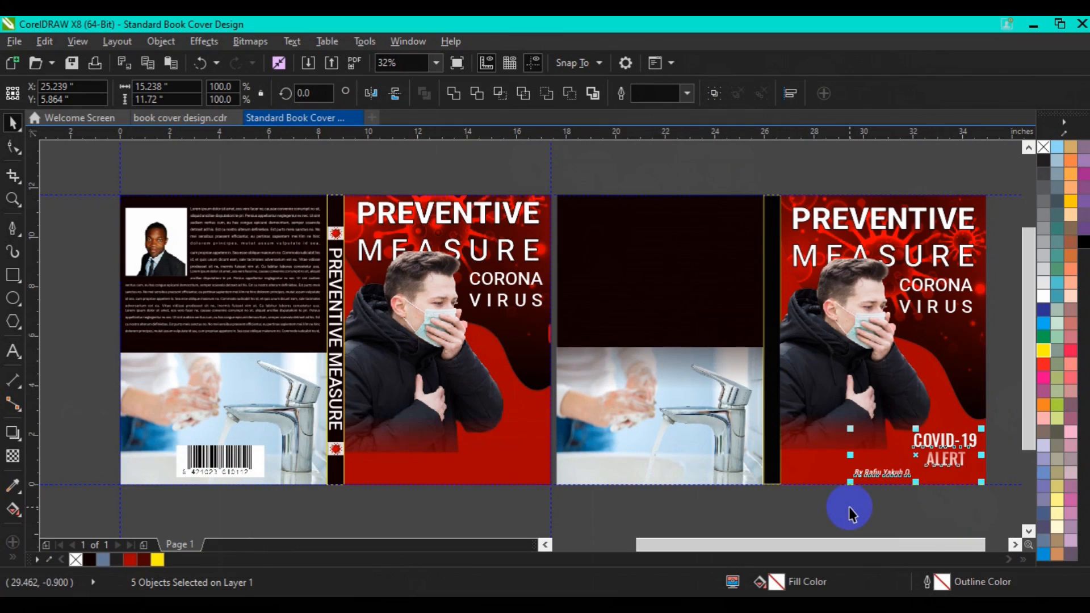
- Place the COVID-19 ALERT text and byline at the bottom of the left front panel and bring them to front of page
left_click(946, 449)
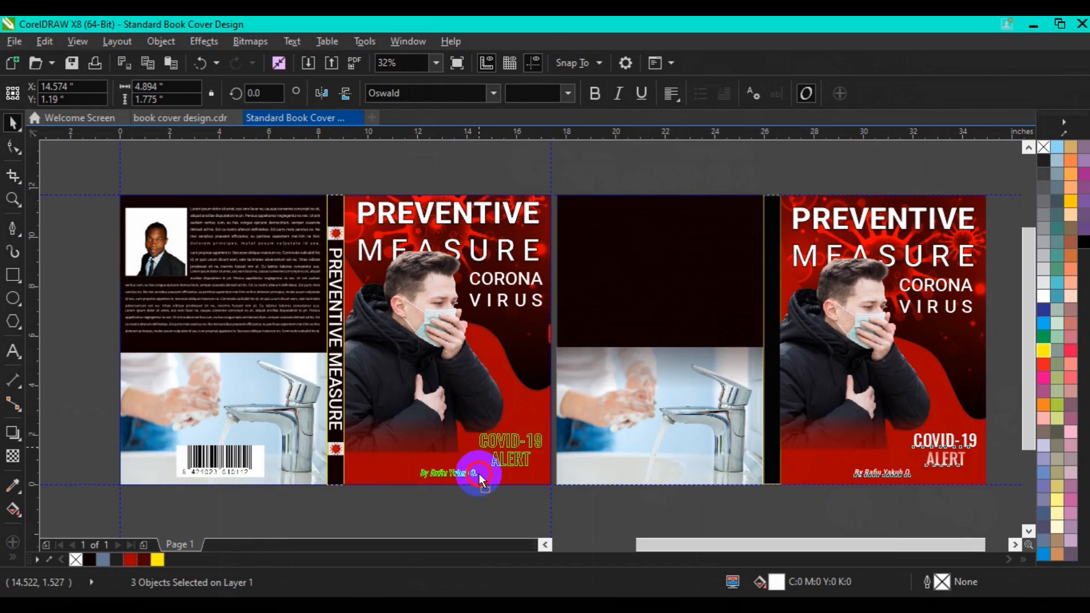
left_click(480, 475)
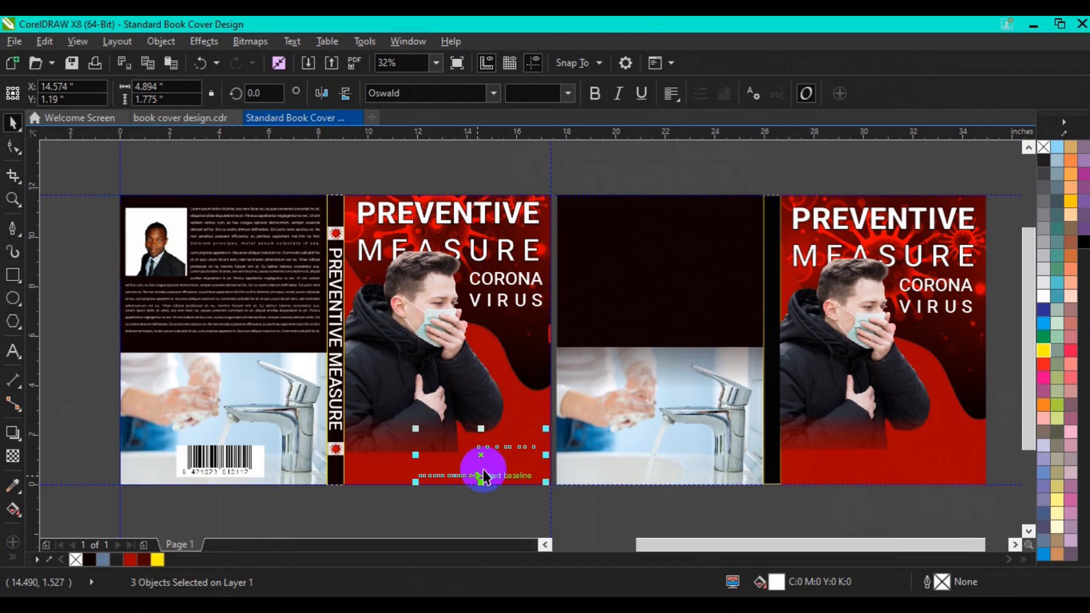
right_click(484, 473)
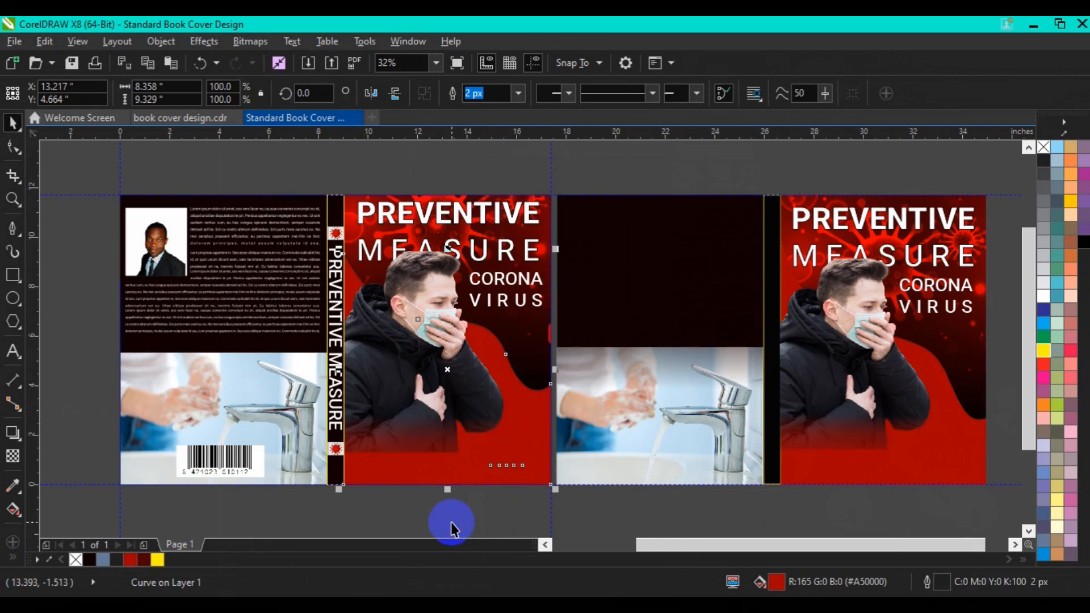
left_click(918, 455)
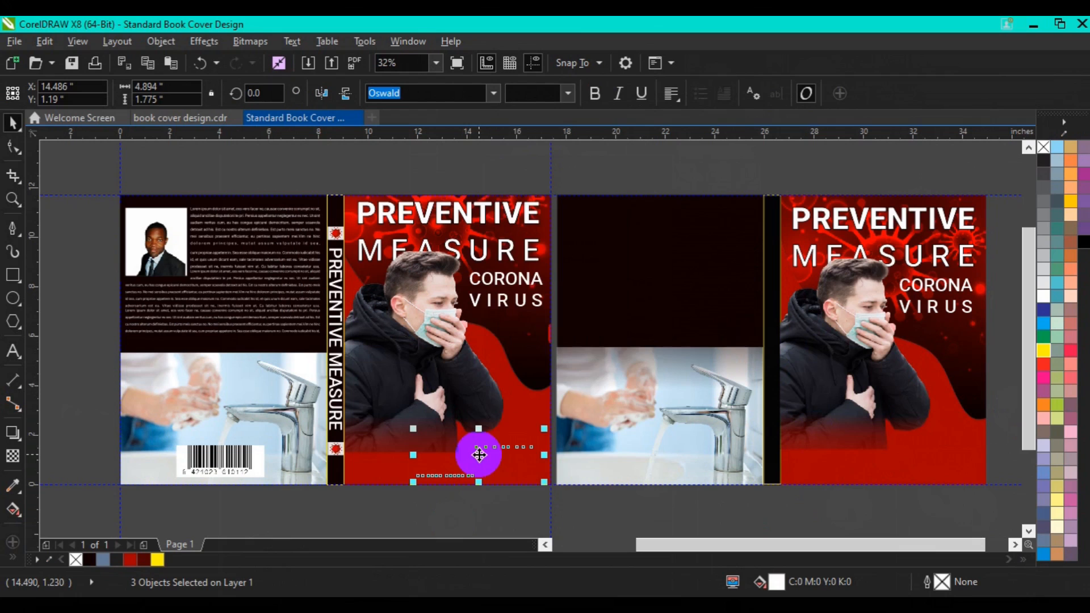
right_click(478, 455)
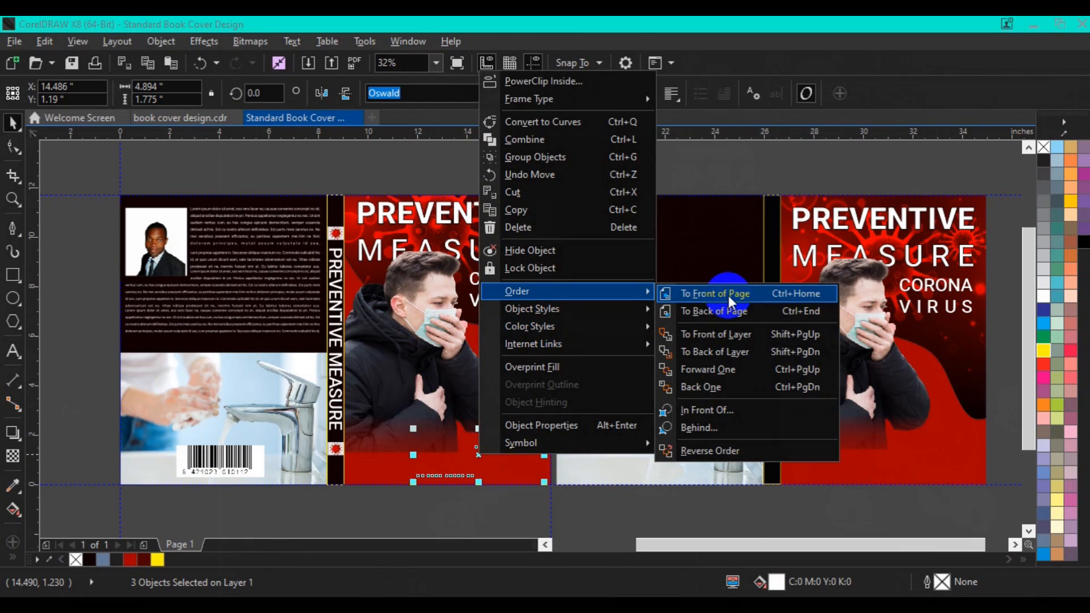
left_click(714, 293)
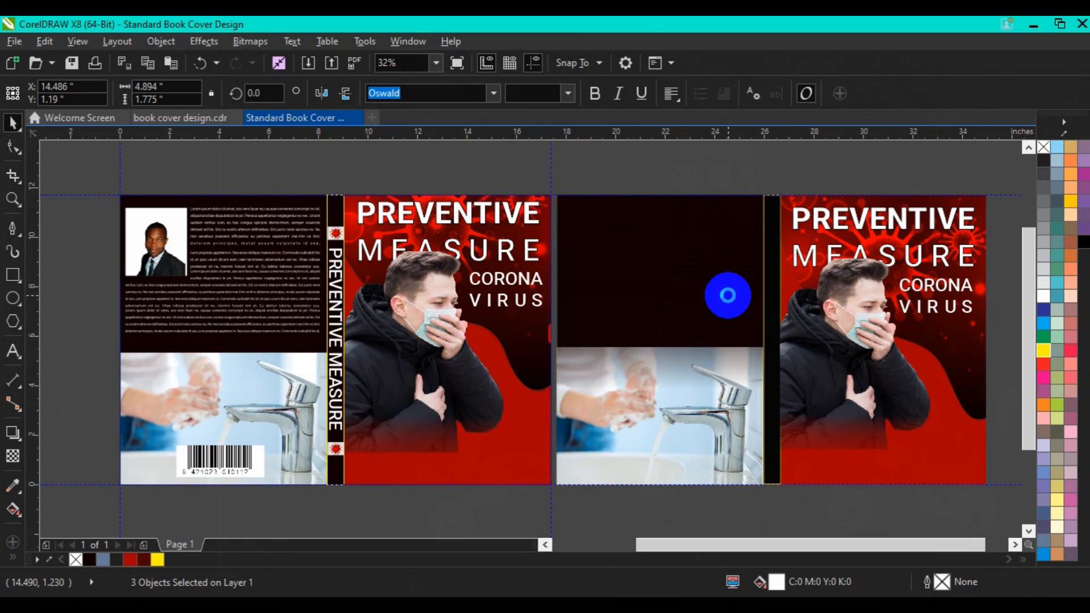